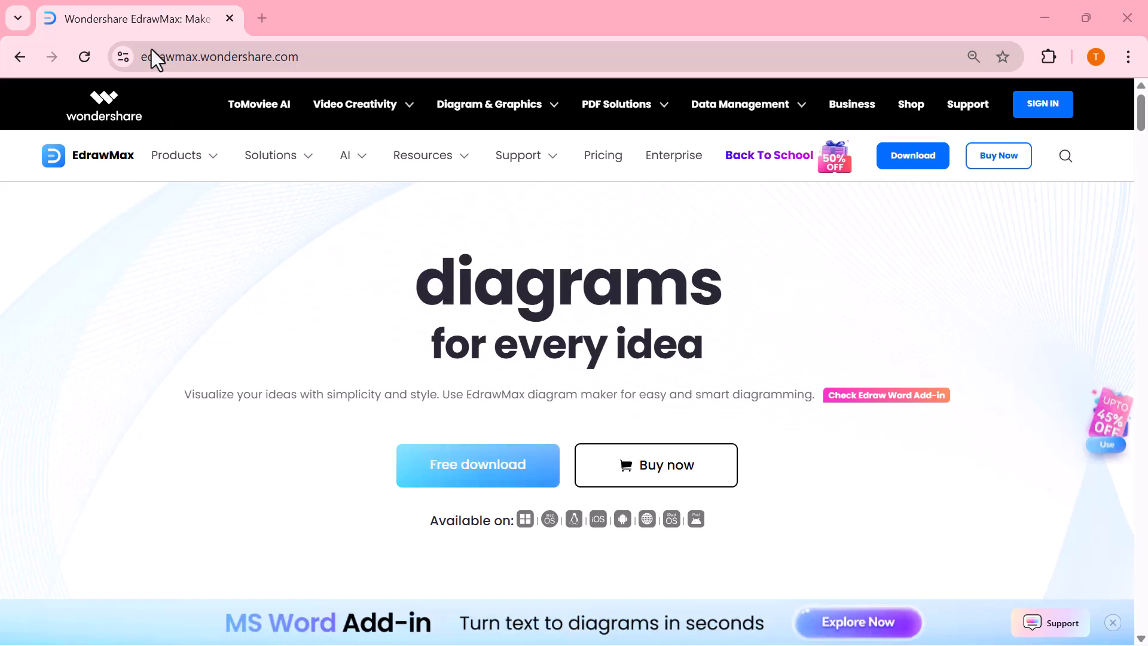
mouse_move(94, 186)
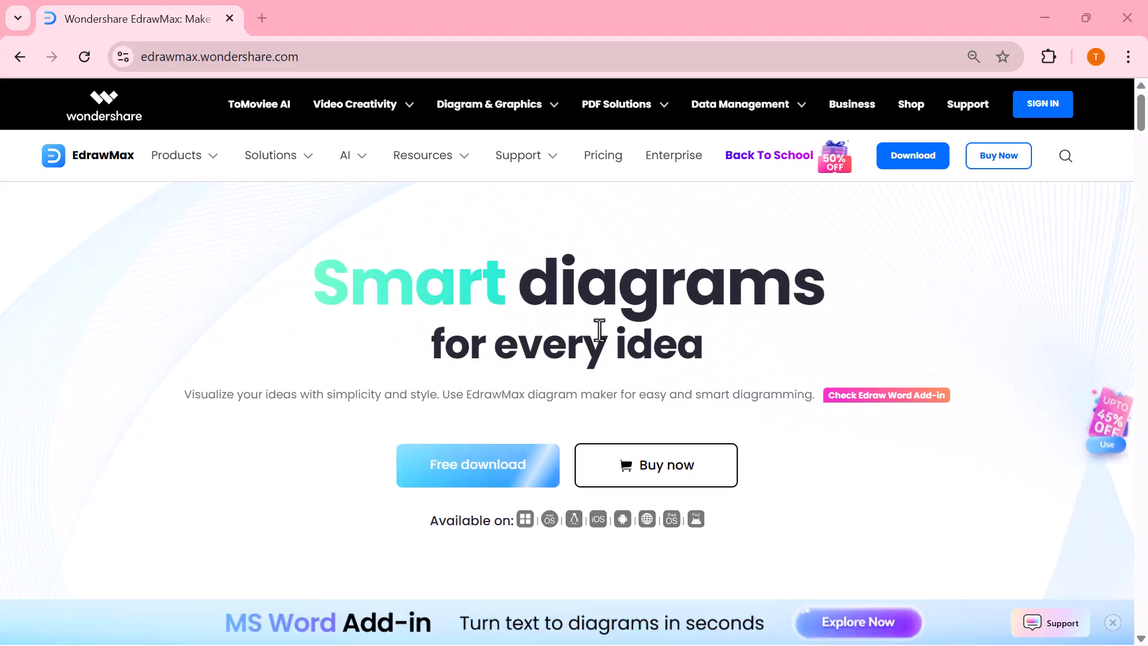
- Scroll the home screen and view the 50k Res resources and Sharing feature highlights
scroll(down, 3)
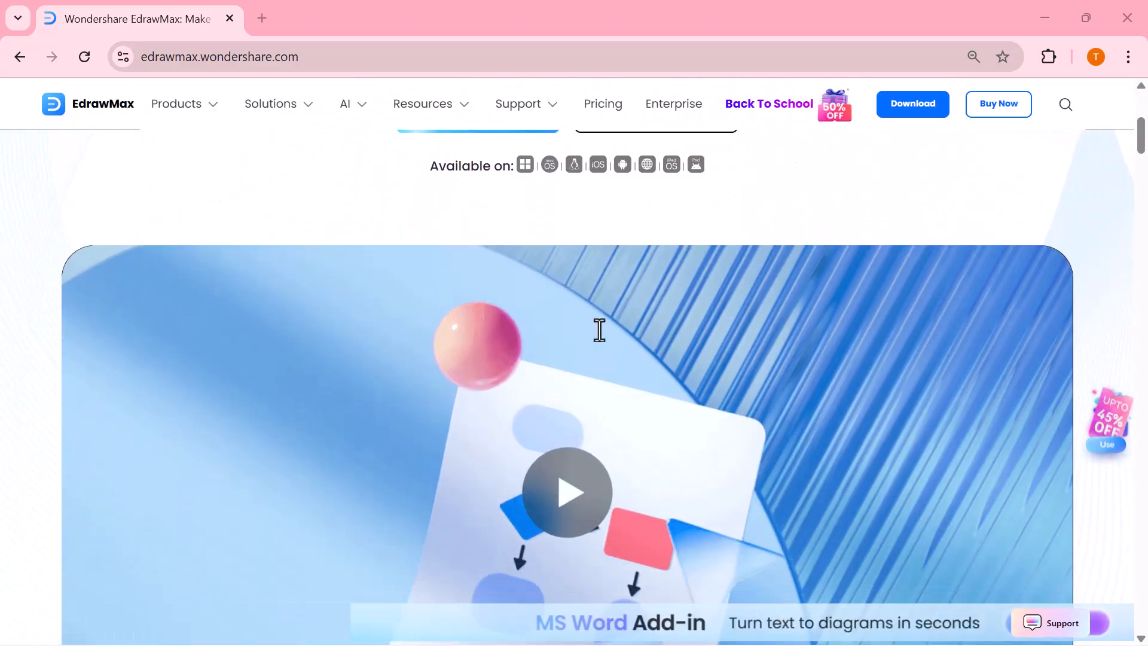
scroll(down, 3)
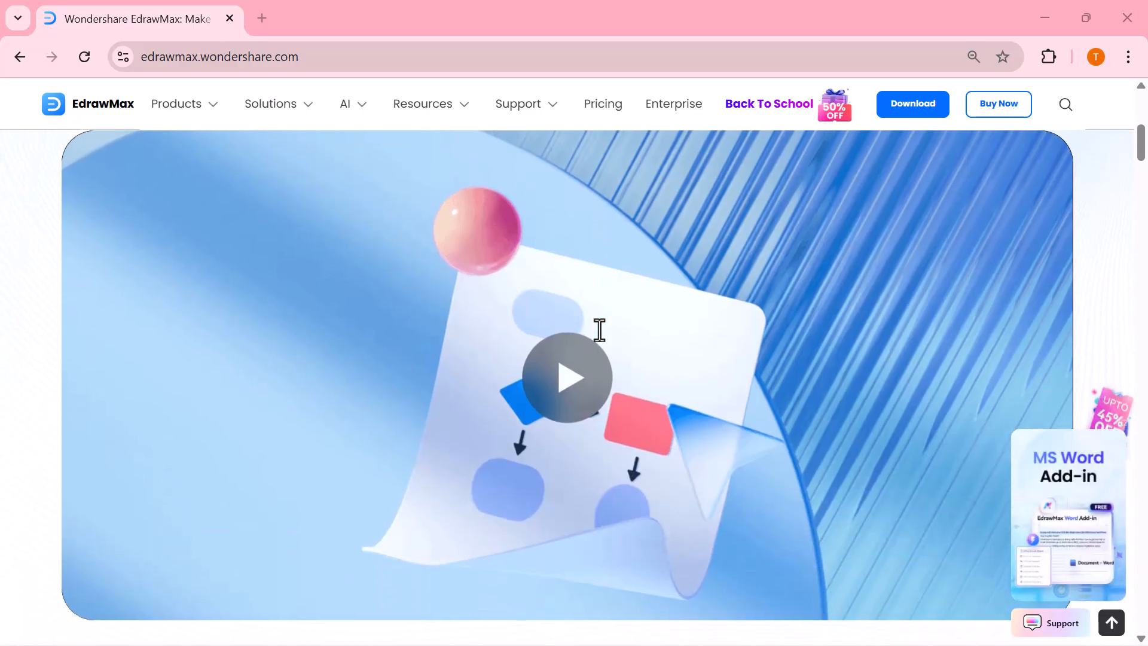
scroll(down, 3)
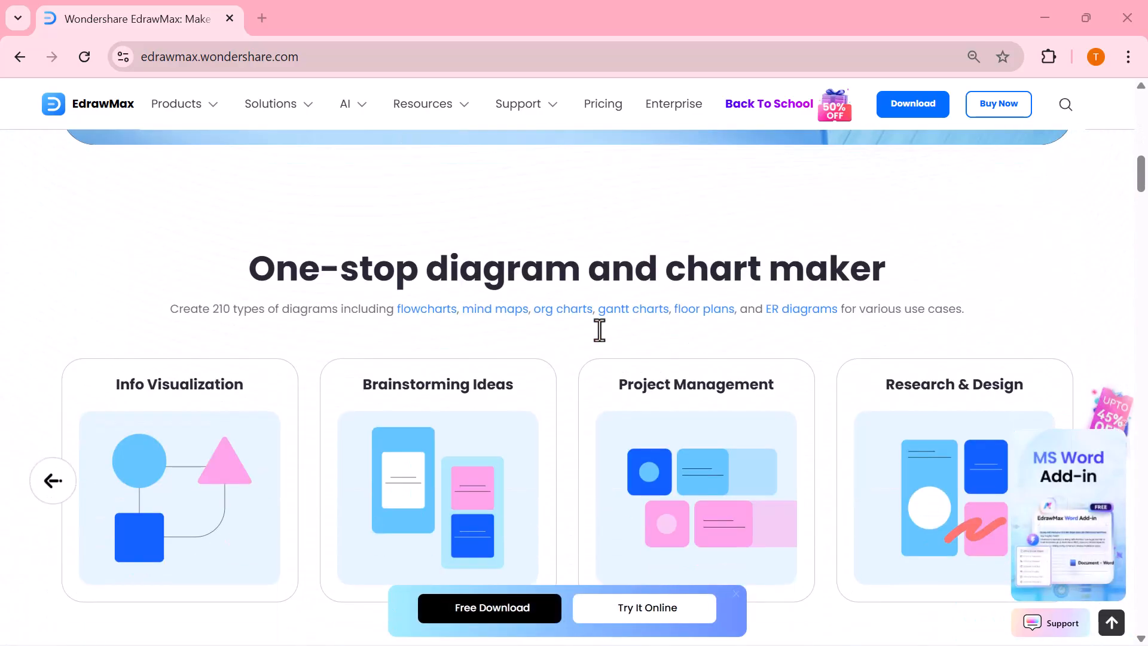
scroll(down, 3)
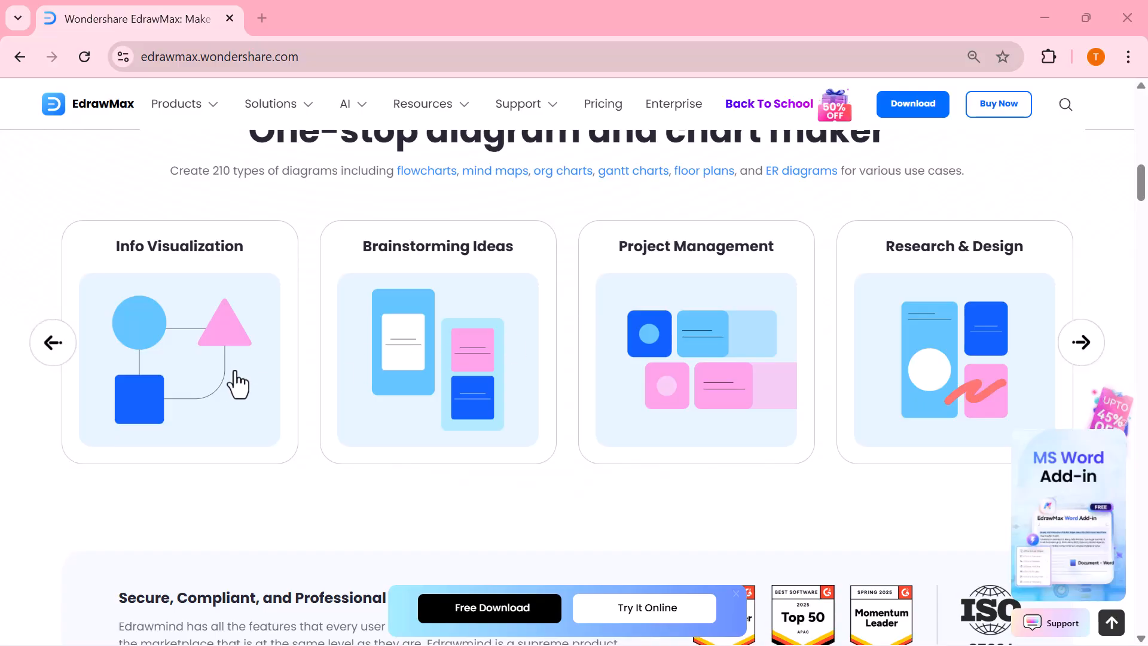
mouse_move(611, 373)
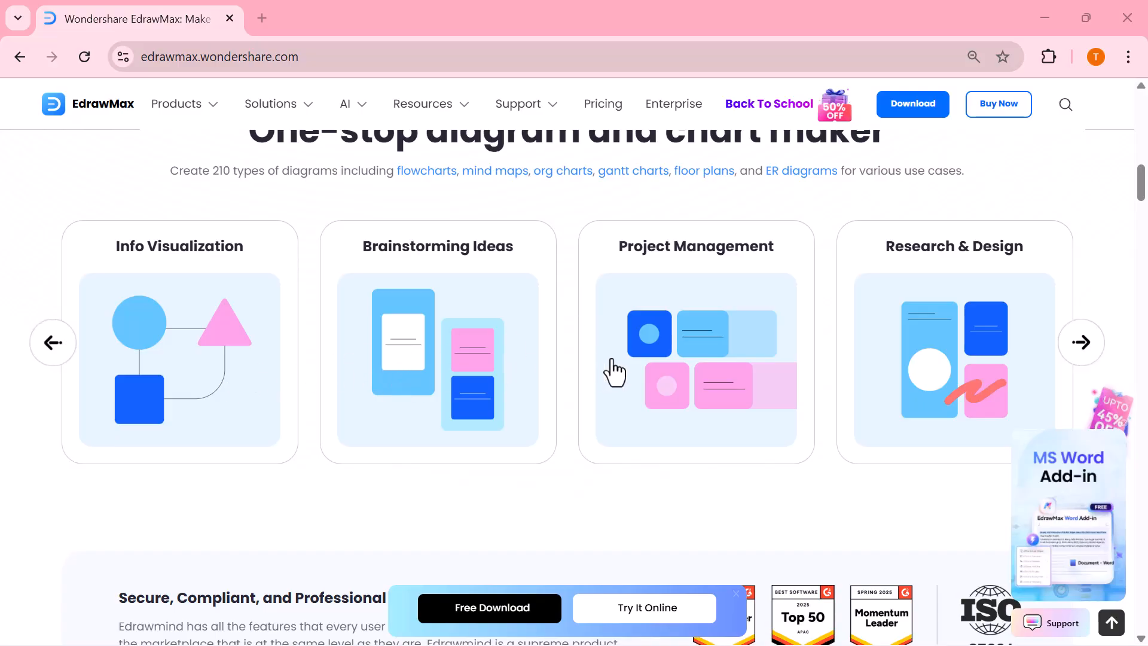
scroll(down, 3)
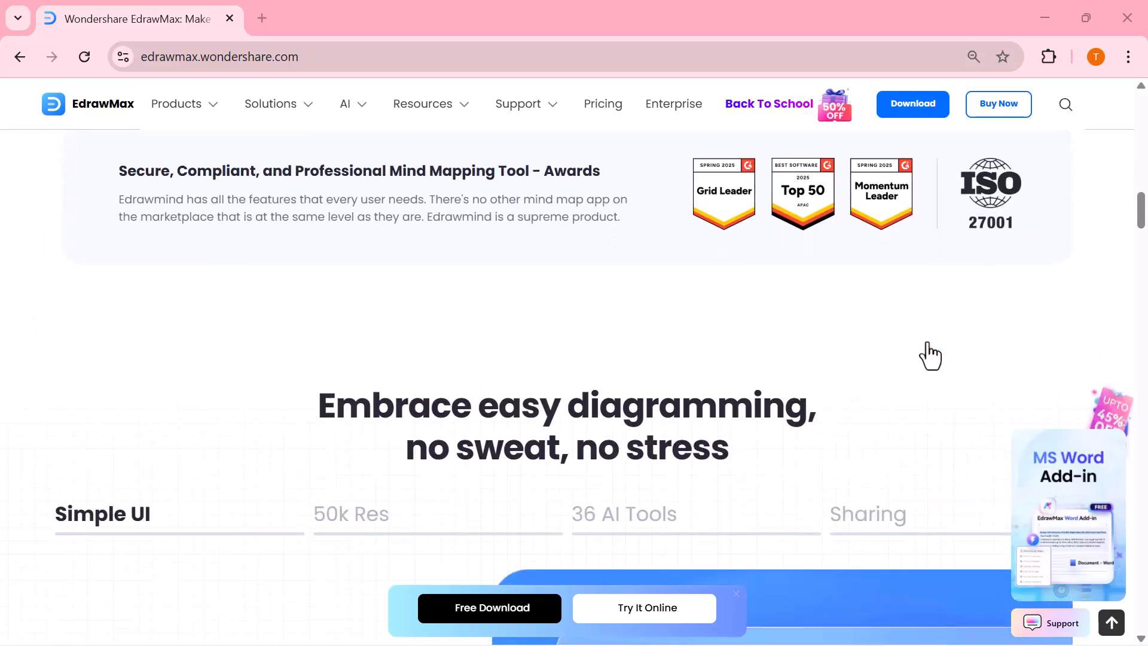
scroll(down, 3)
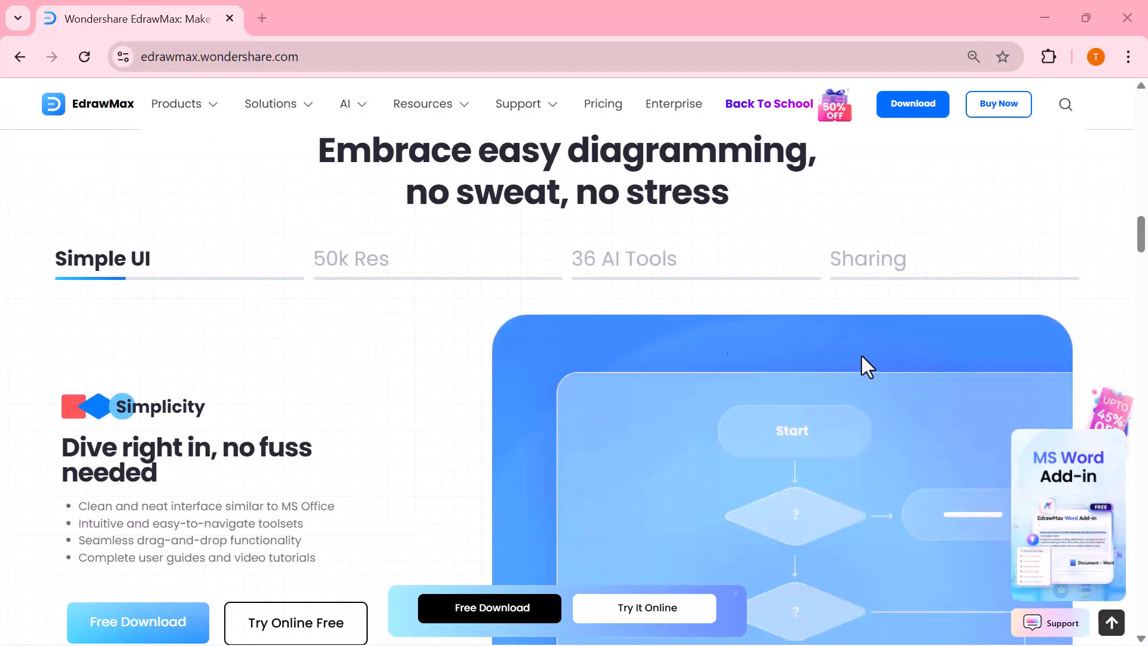
mouse_move(434, 287)
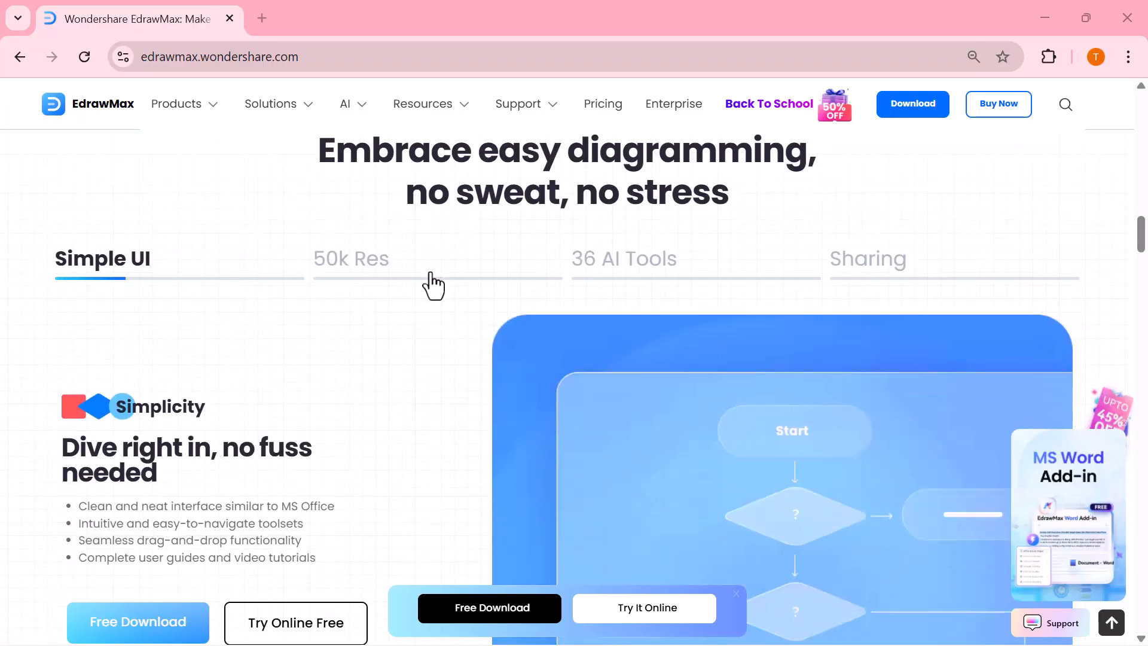
click(351, 258)
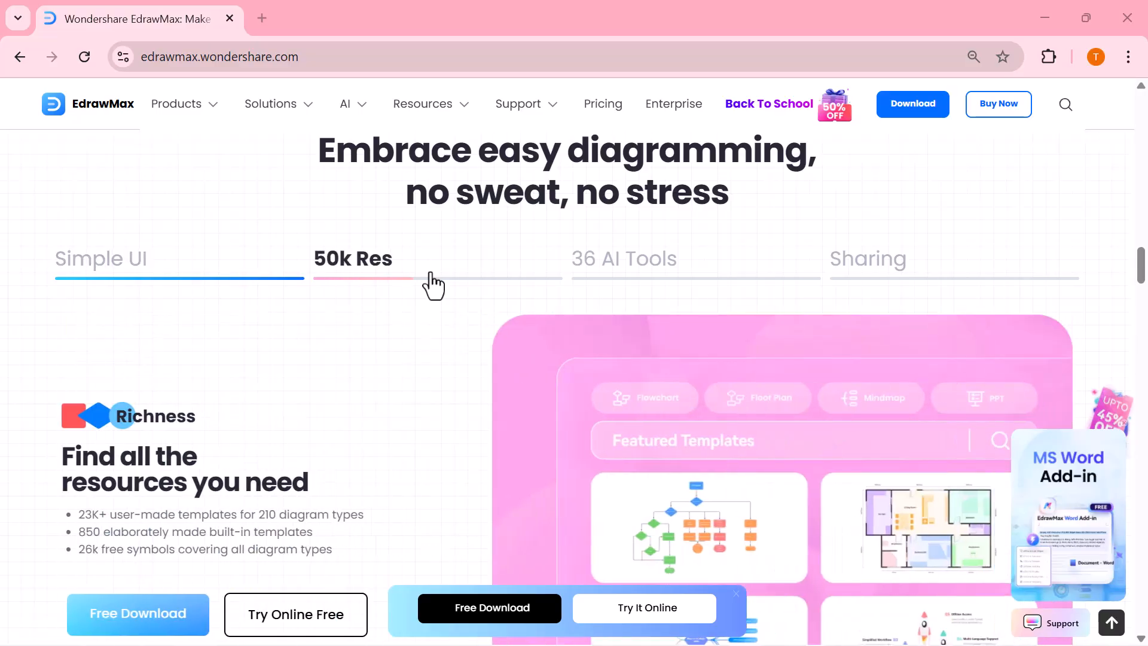
click(623, 259)
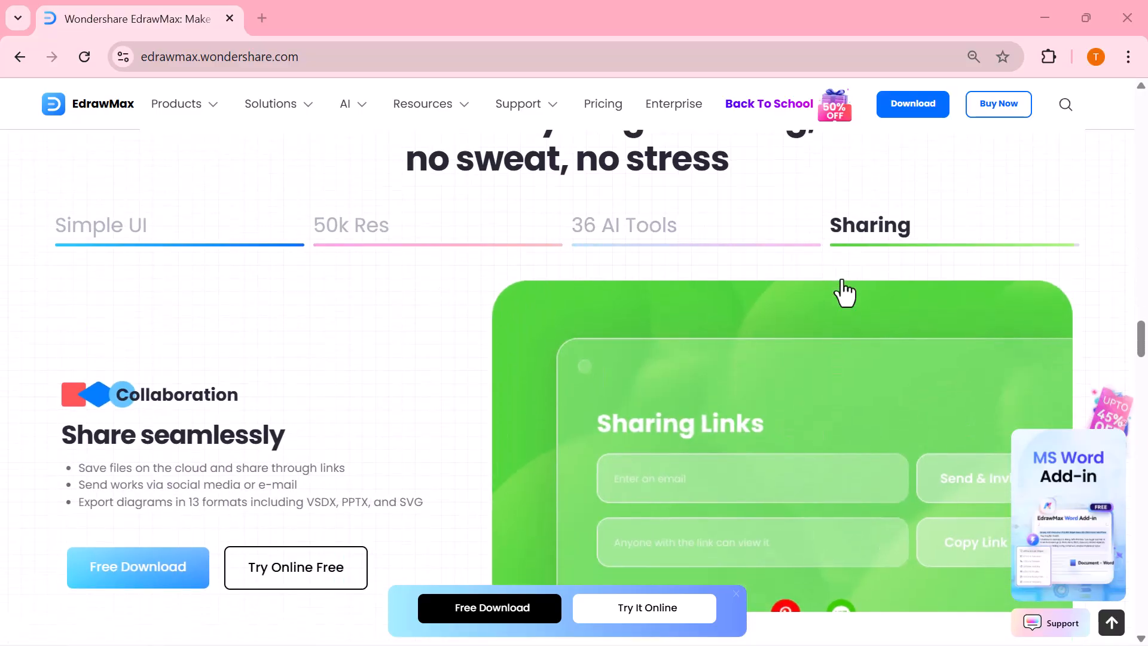
- Scroll further down the home screen to the Local Templates gallery
scroll(down, 3)
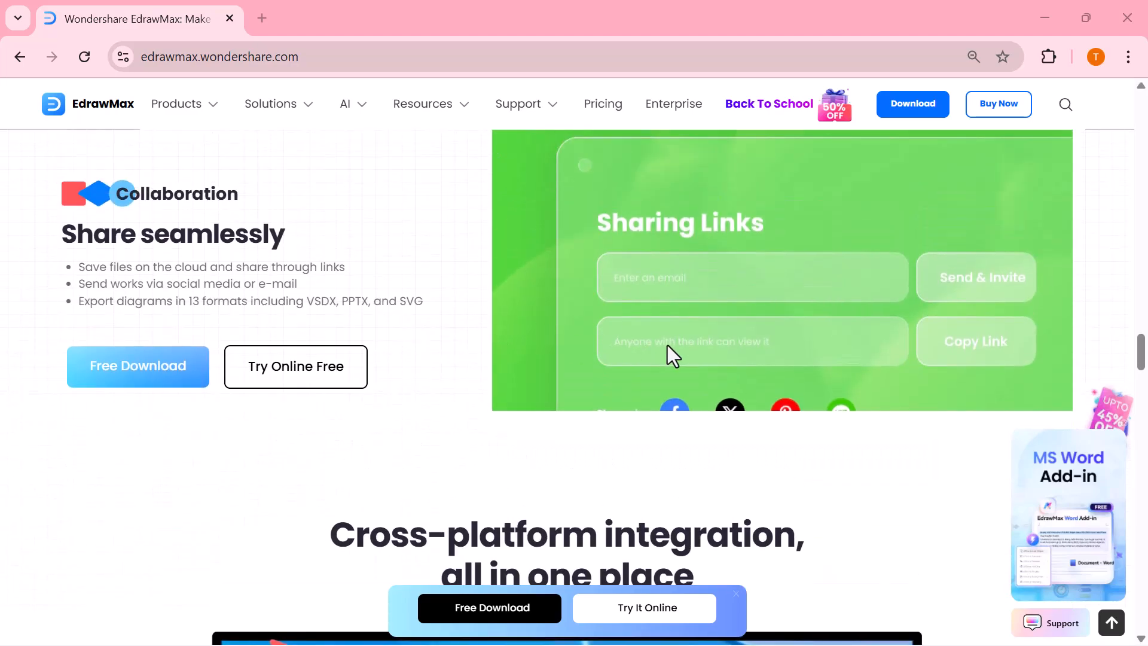
scroll(down, 3)
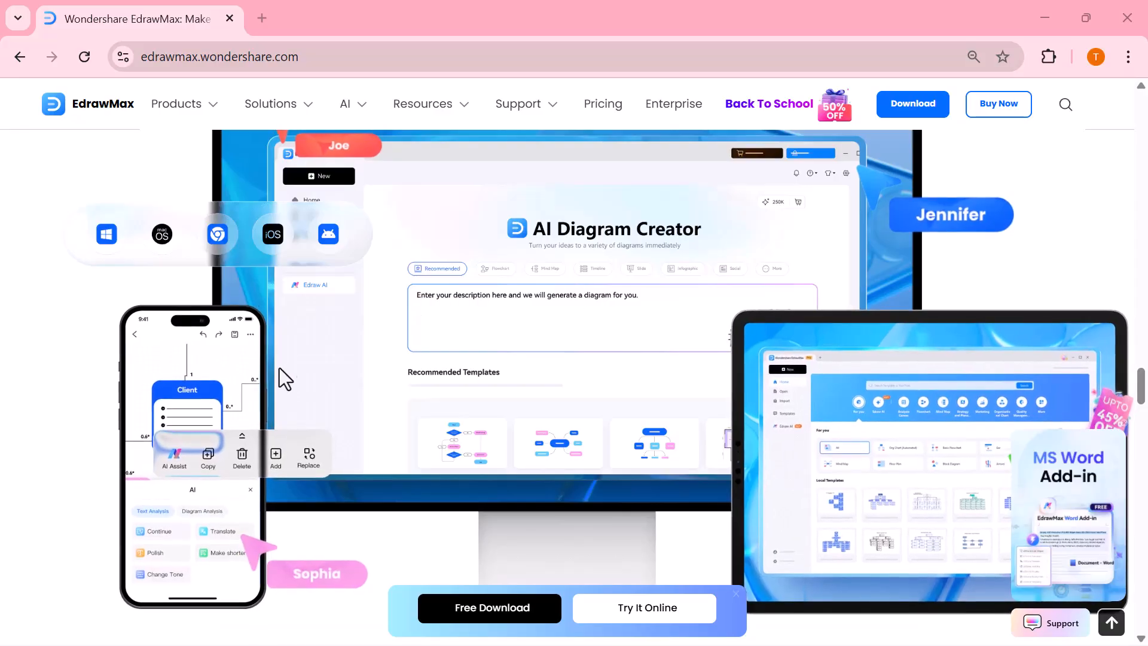
mouse_move(682, 346)
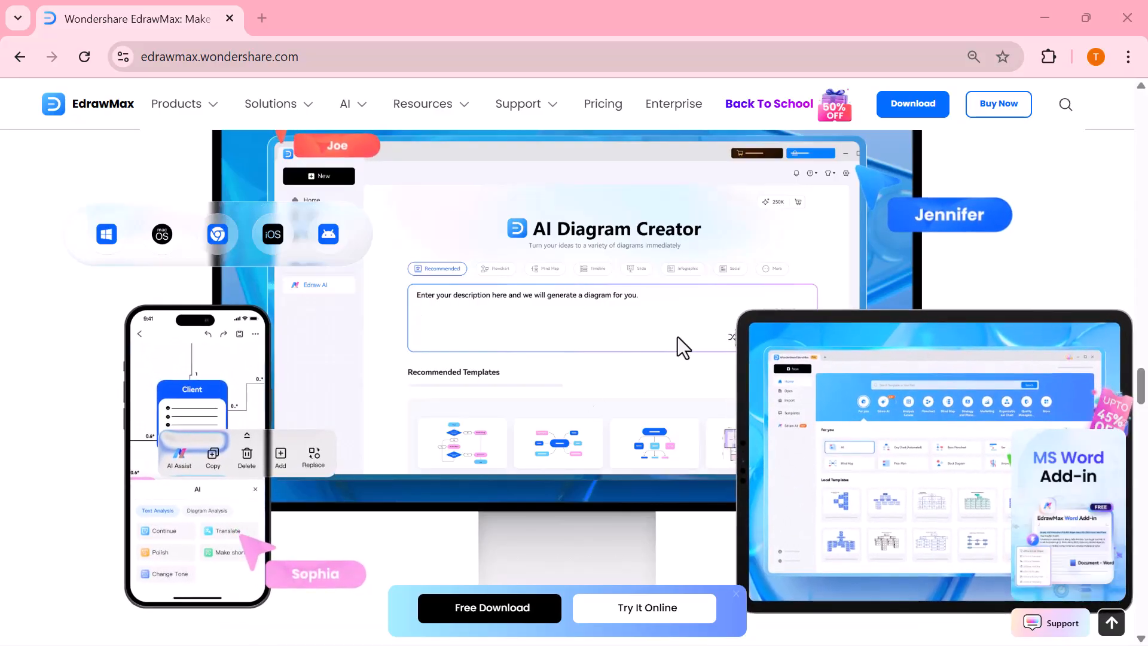
scroll(down, 3)
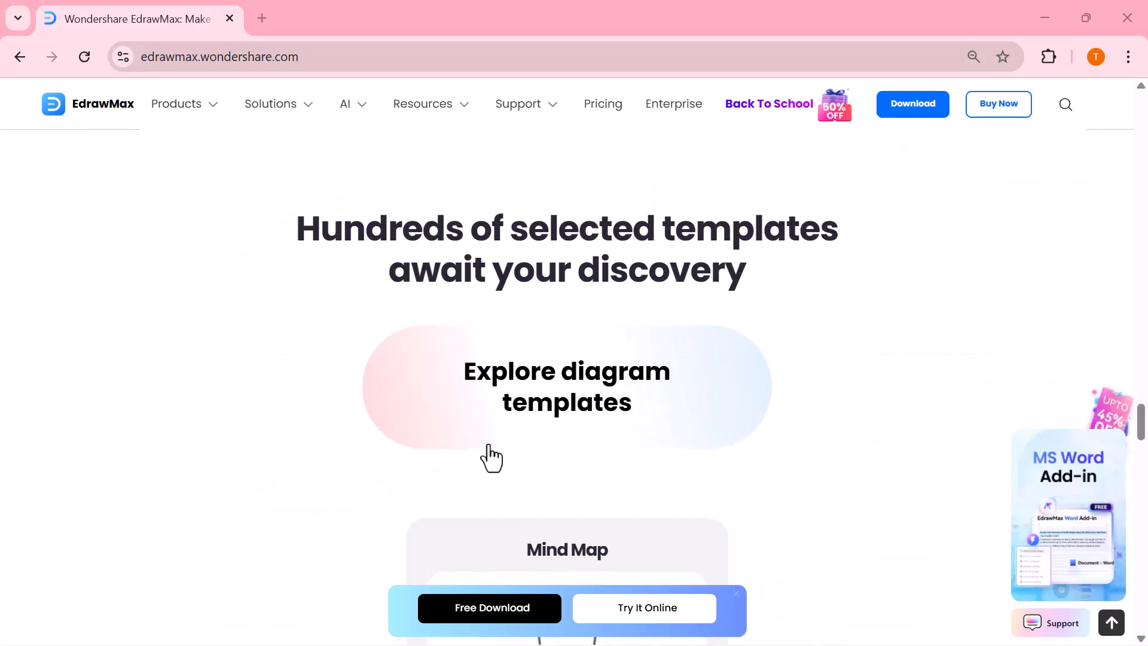
scroll(down, 3)
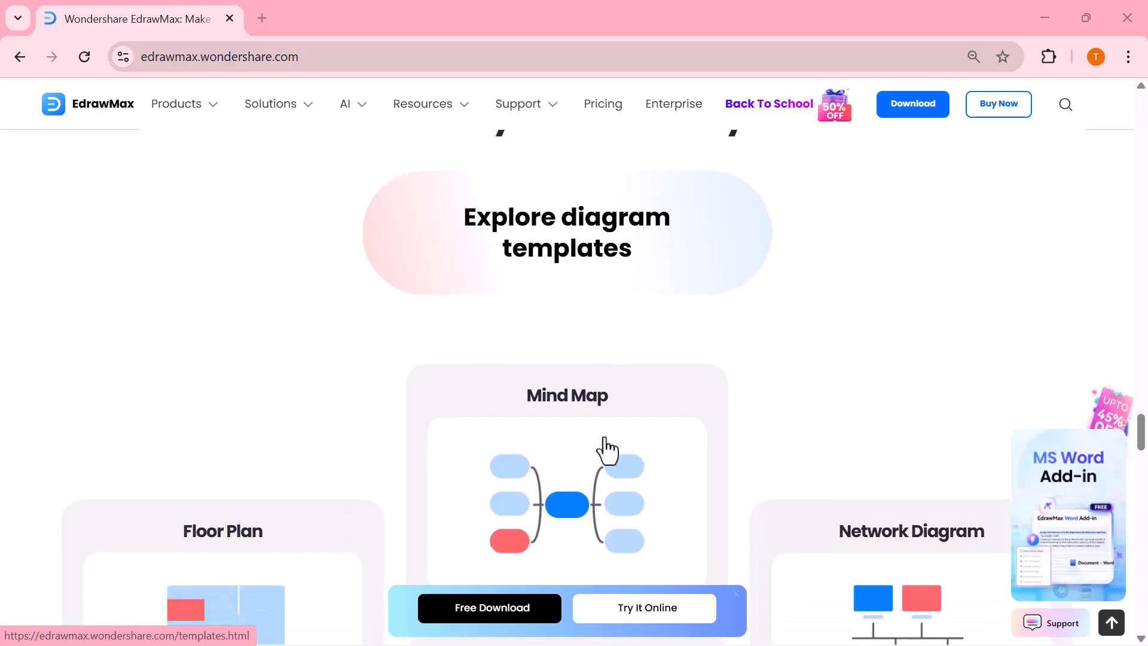
scroll(down, 3)
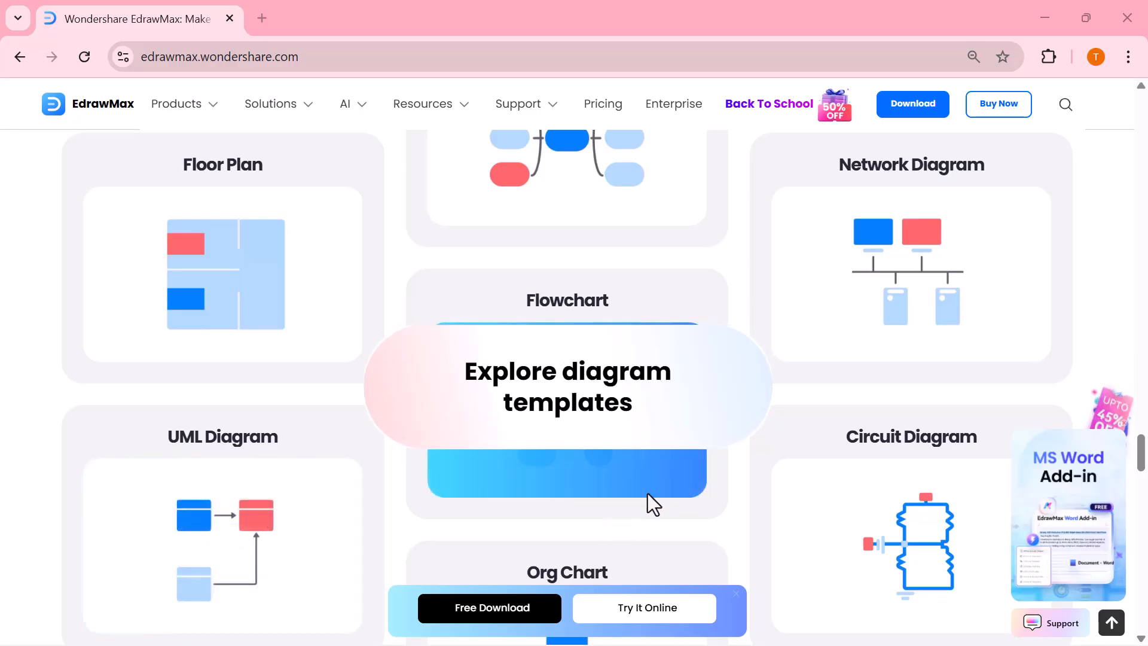
scroll(down, 3)
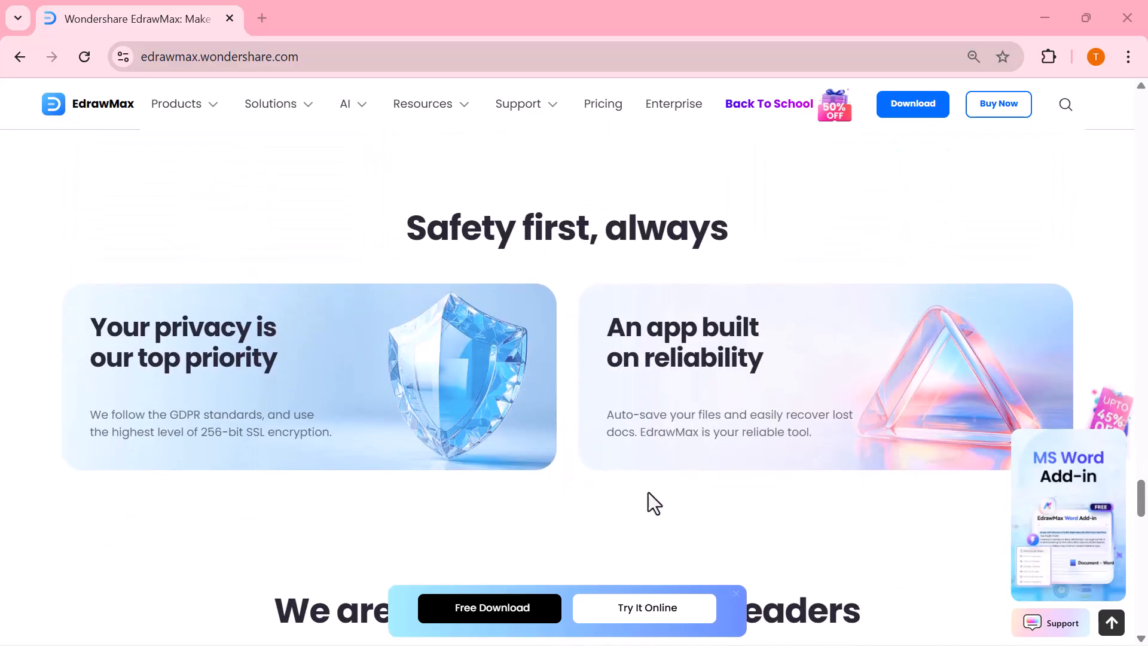
scroll(down, 3)
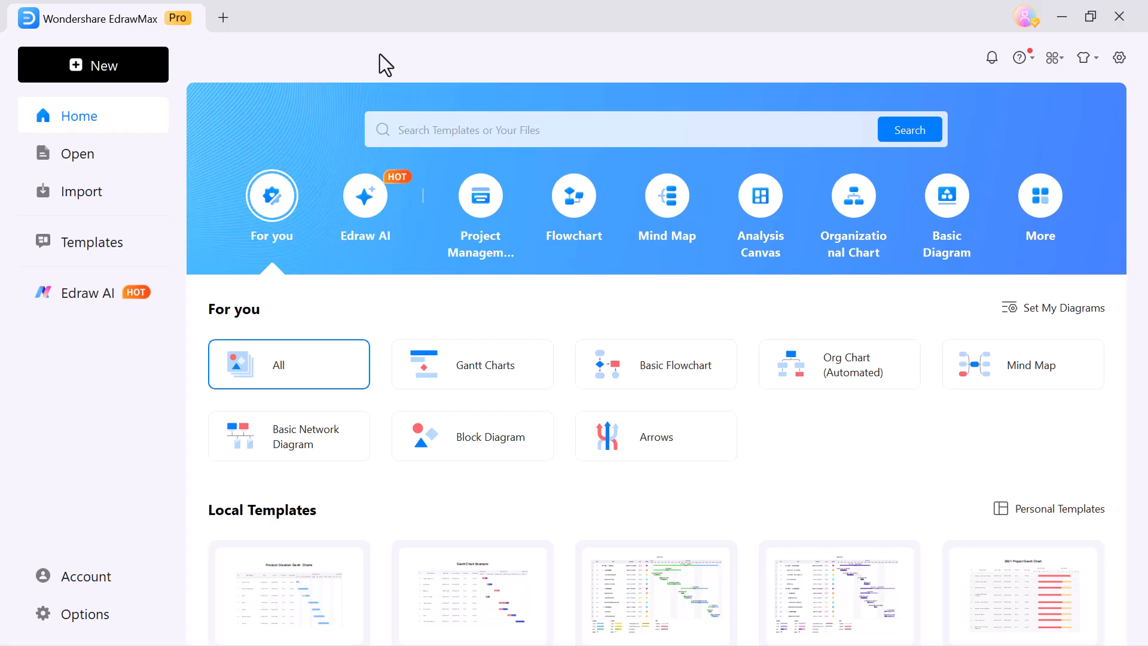
mouse_move(404, 45)
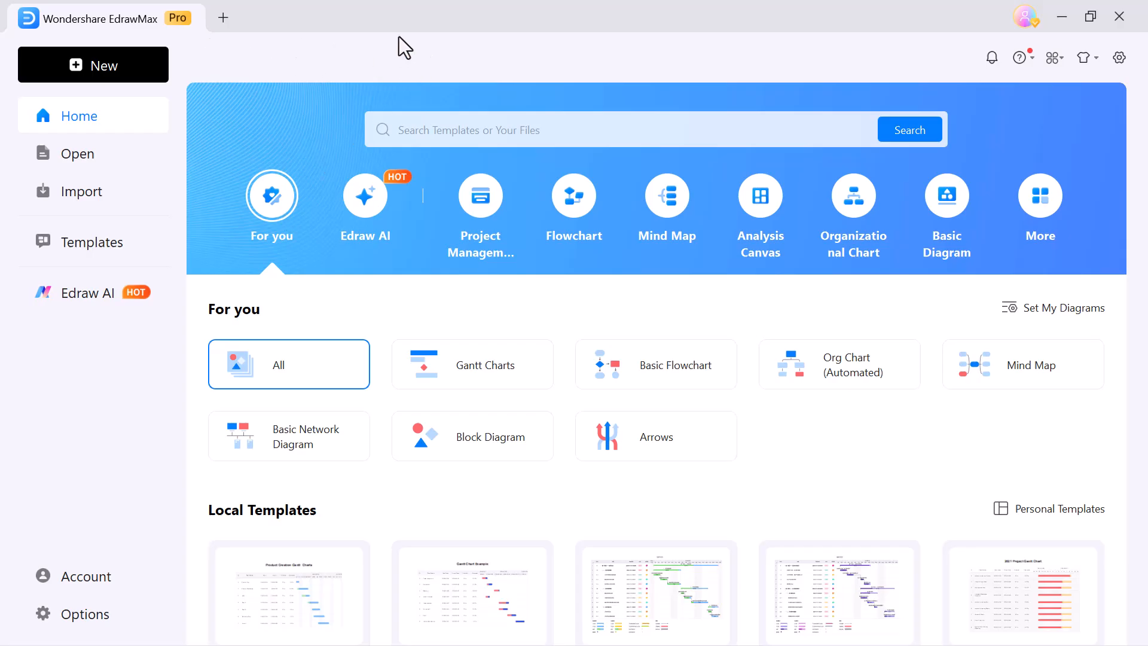
scroll(down, 3)
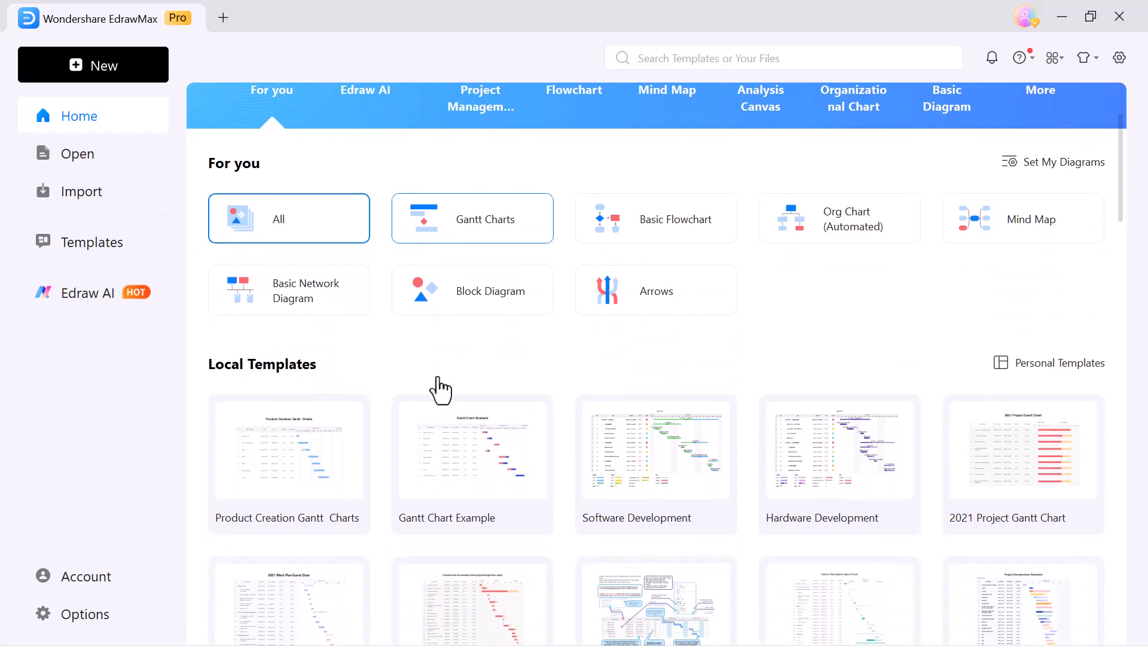
scroll(down, 3)
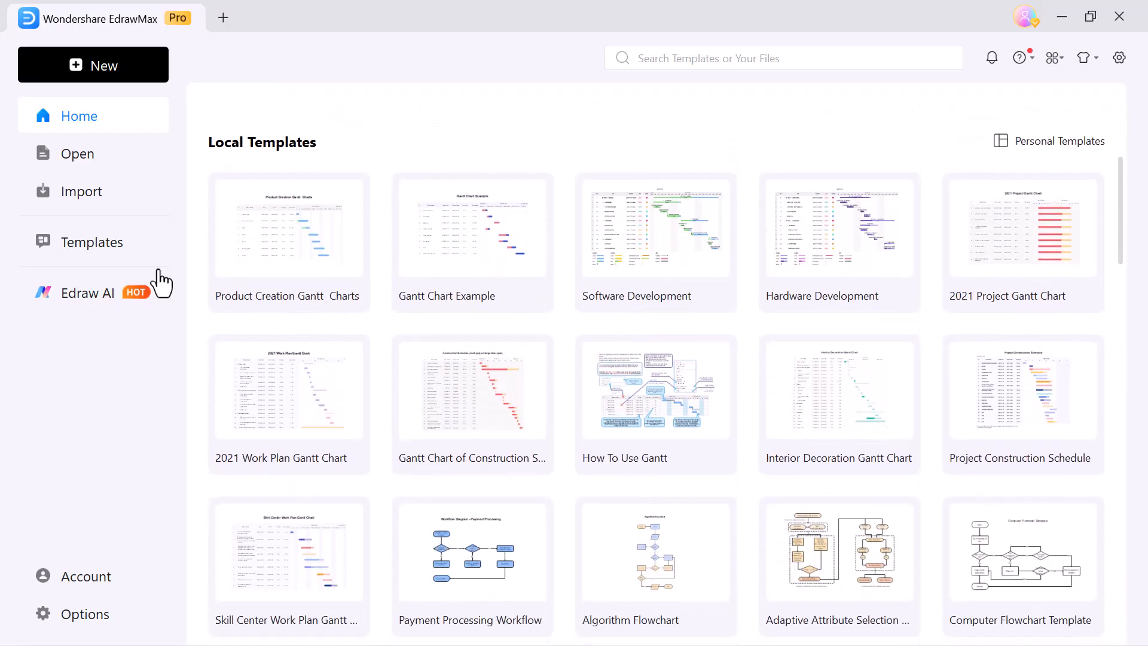
- Browse the online Templates gallery and preview the EdrawMax Functional Architecture template
click(92, 242)
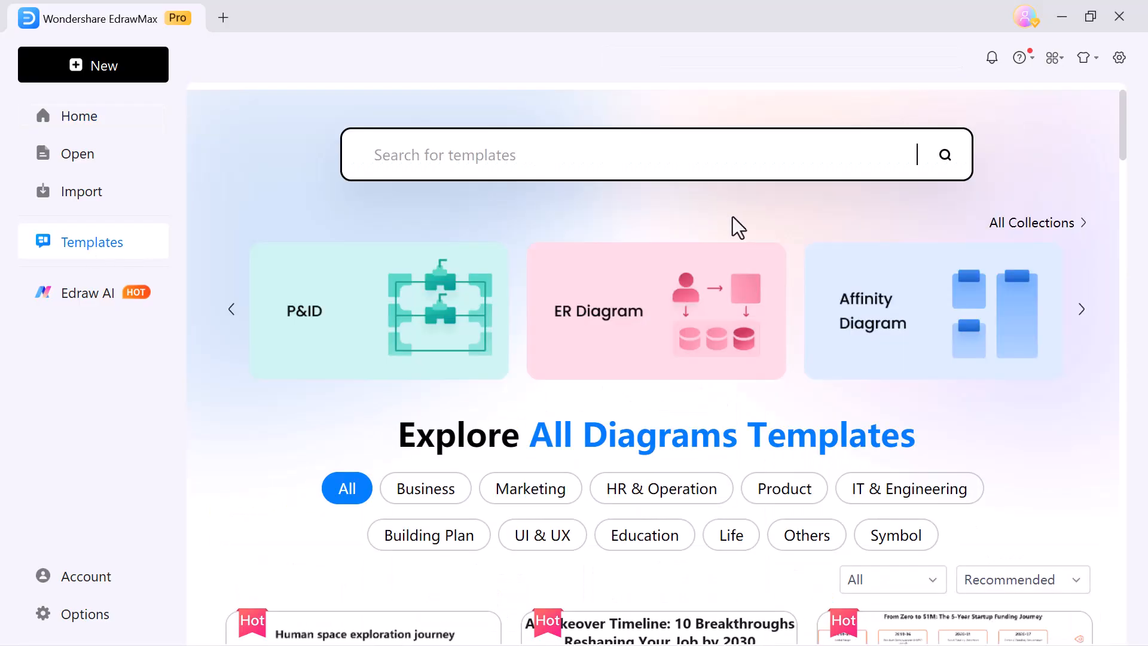
scroll(down, 3)
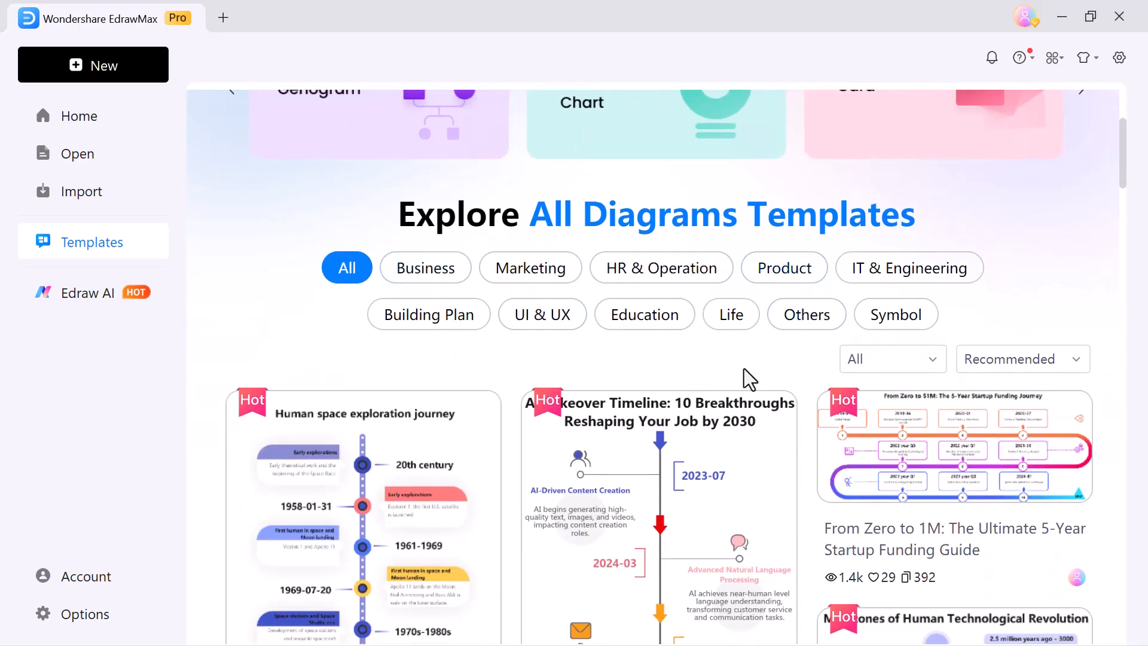
scroll(down, 3)
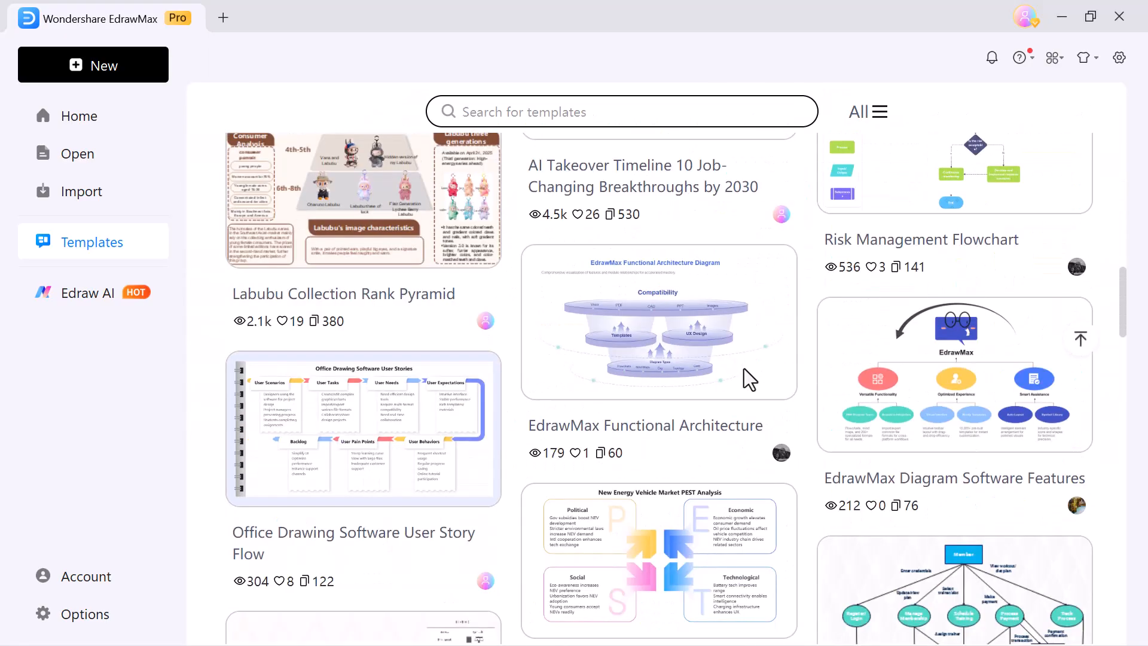
scroll(down, 3)
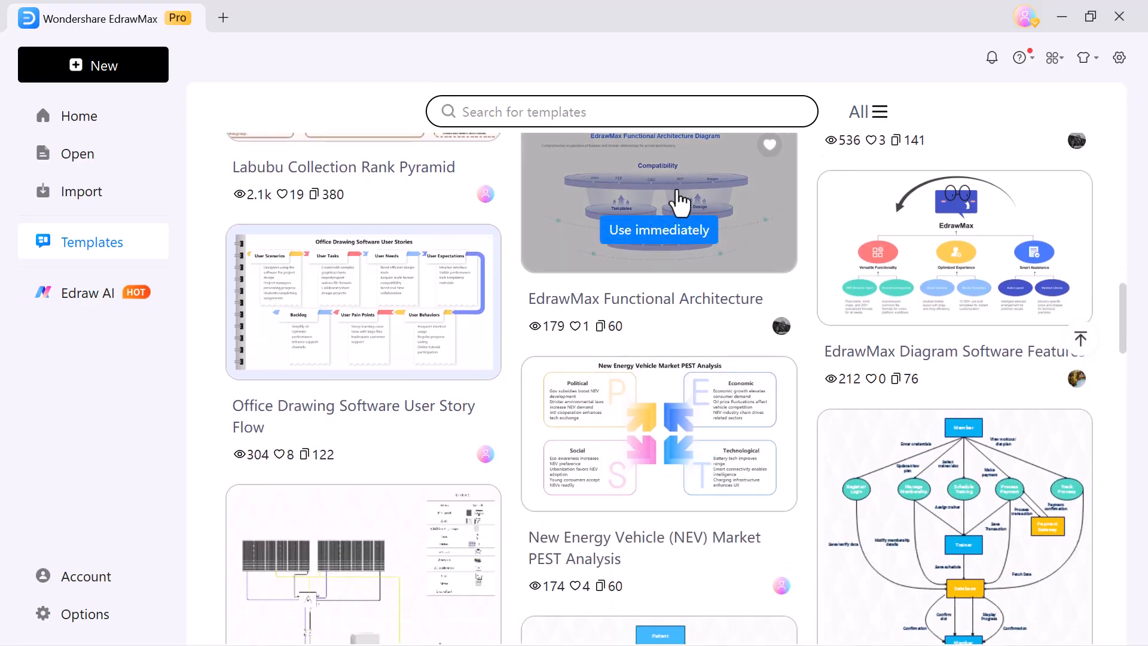
click(660, 229)
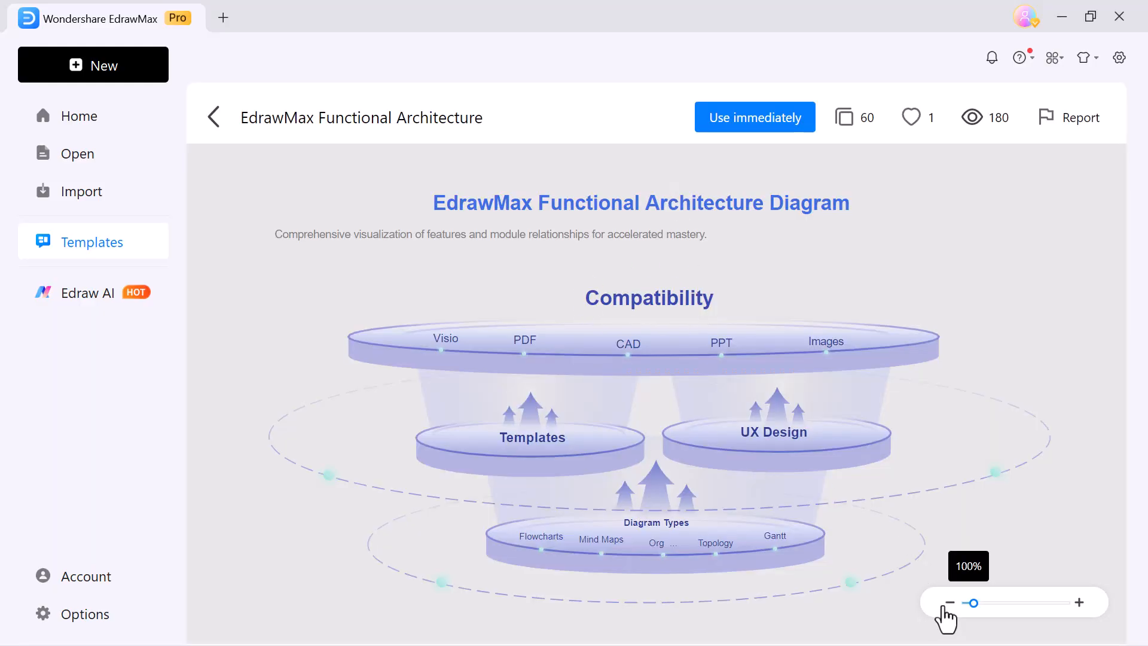
- Zoom out of the Hospital Management System template preview, then return to Home
click(214, 117)
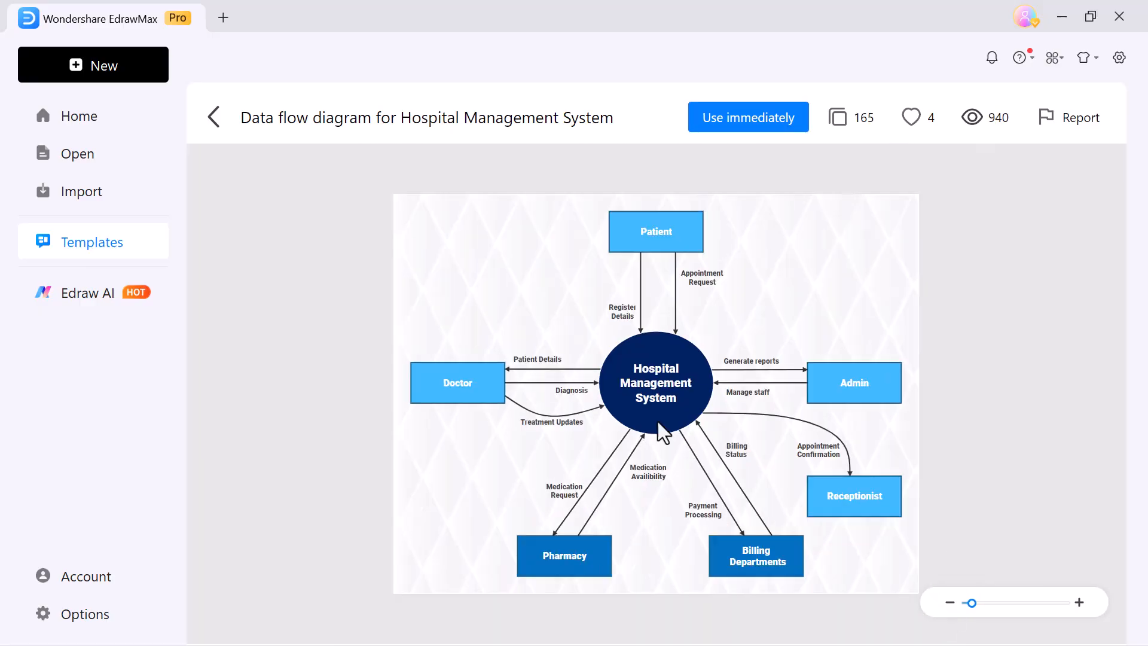
mouse_move(660, 298)
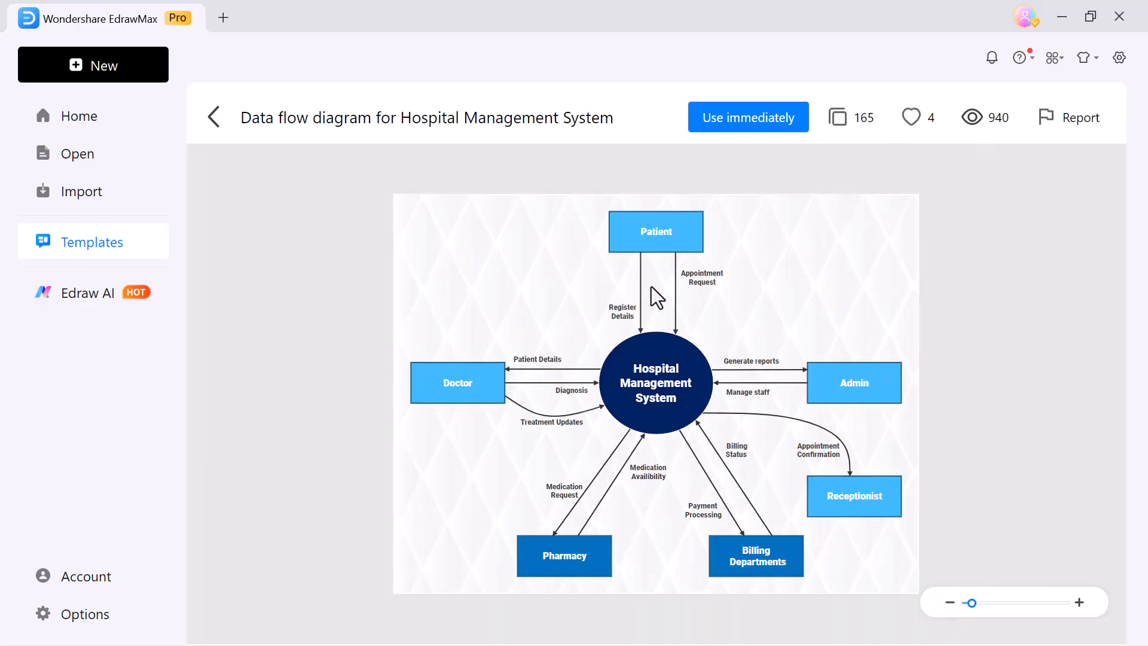
click(214, 117)
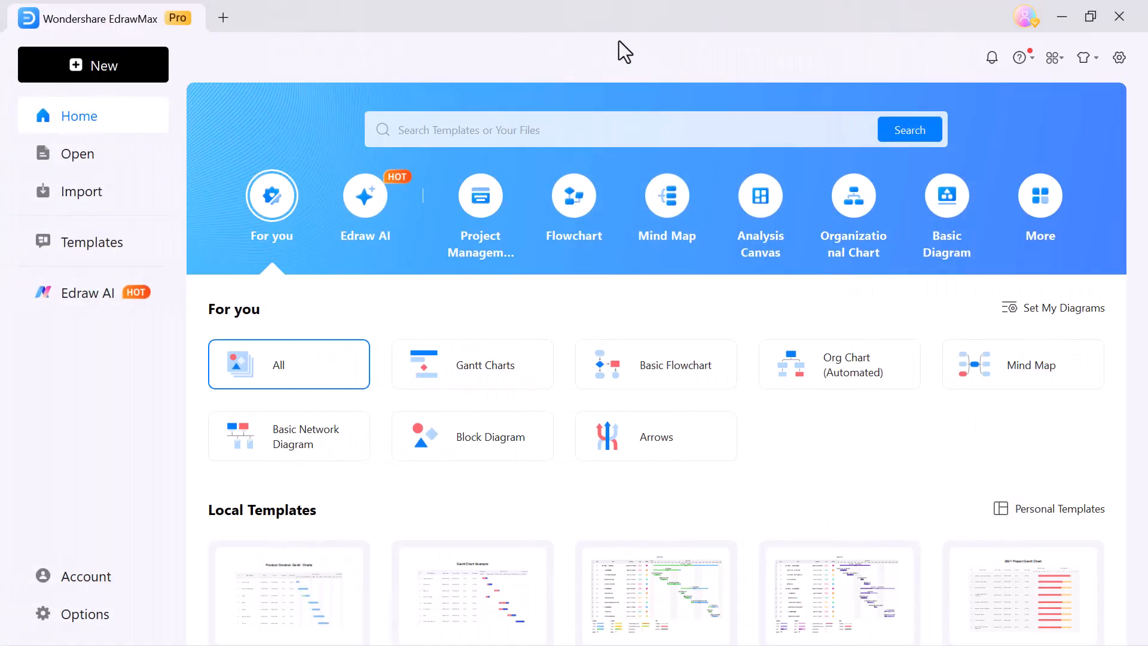
mouse_move(476, 344)
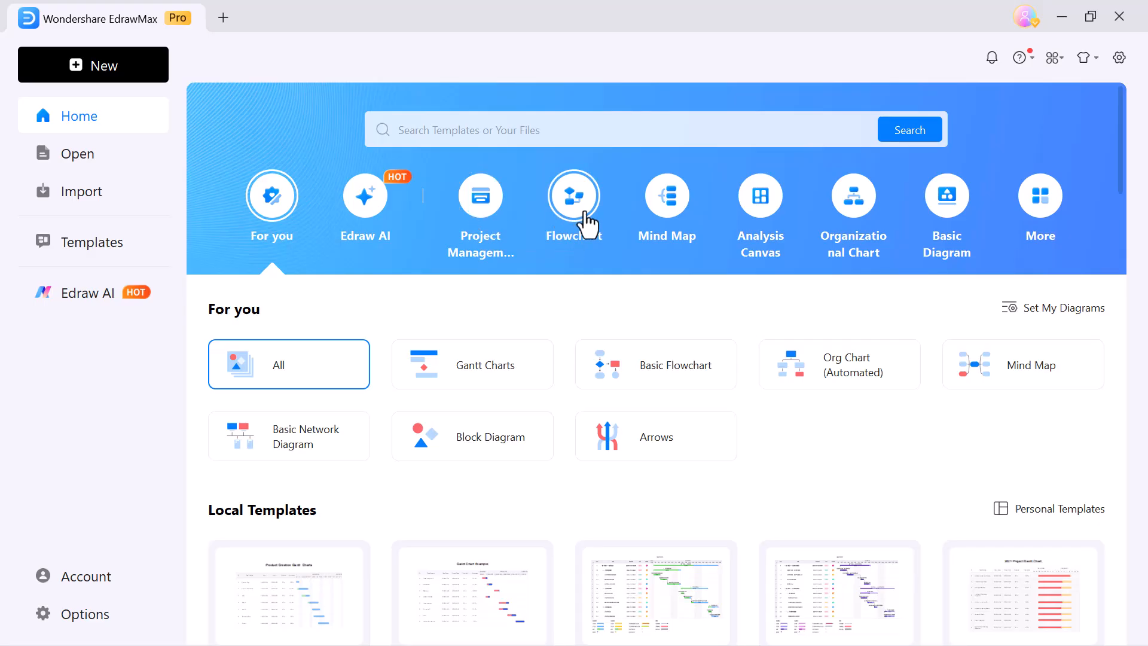
- Browse the Flowchart, Mind Map and Analysis Canvas template categories
click(574, 195)
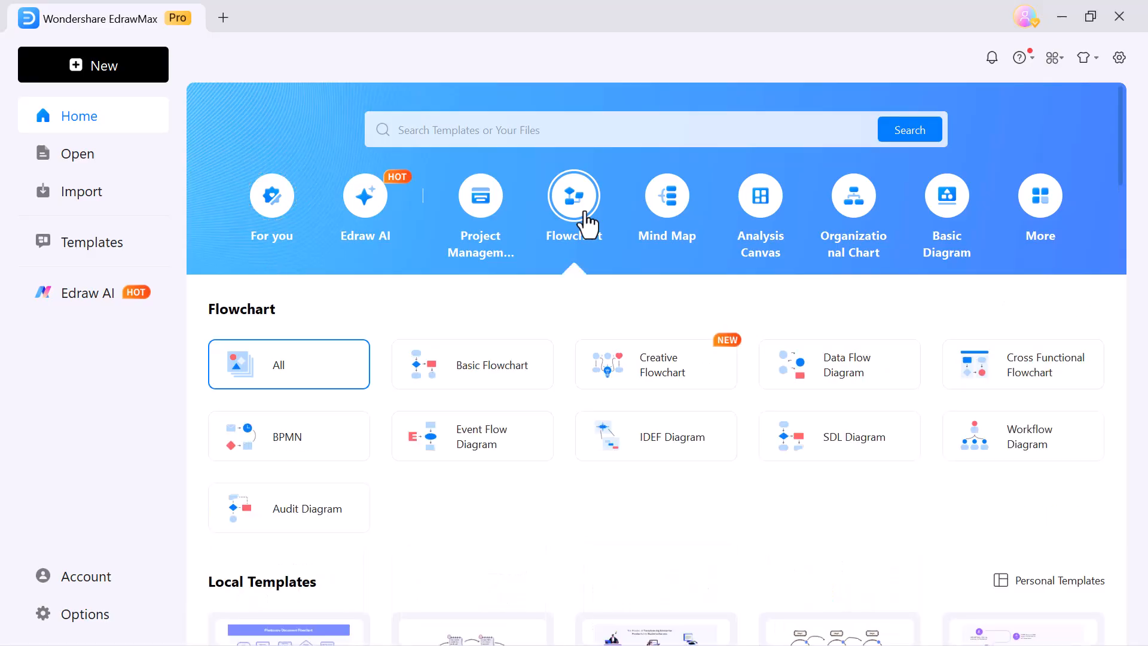
click(666, 196)
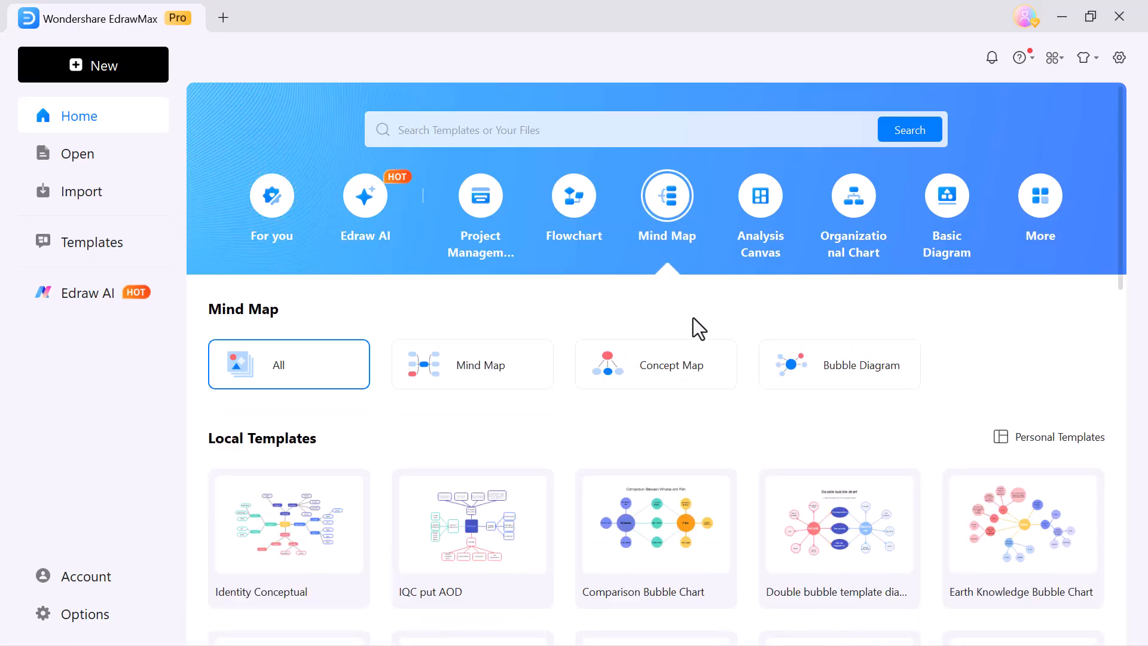
scroll(down, 3)
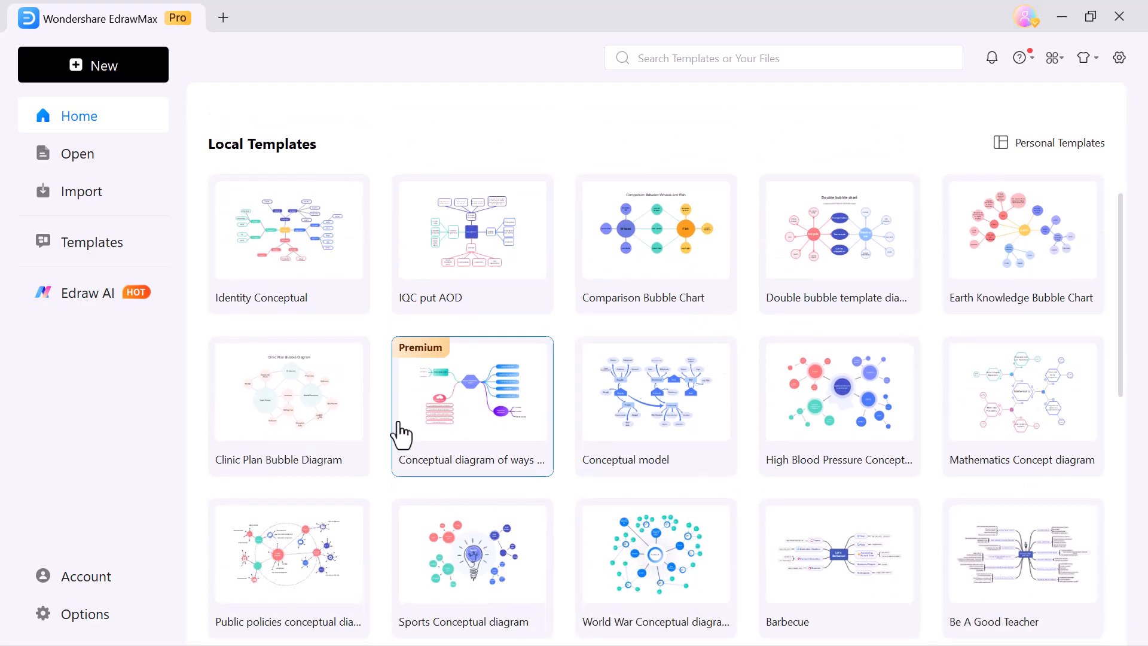
scroll(down, 3)
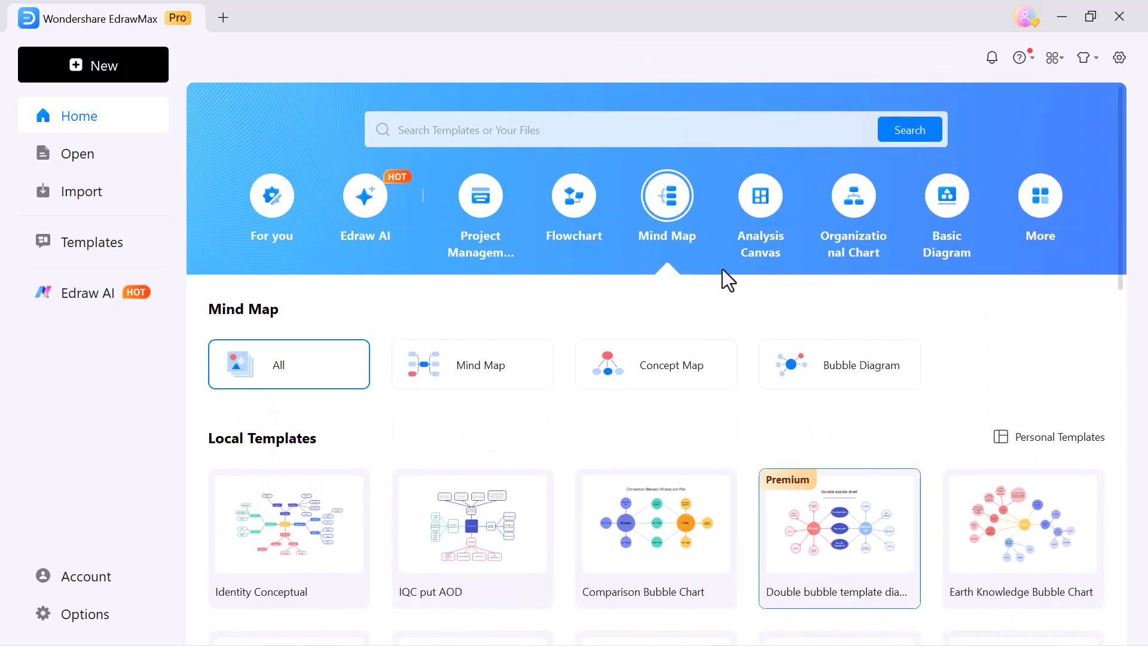
click(760, 196)
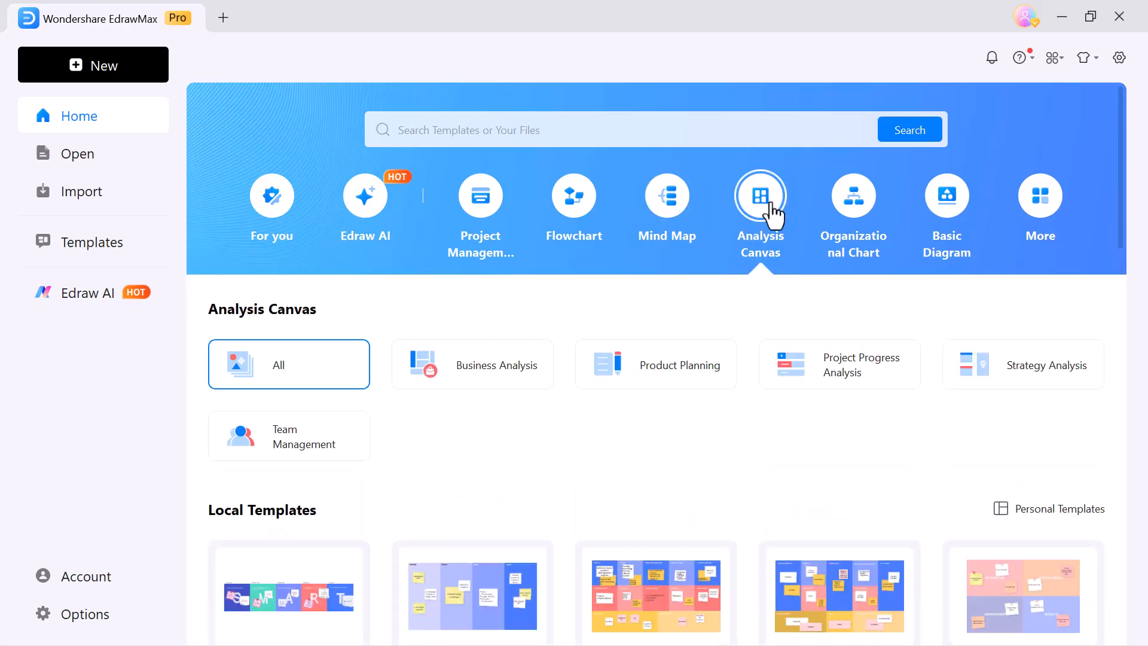
scroll(down, 3)
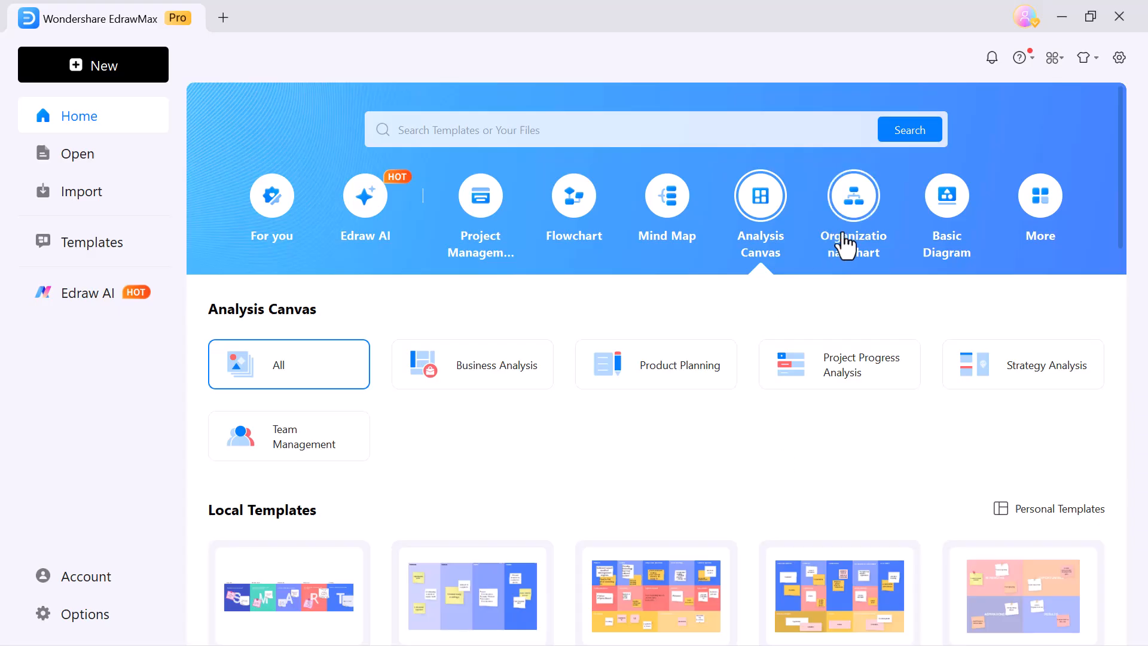
- Browse the Organizational Chart category, ending on the Basic Diagram types
click(854, 195)
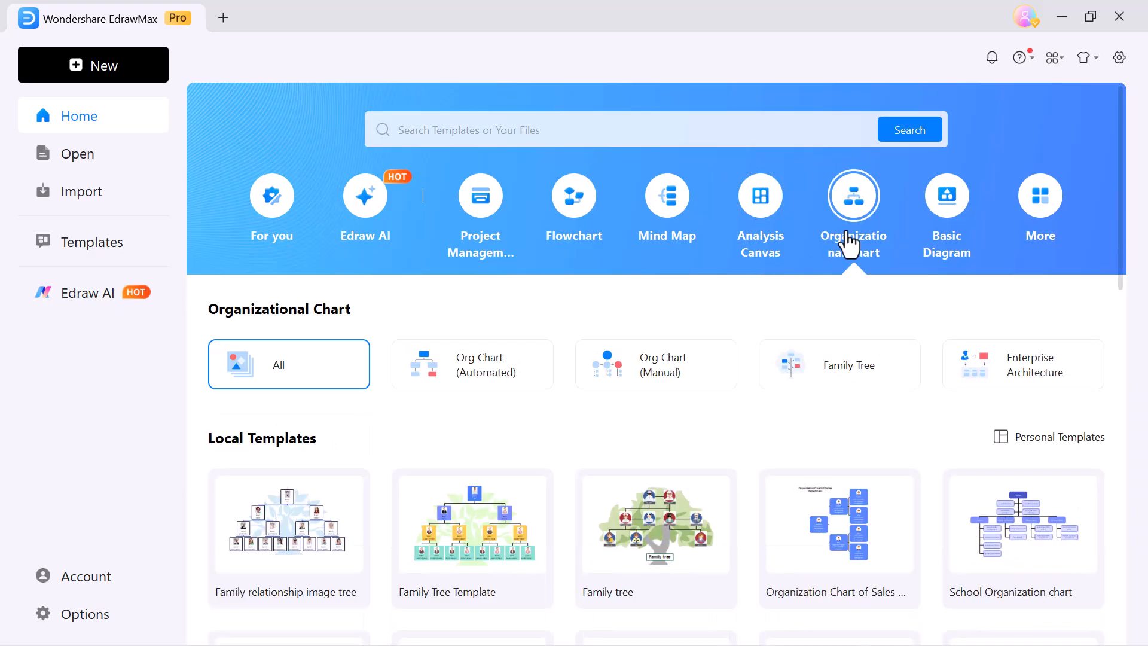
mouse_move(947, 197)
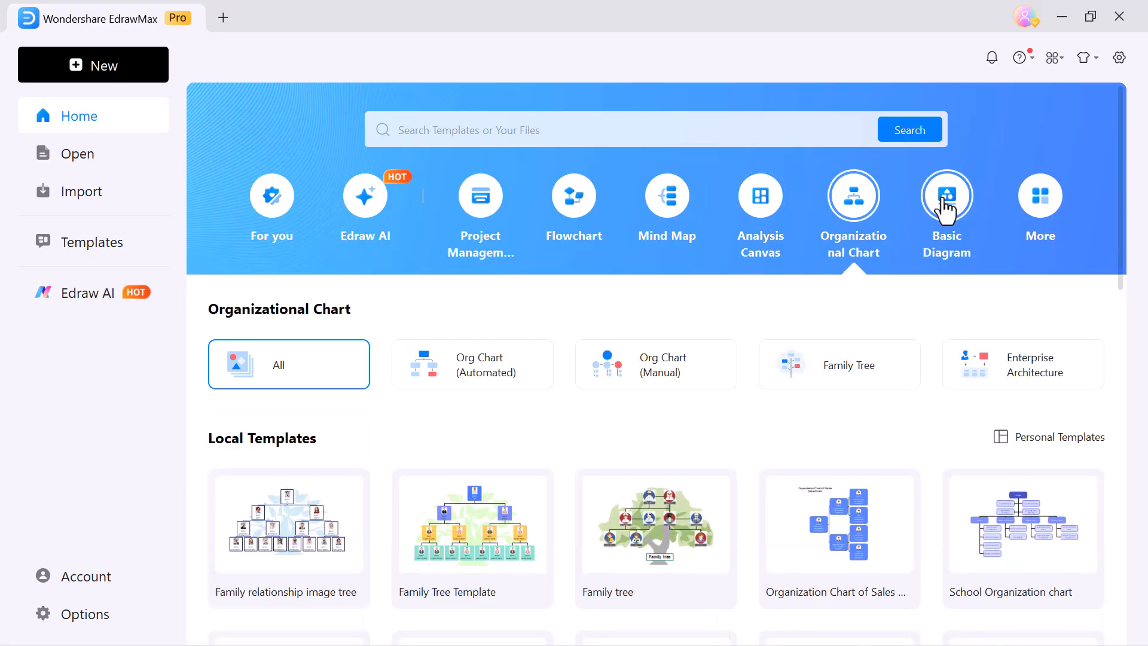
click(947, 196)
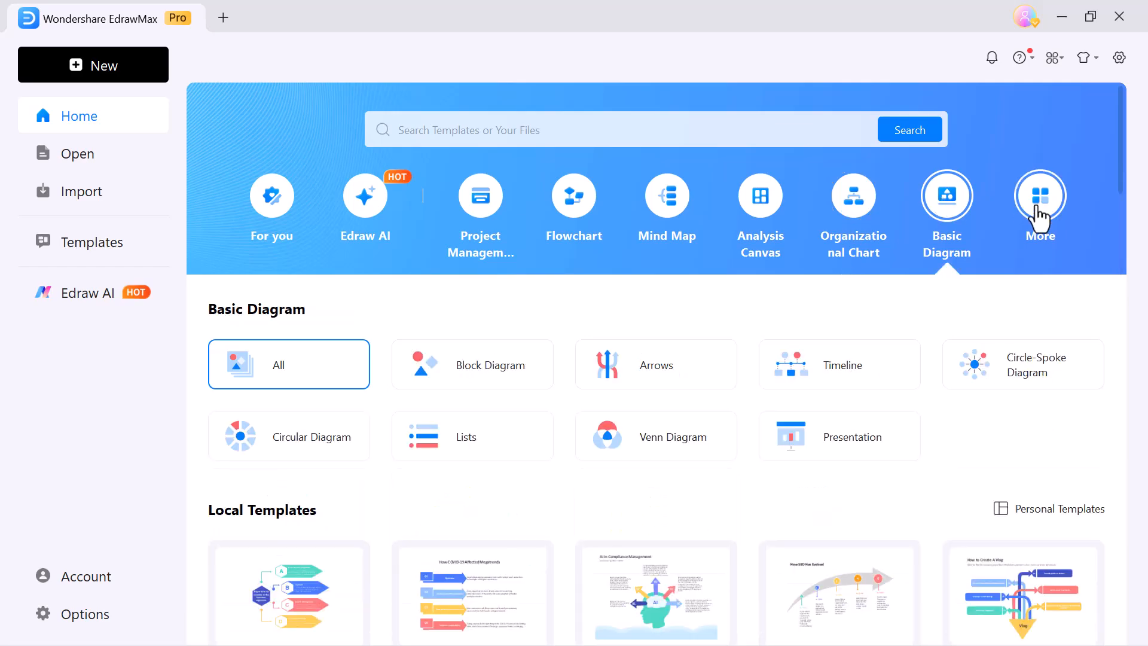
click(1040, 195)
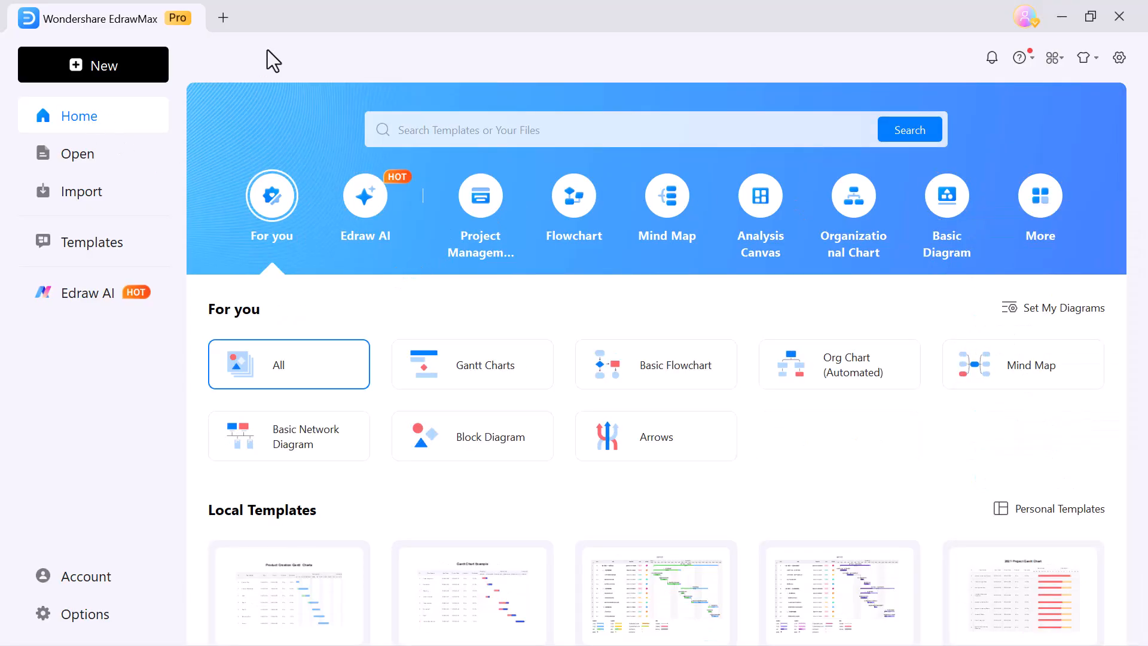
mouse_move(744, 120)
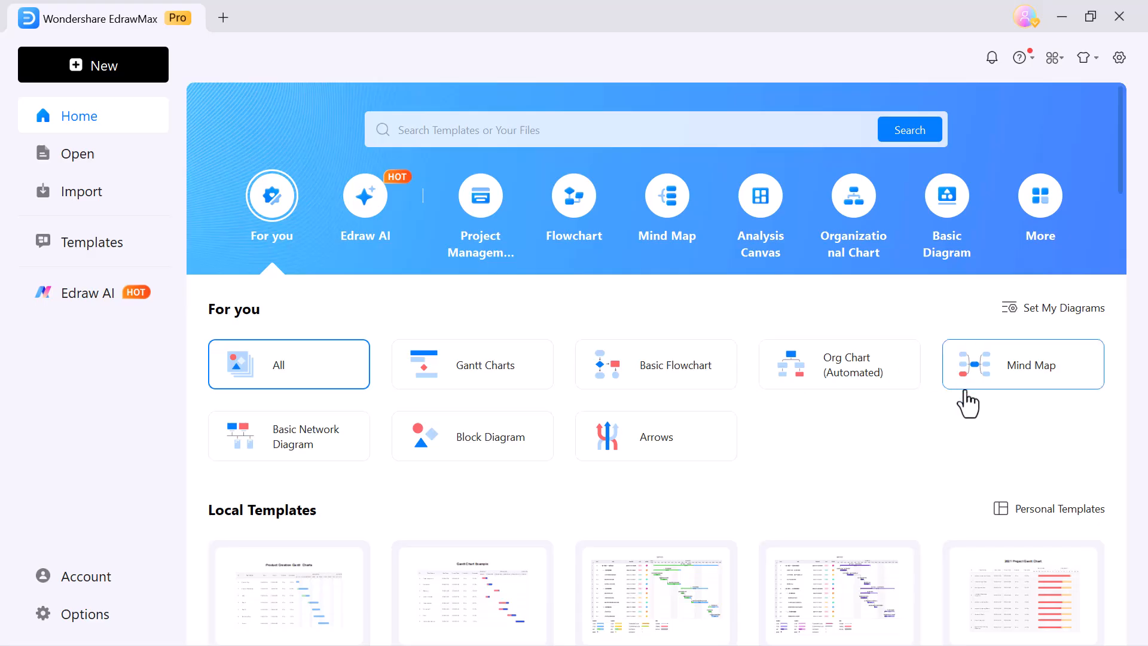
mouse_move(289, 448)
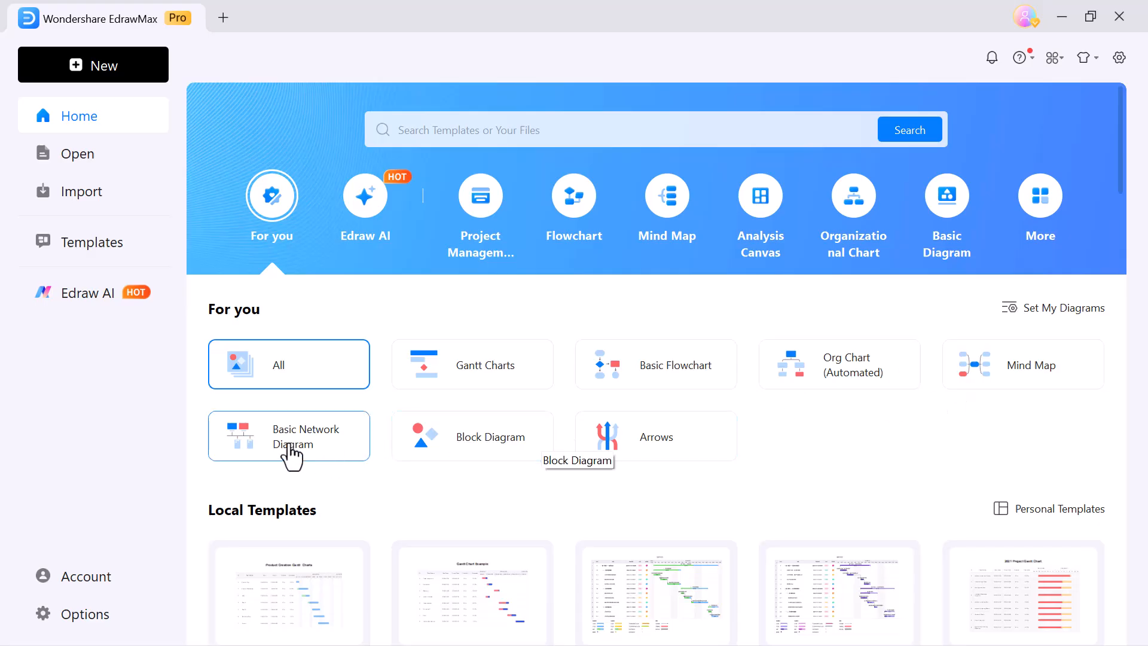
click(947, 196)
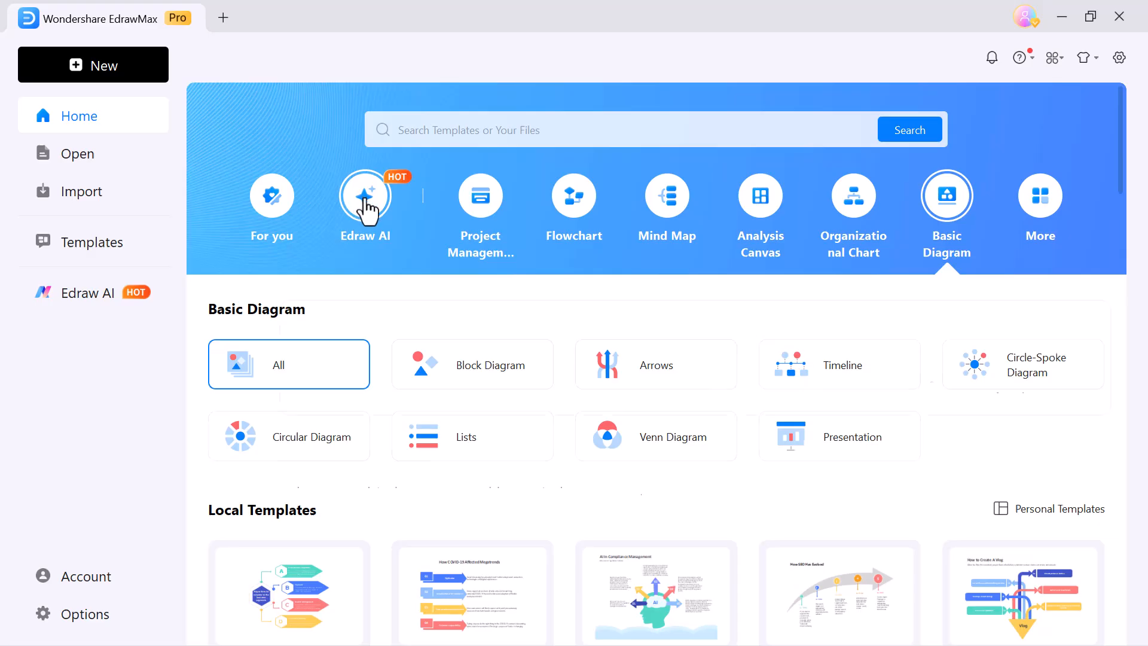
- Open the Edraw AI diagram creator and scroll through its page
click(366, 195)
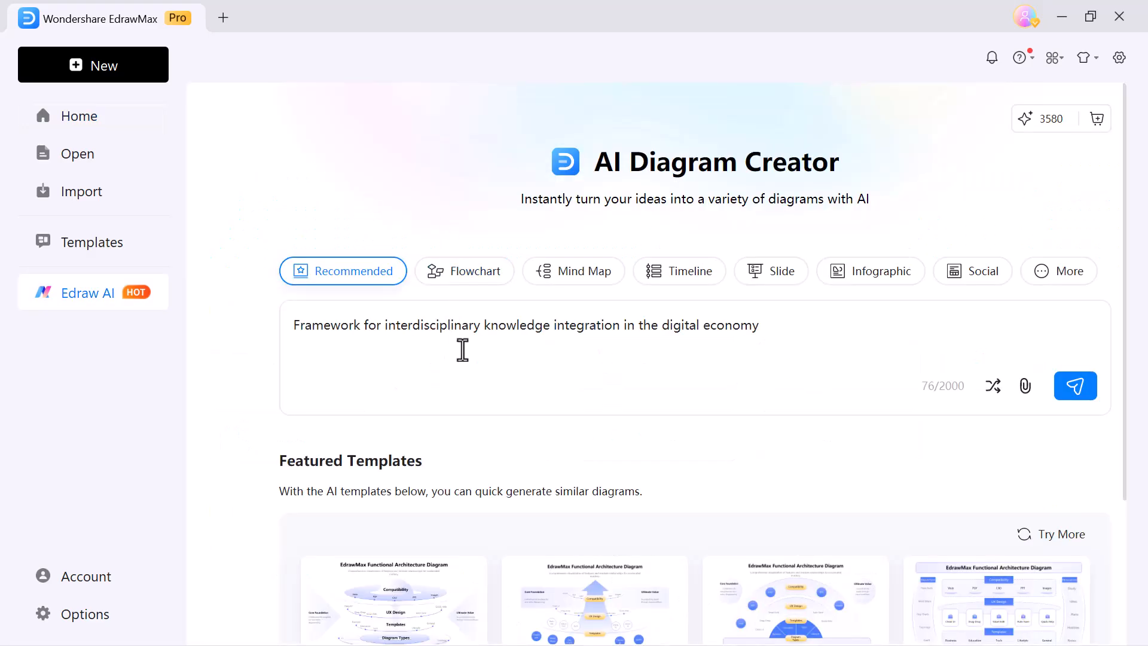
scroll(down, 3)
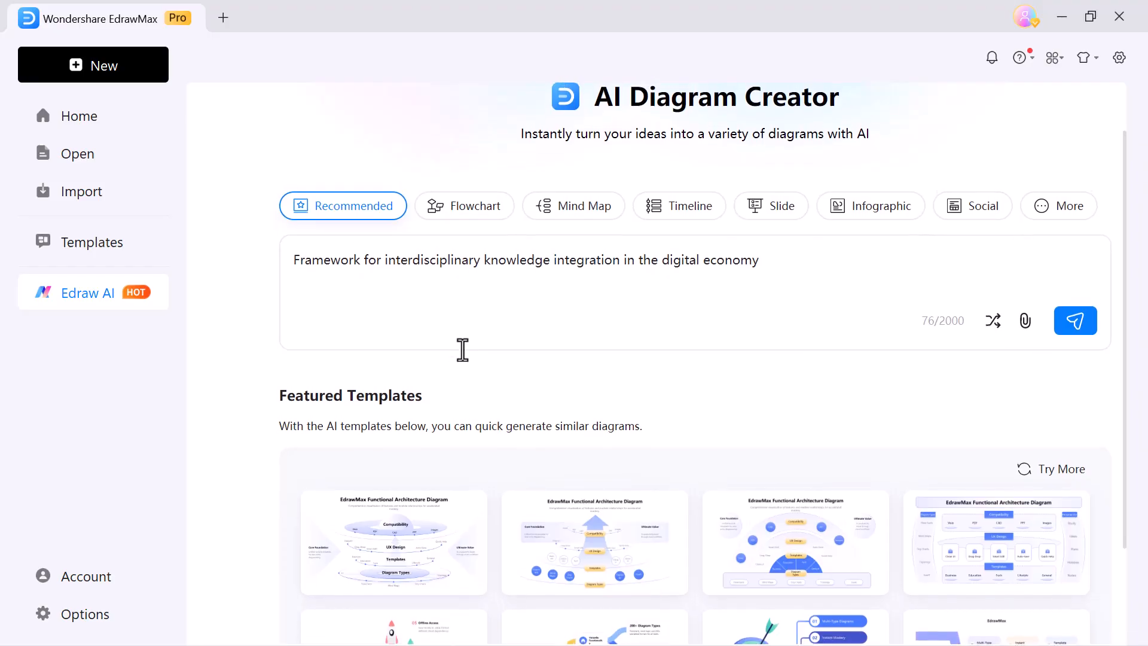
scroll(down, 3)
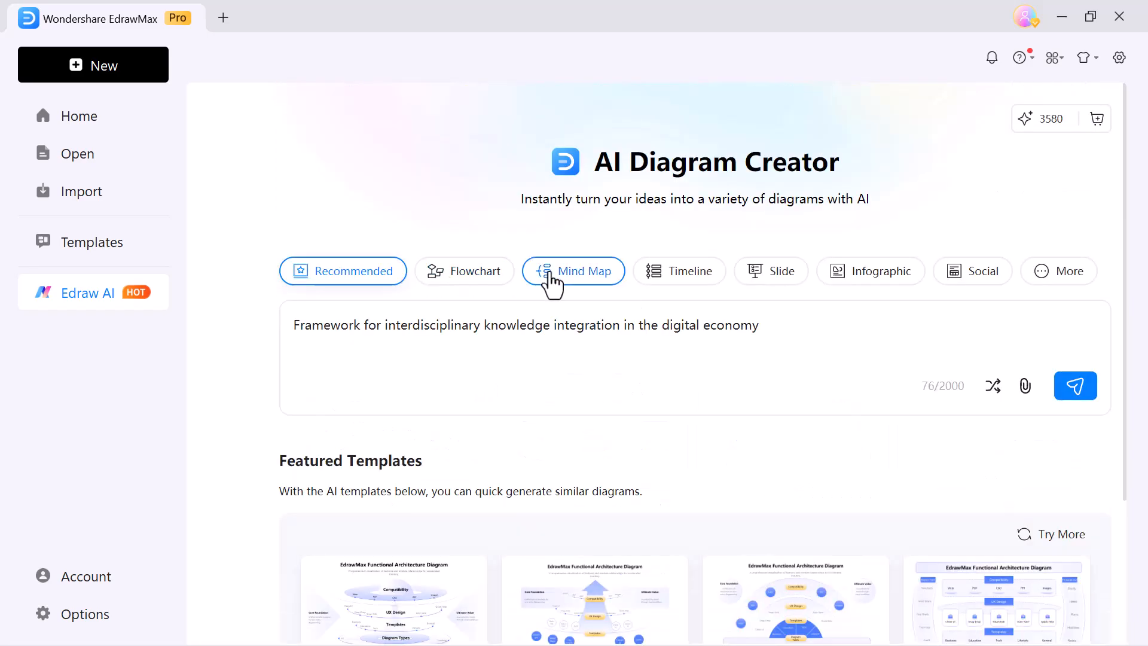
mouse_move(770, 277)
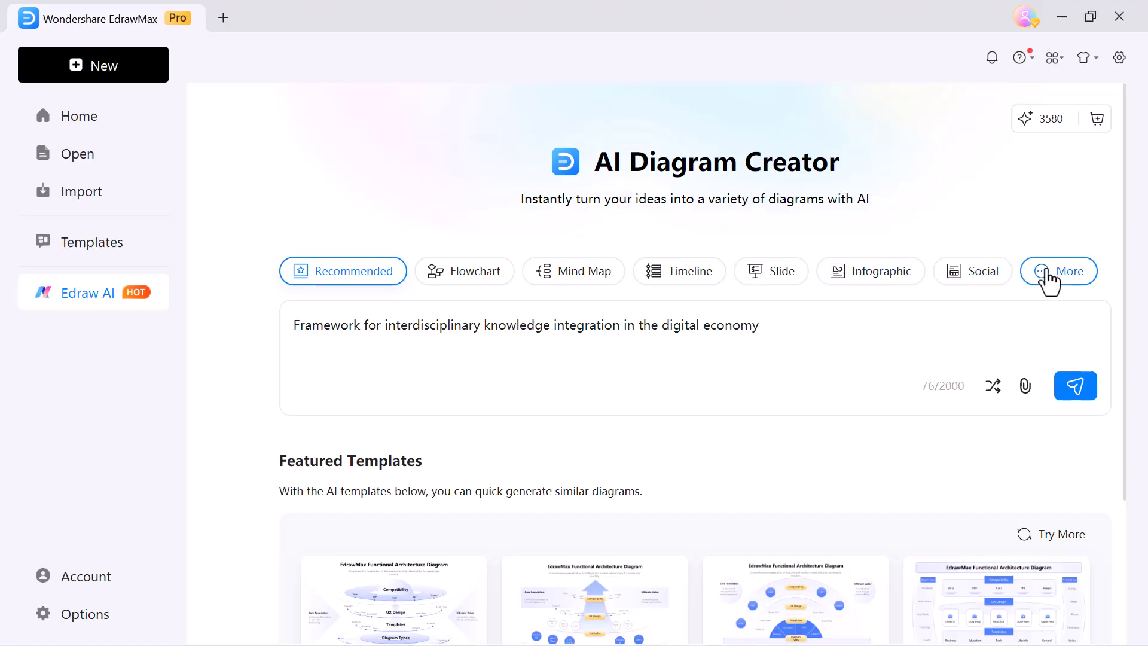
click(1059, 270)
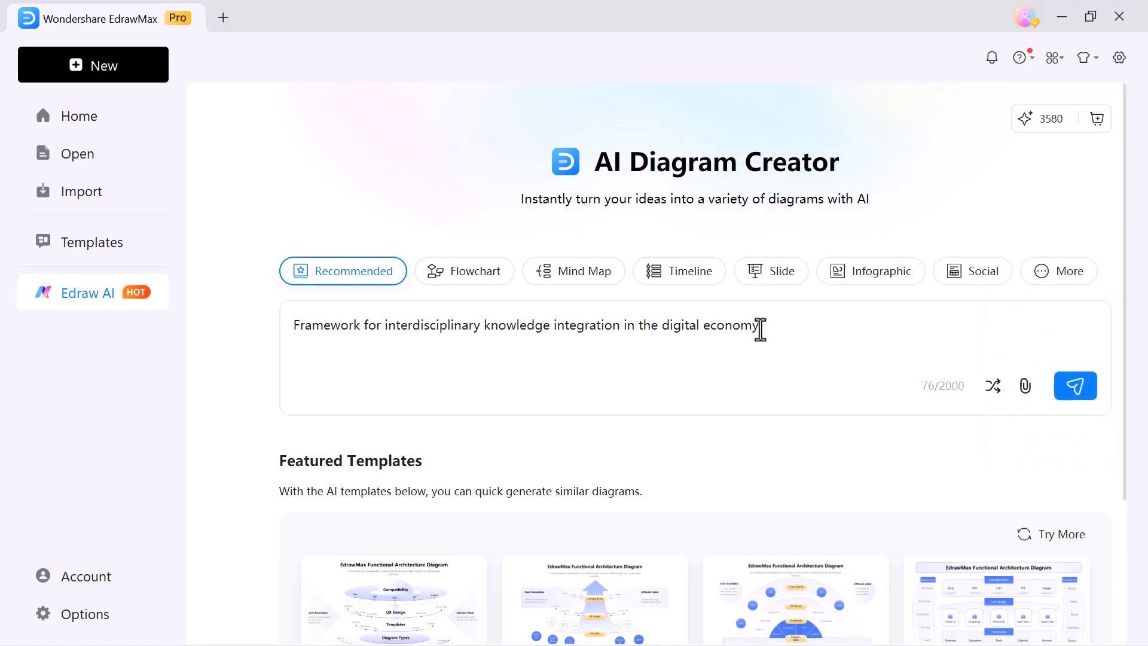
- Enter 'Solar System Diagram' as the AI prompt and page through Featured Templates
text(Solar System Diagram)
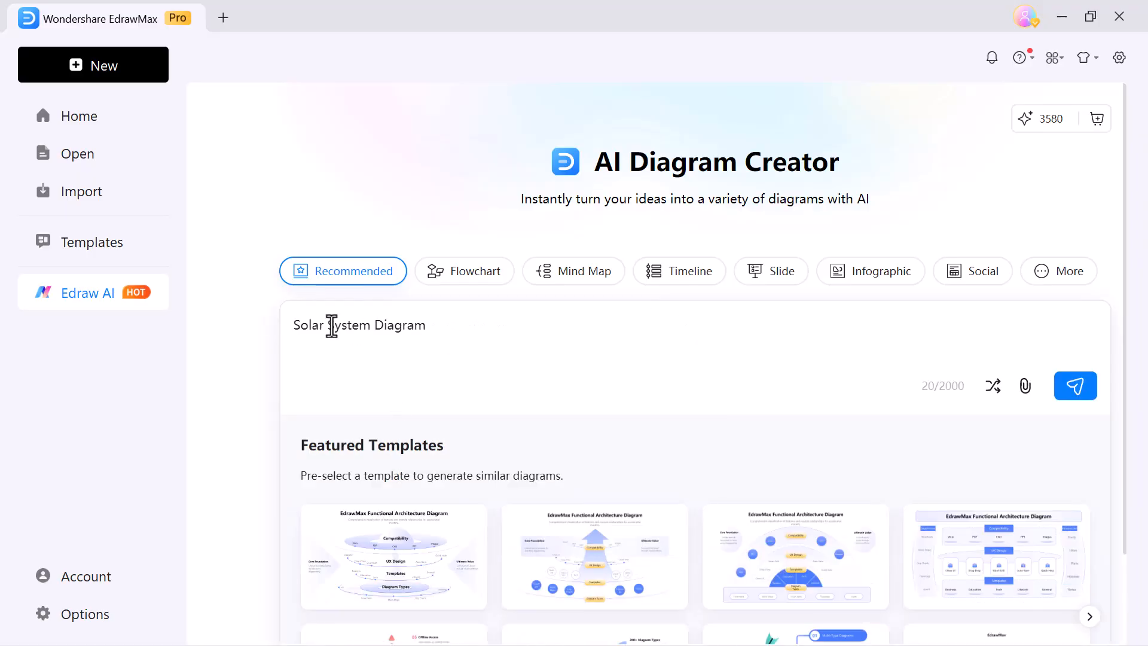
mouse_move(1015, 404)
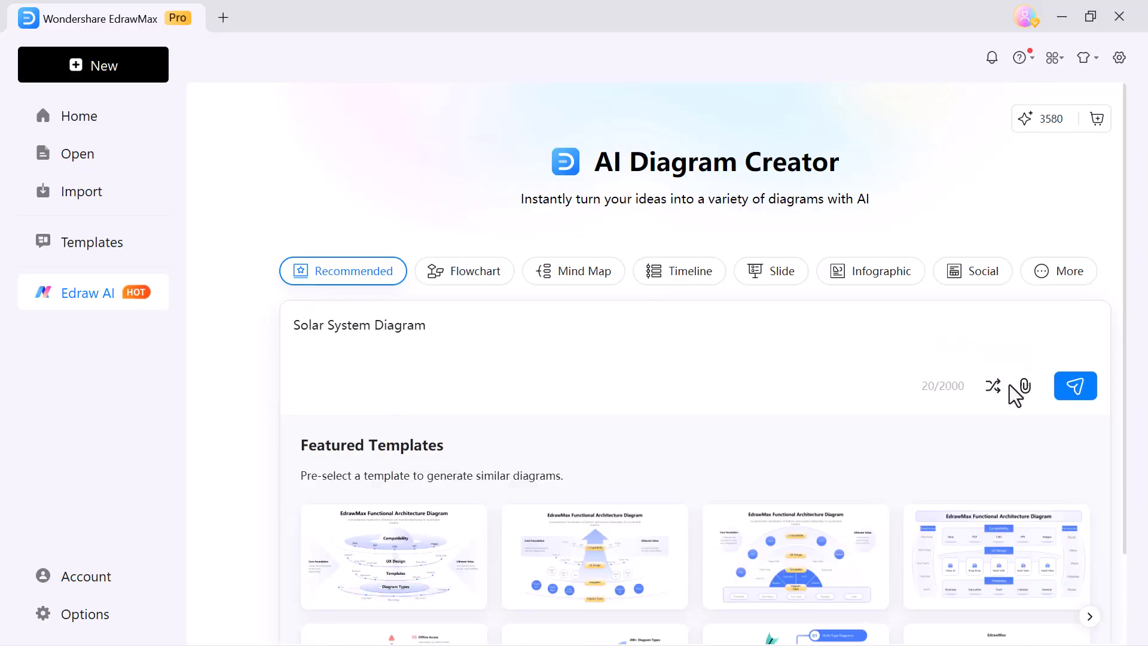
scroll(down, 3)
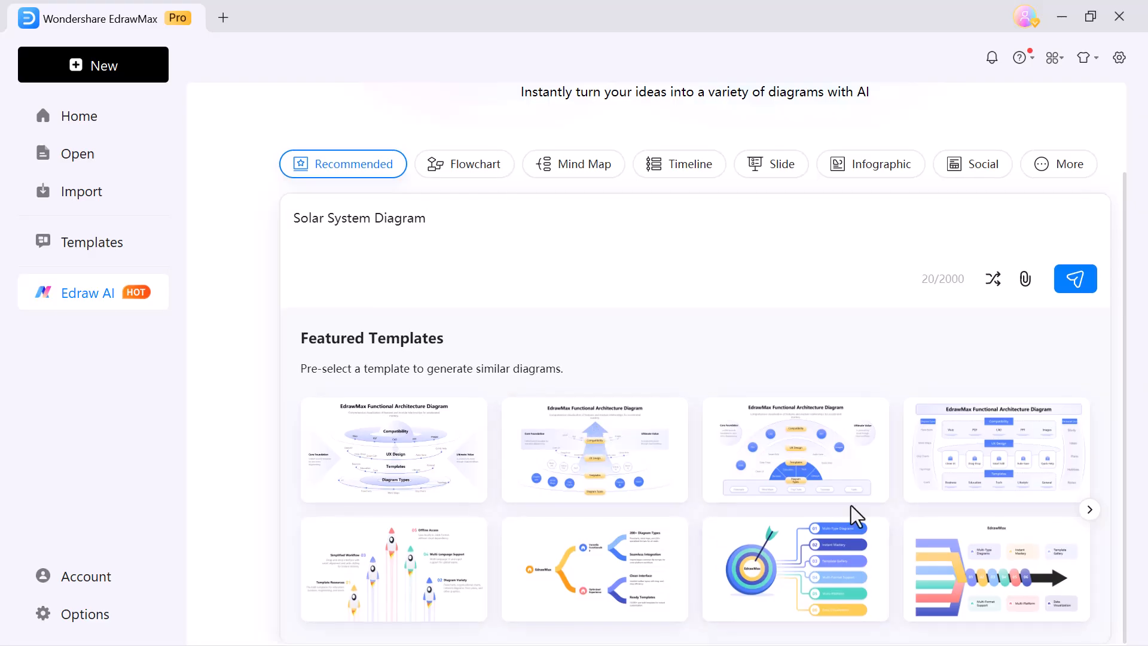
click(1090, 509)
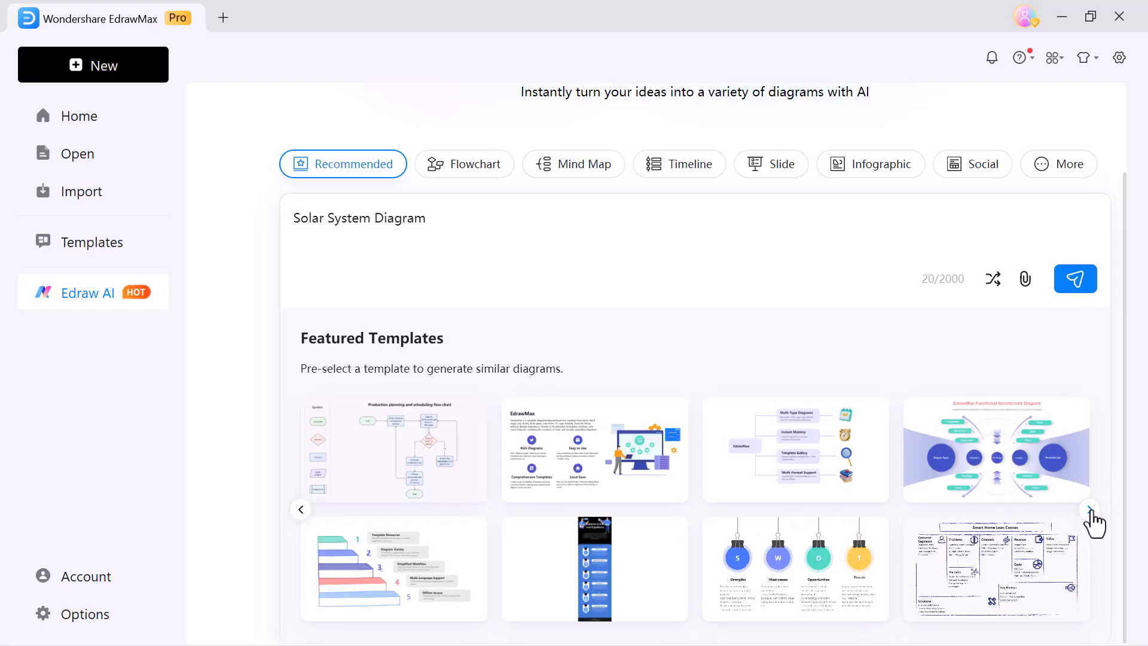
click(1090, 509)
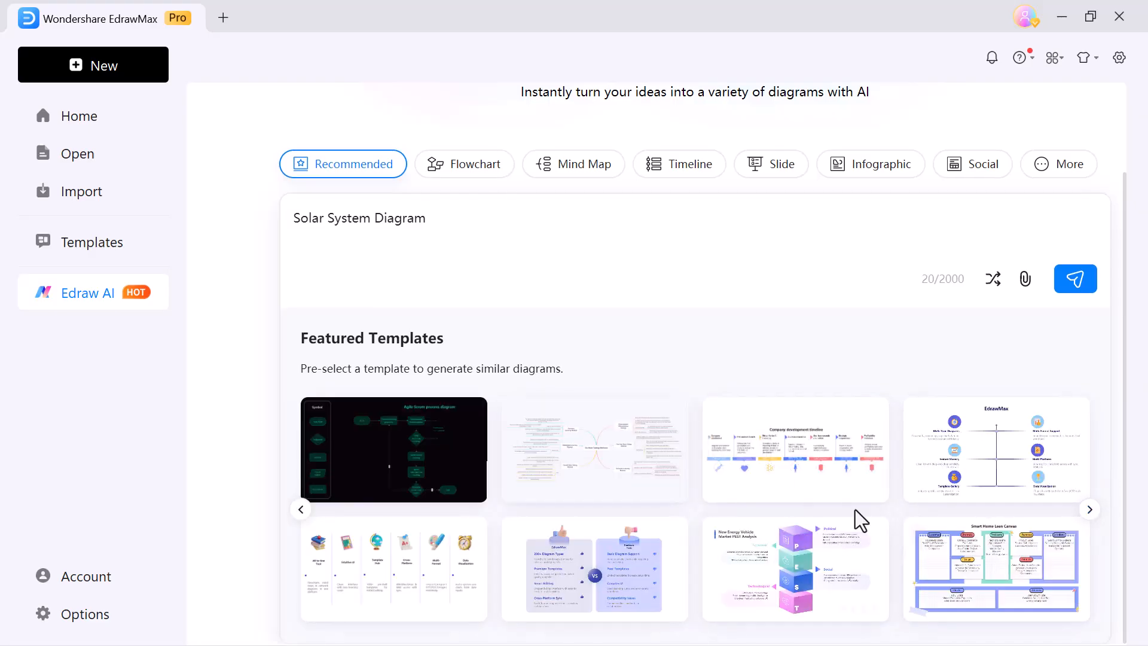
click(301, 509)
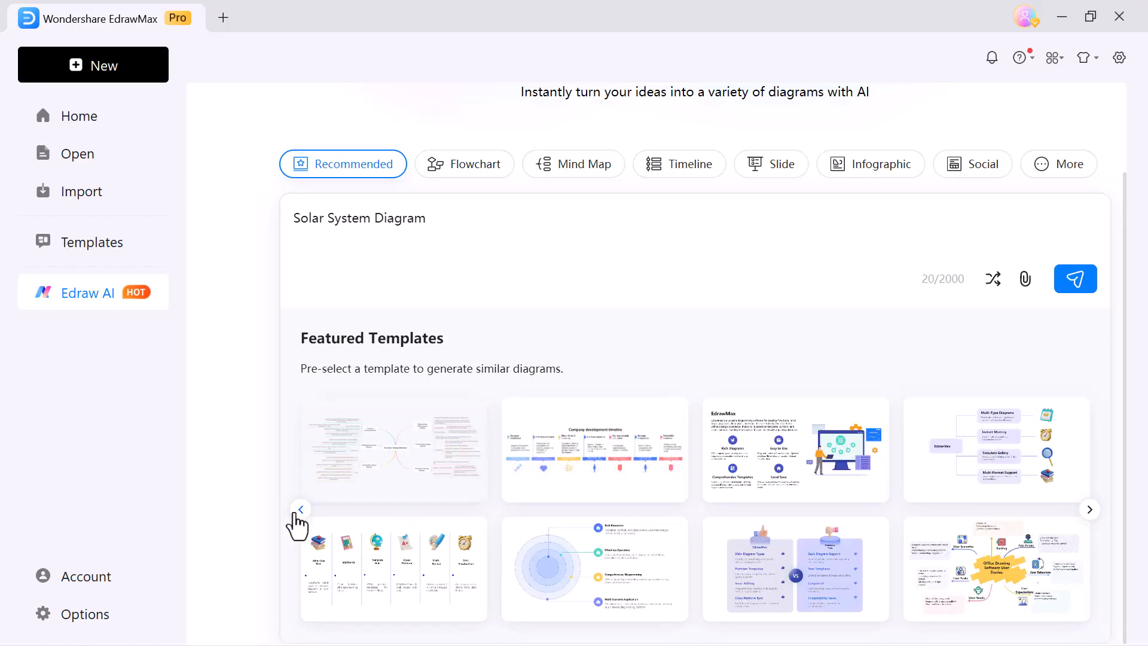
click(300, 509)
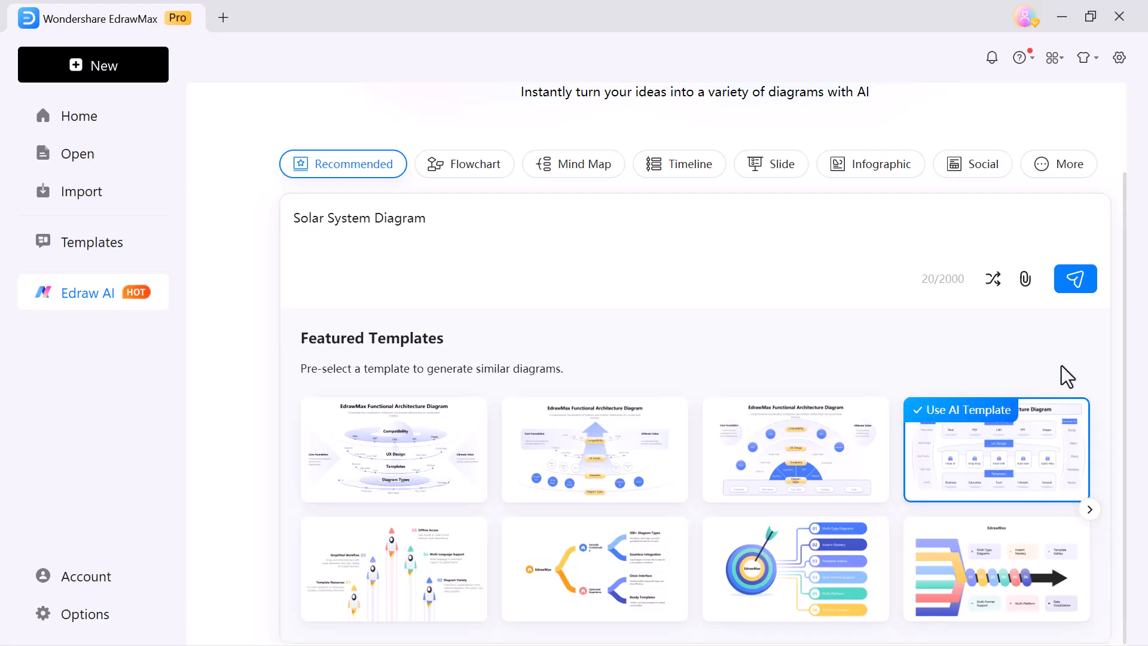
- Generate the diagram, preview the radial and three-part layouts, and apply a colour scheme
click(1075, 278)
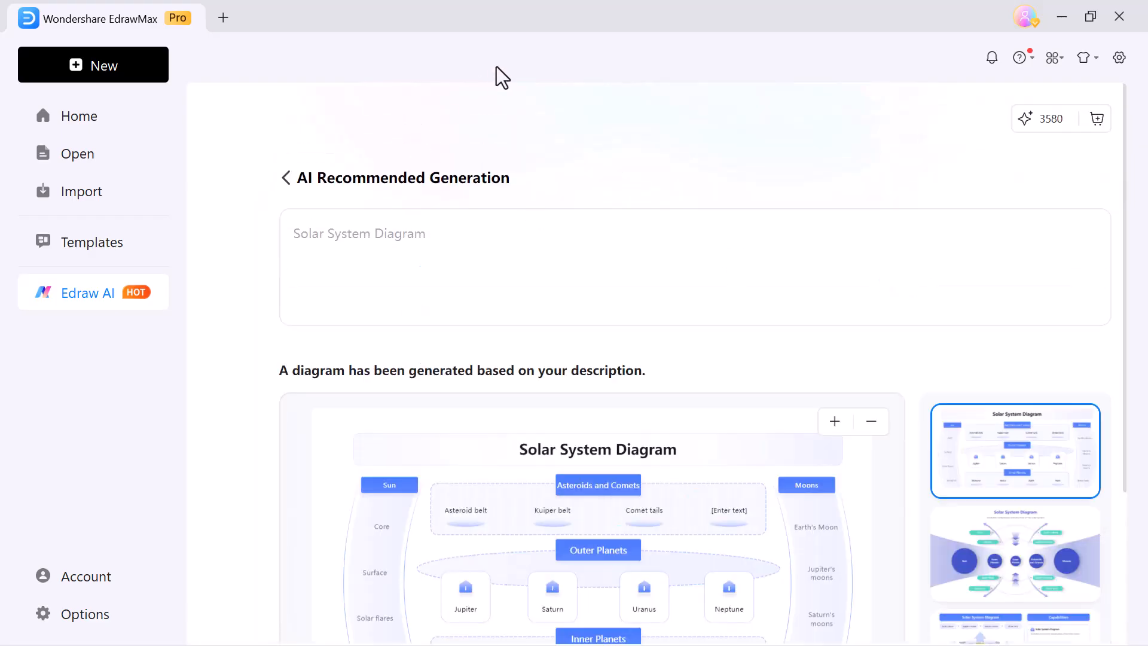
scroll(down, 3)
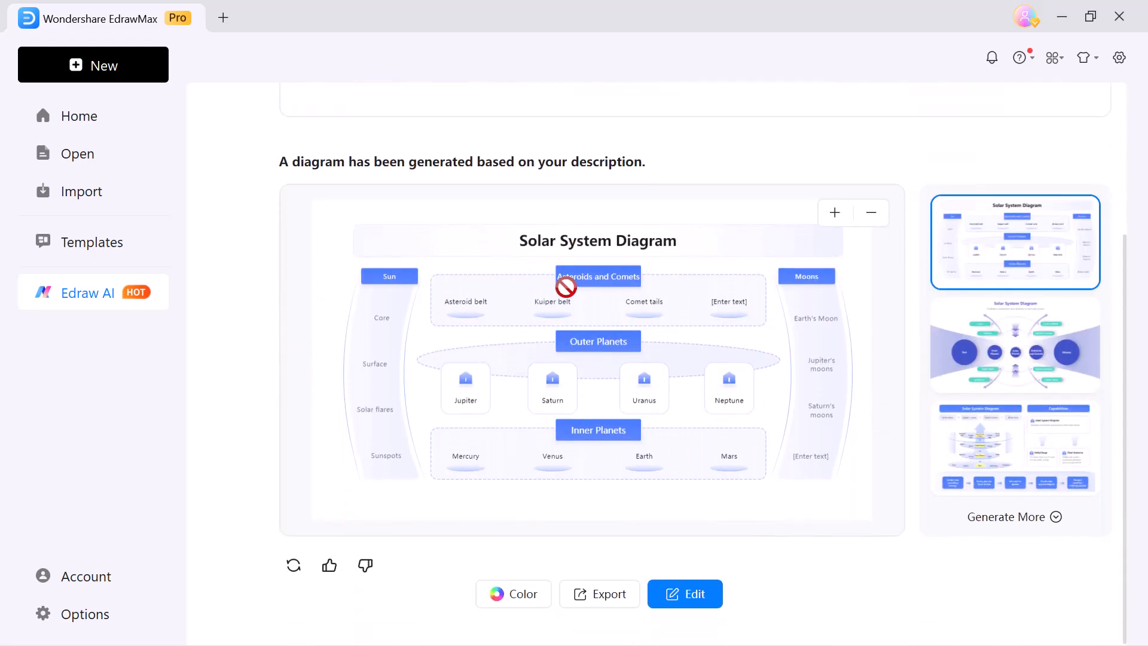
mouse_move(503, 415)
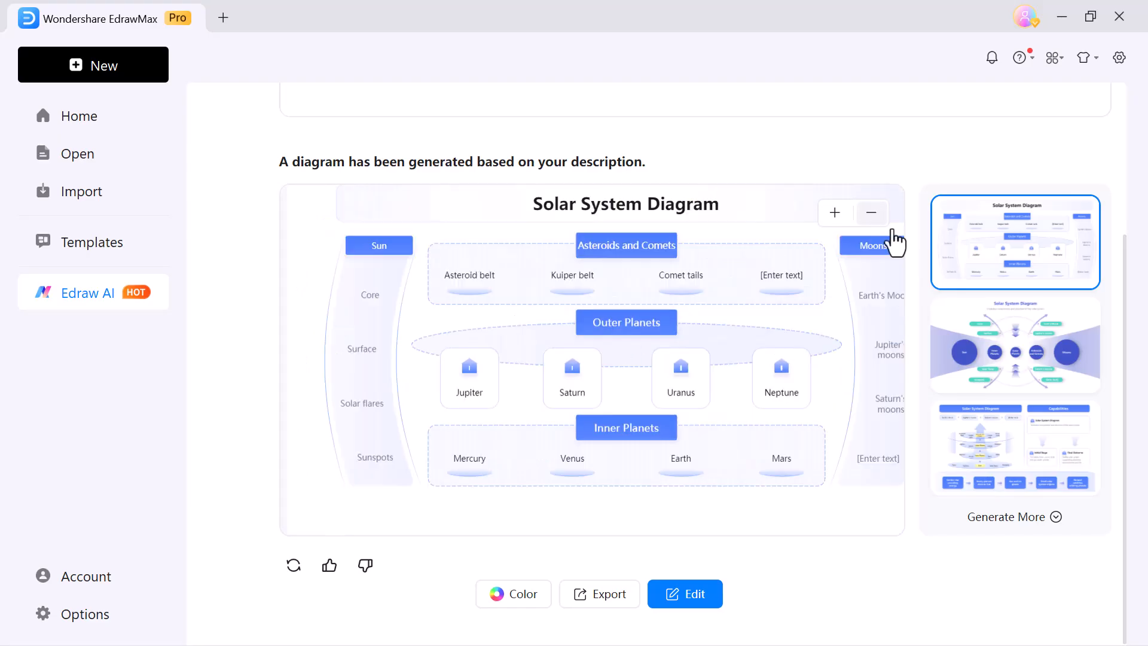
click(1016, 345)
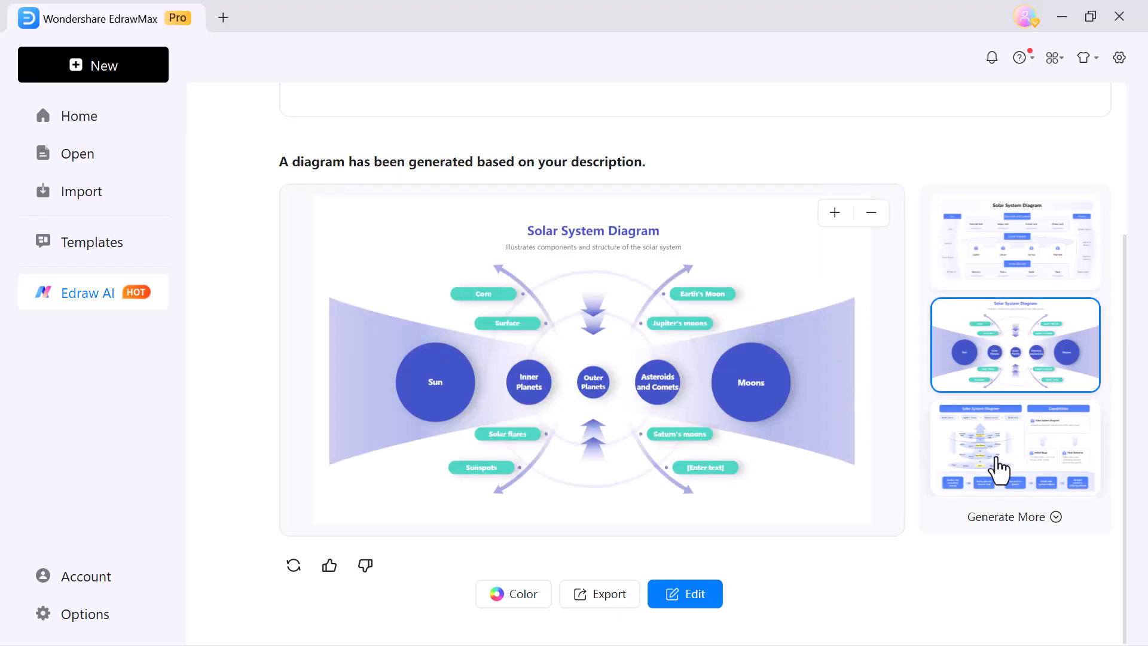
click(1014, 448)
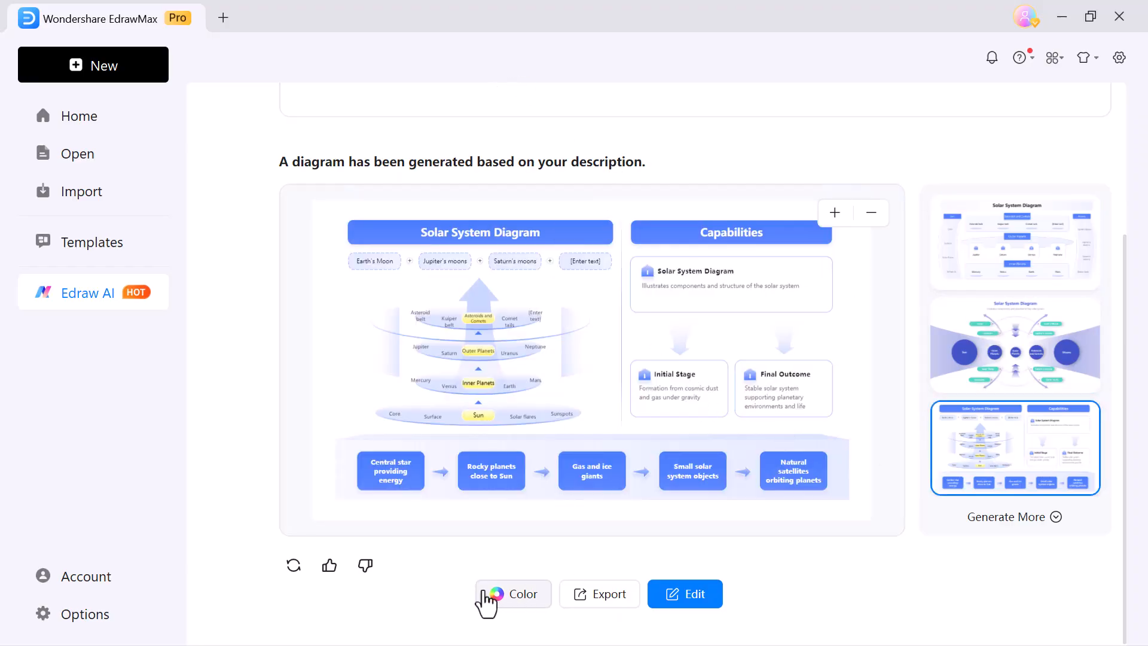
click(514, 594)
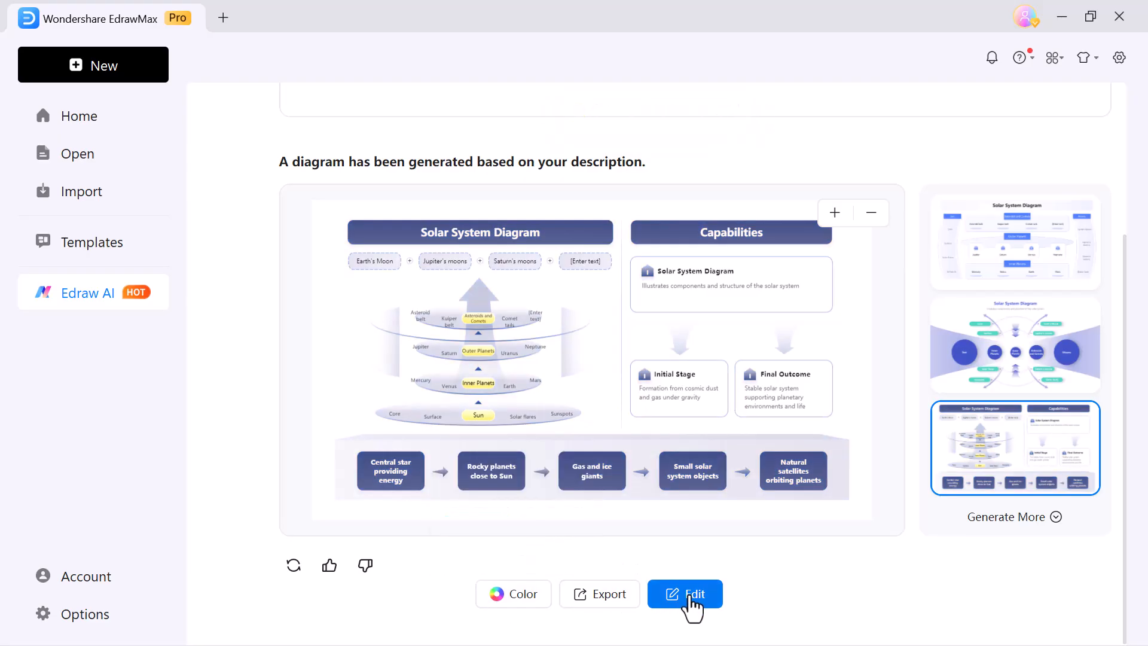
- Open the design in the editor and make the title 72 pt, italic and underlined
click(685, 594)
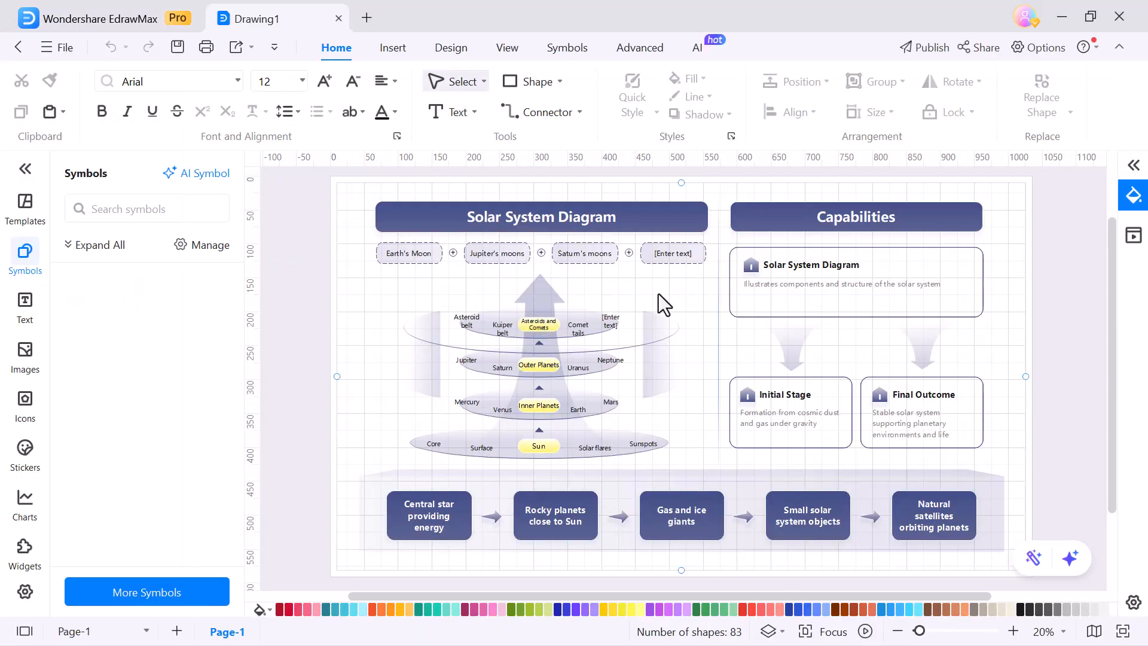
mouse_move(553, 219)
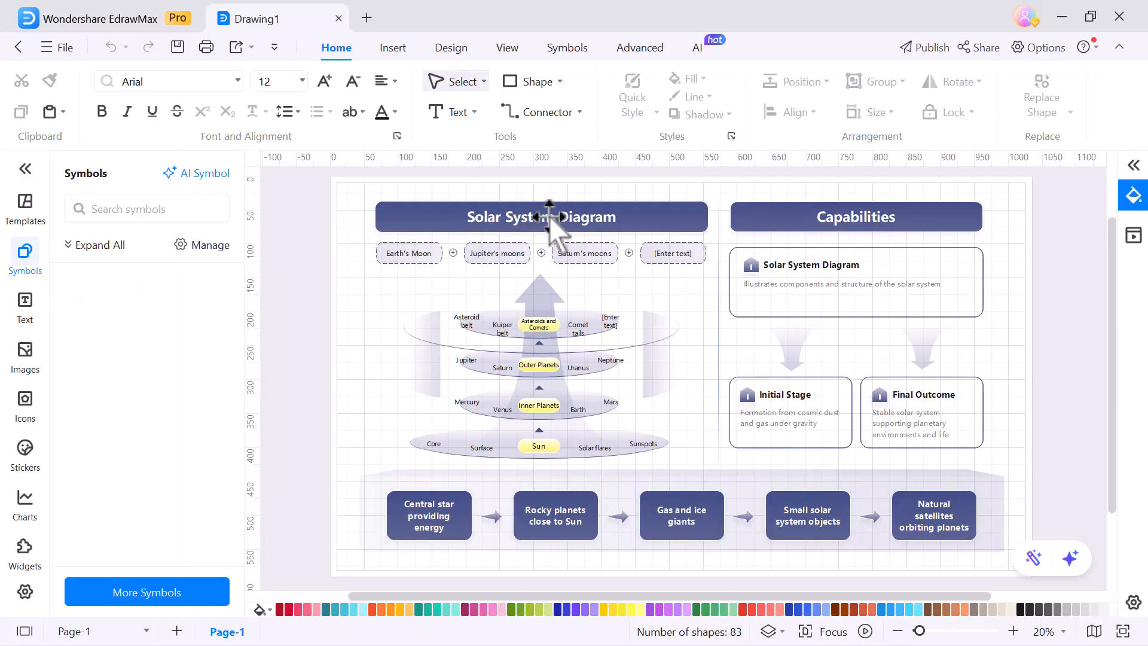
click(541, 217)
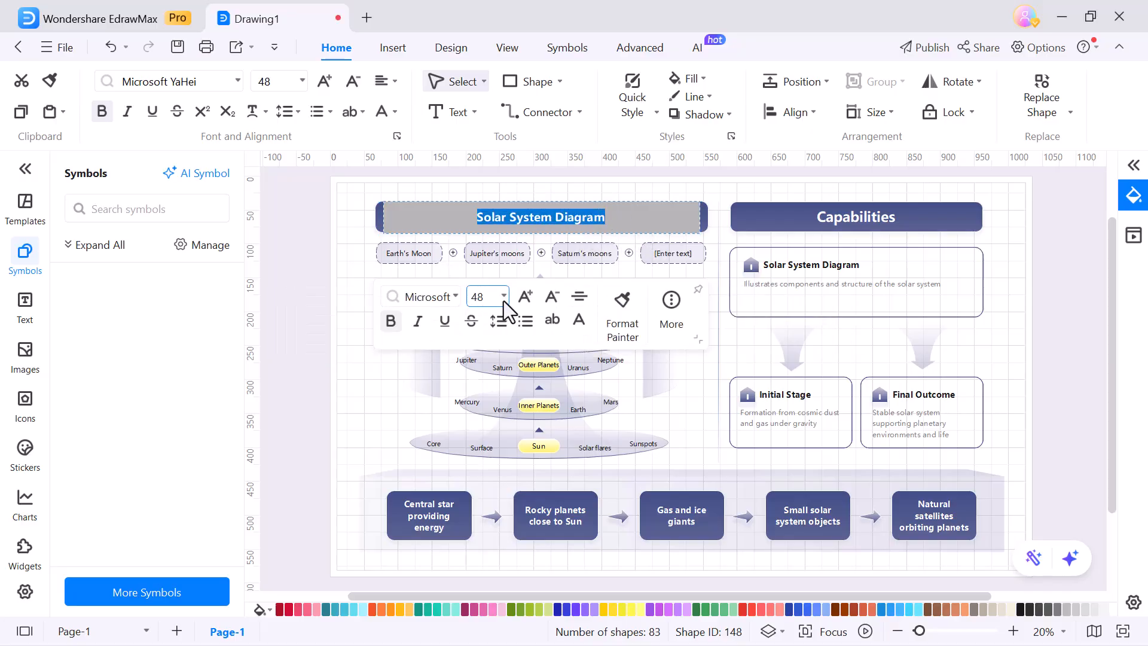
click(526, 296)
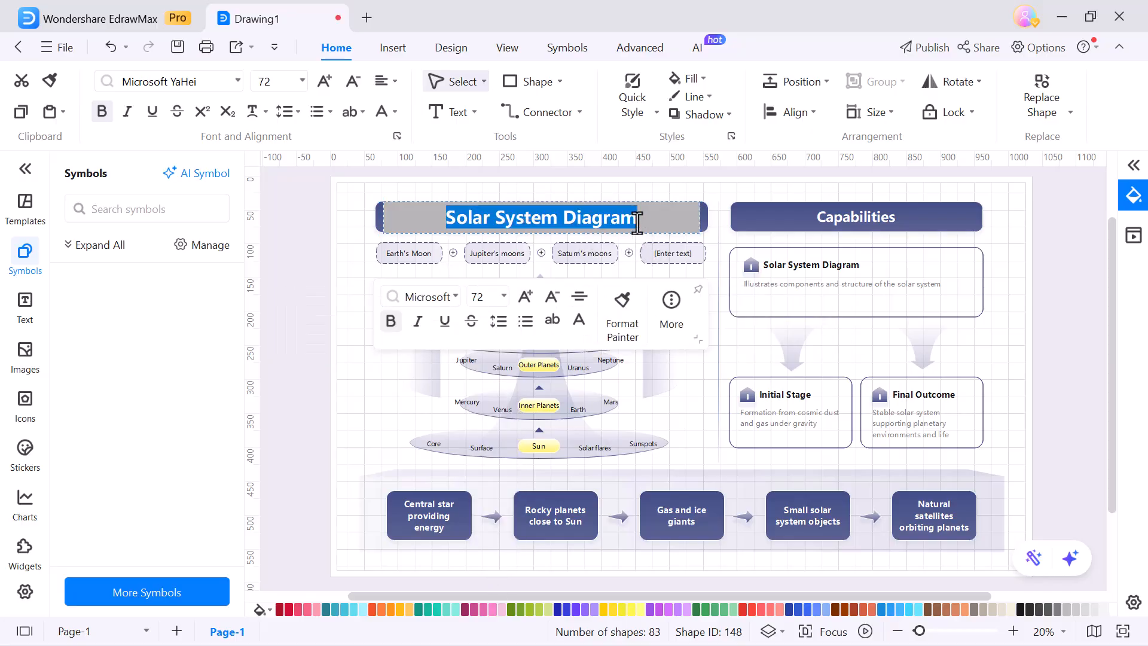
click(417, 321)
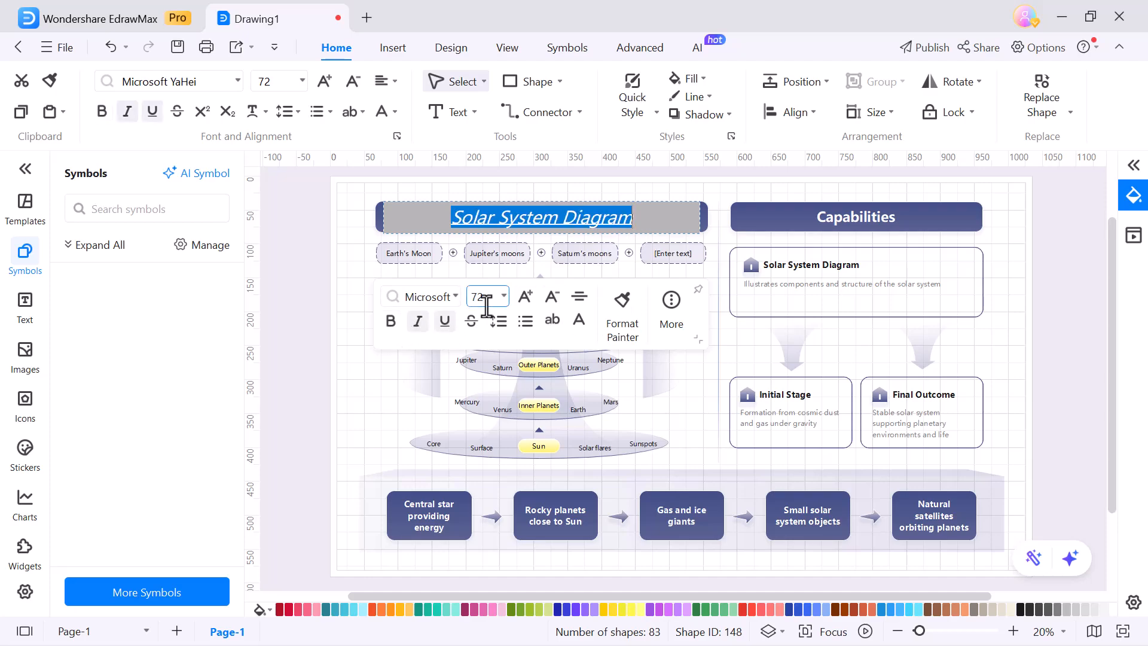
mouse_move(467, 324)
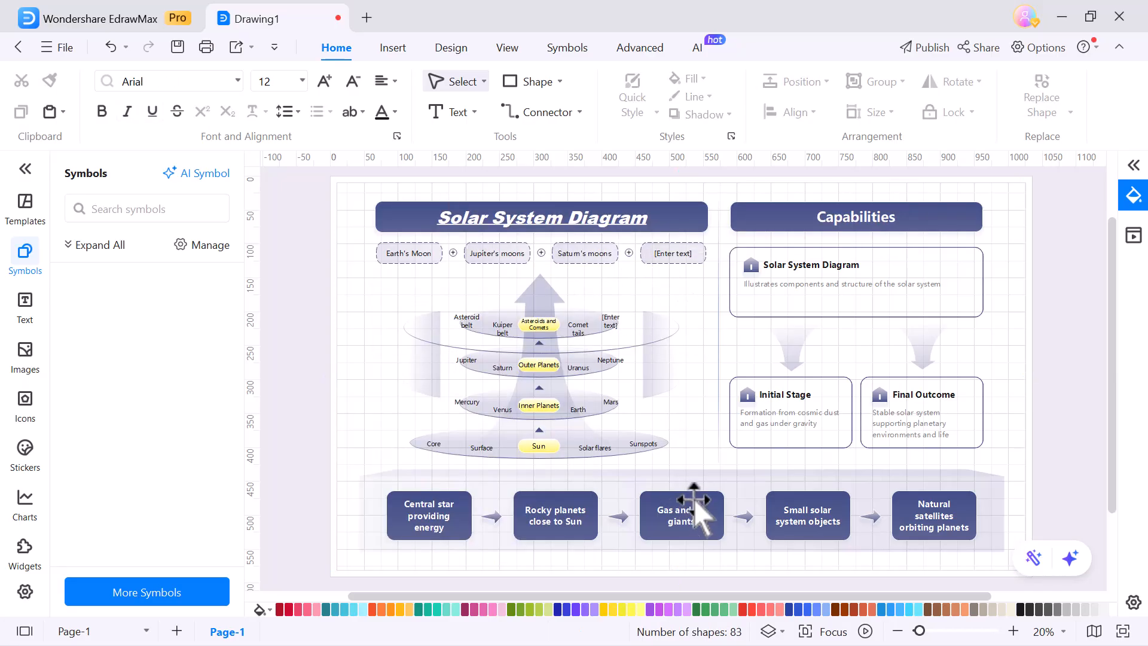
click(555, 516)
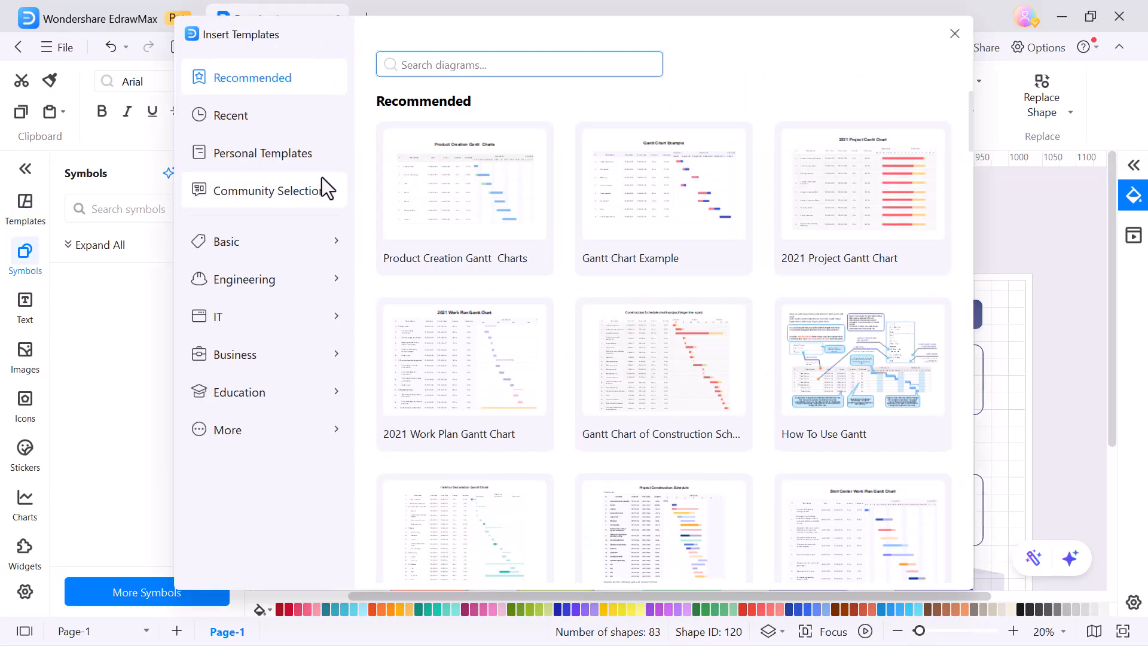
mouse_move(771, 43)
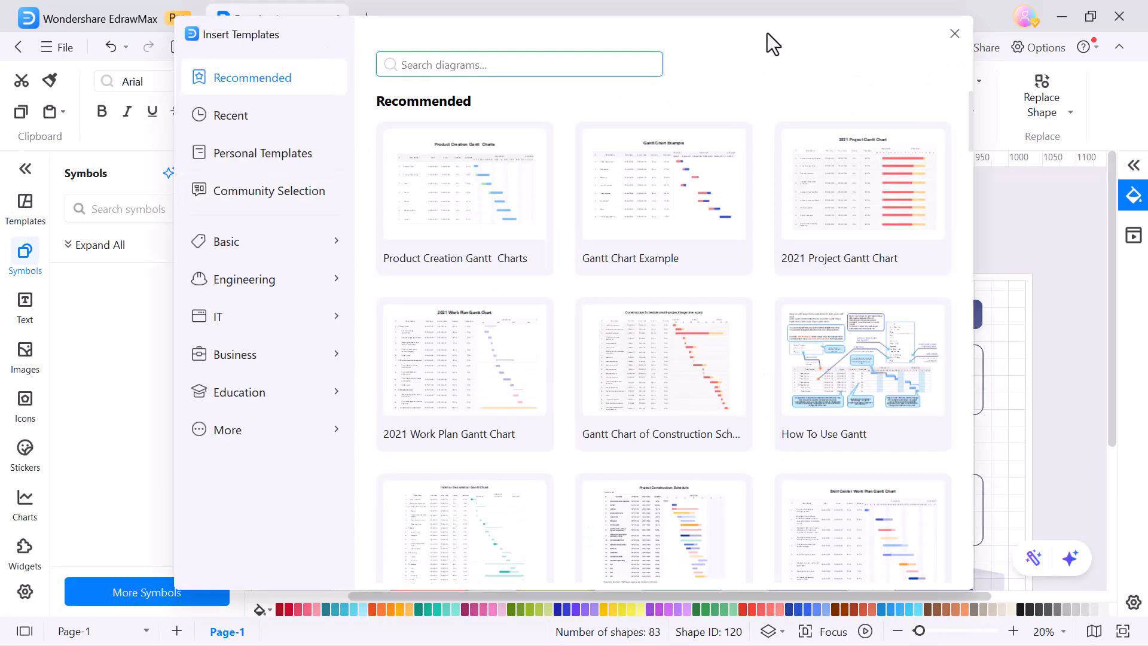
- Close the template gallery, then show the text layouts and Pixabay image libraries
click(955, 32)
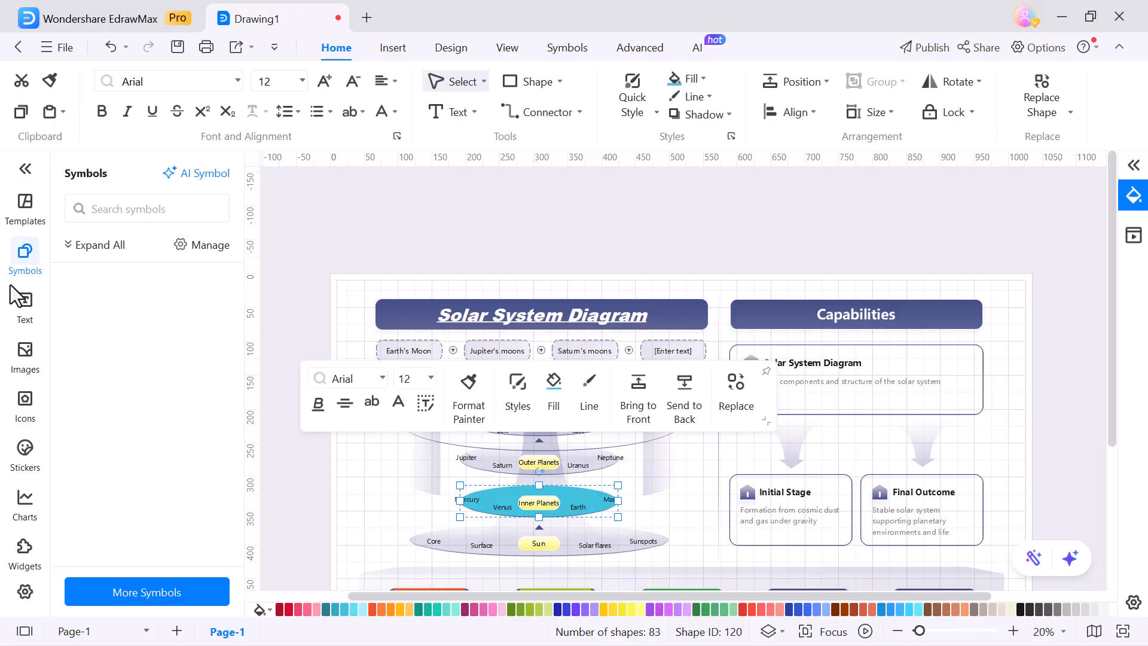
click(24, 299)
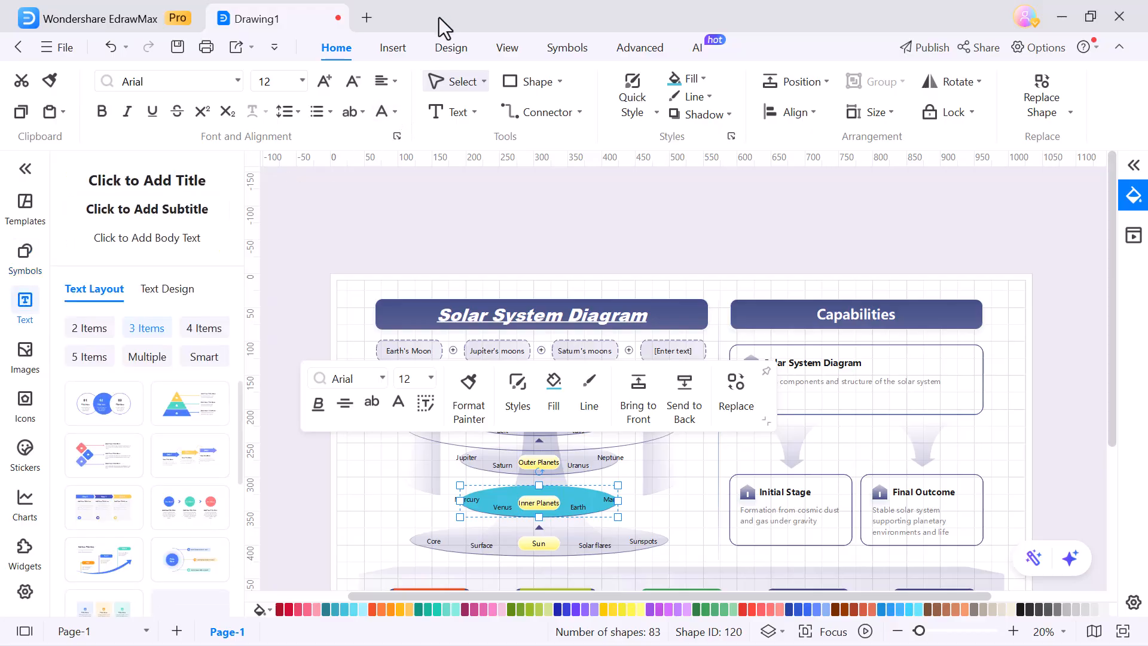
mouse_move(10, 363)
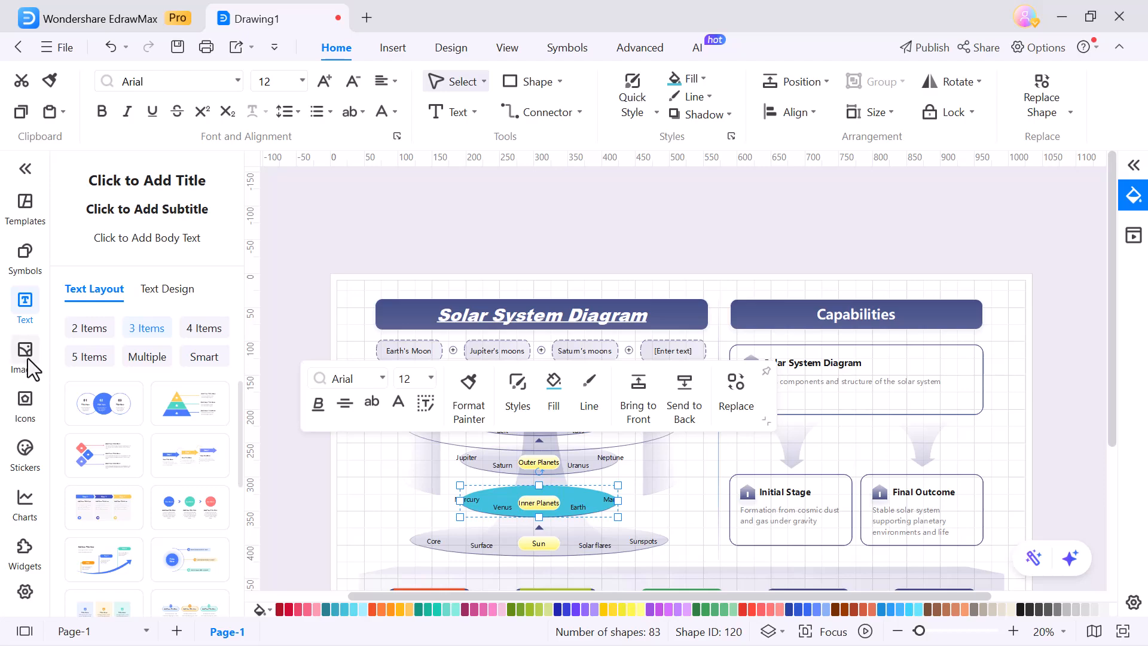
click(24, 348)
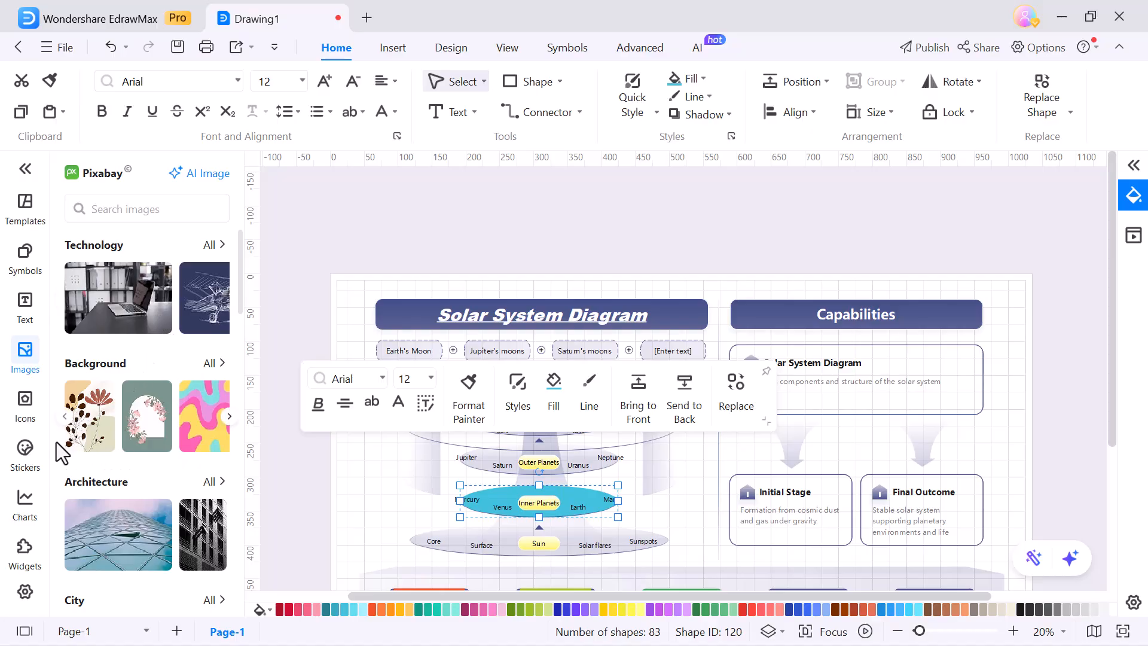
mouse_move(25, 399)
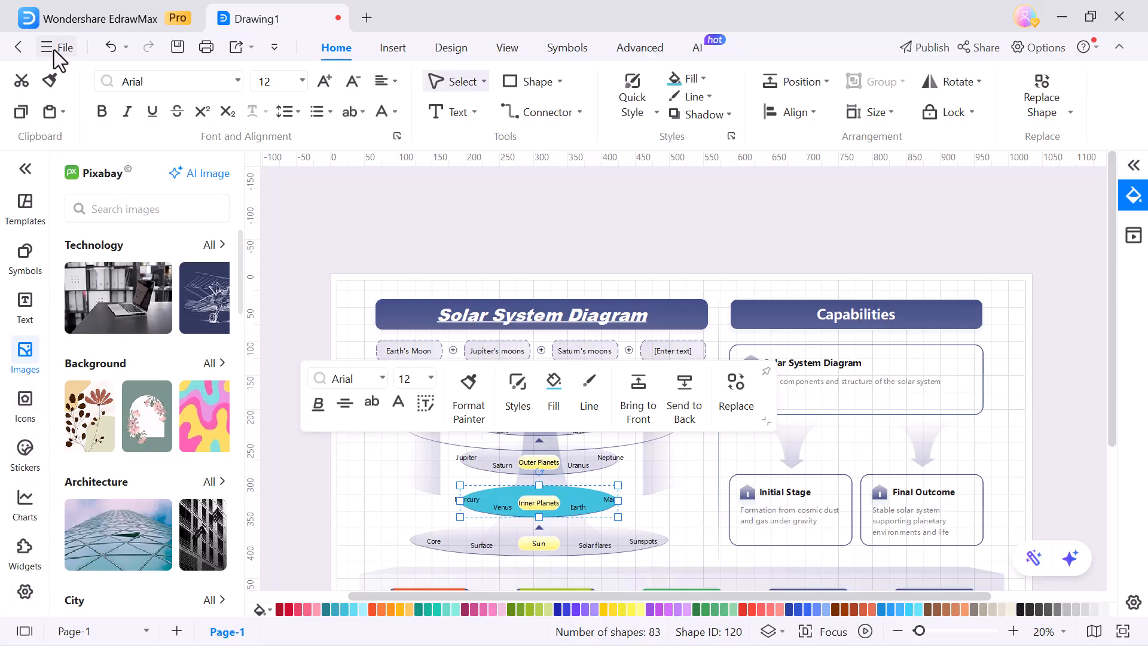
- Choose PPT under File > Export to Other Formats to open the Export window
click(56, 46)
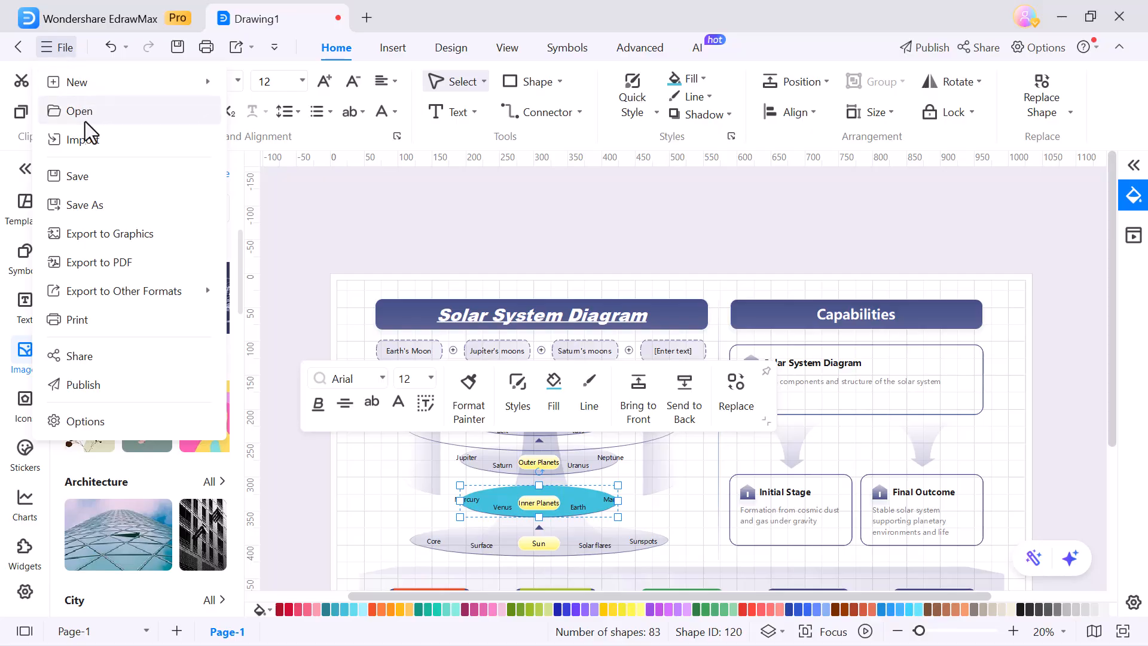
mouse_move(107, 262)
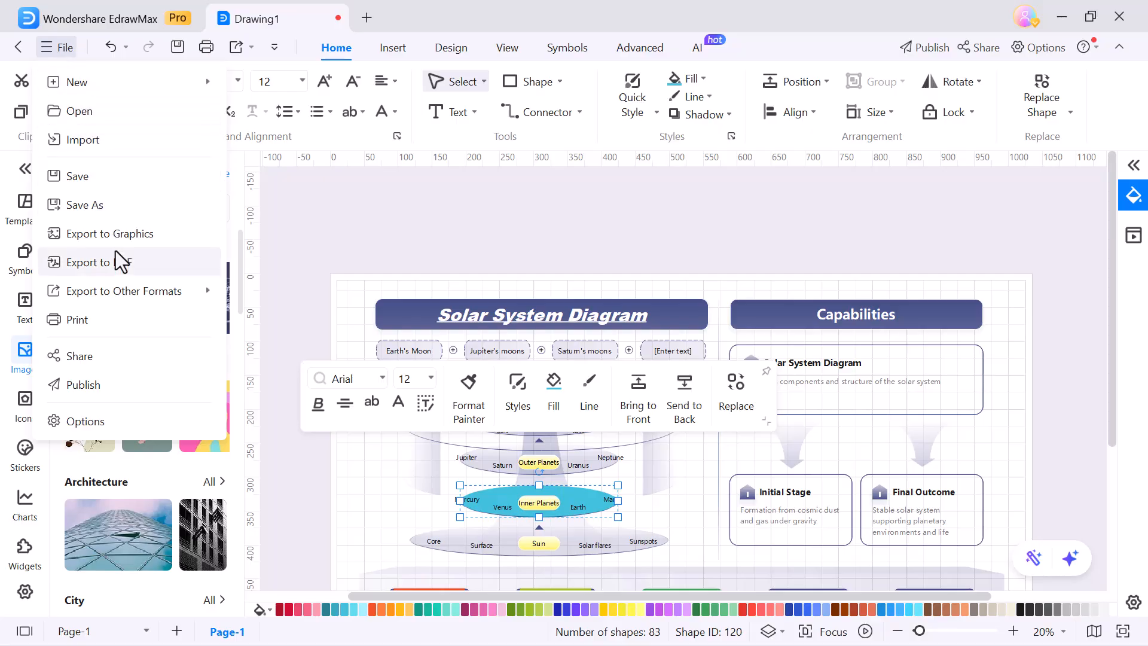
mouse_move(134, 300)
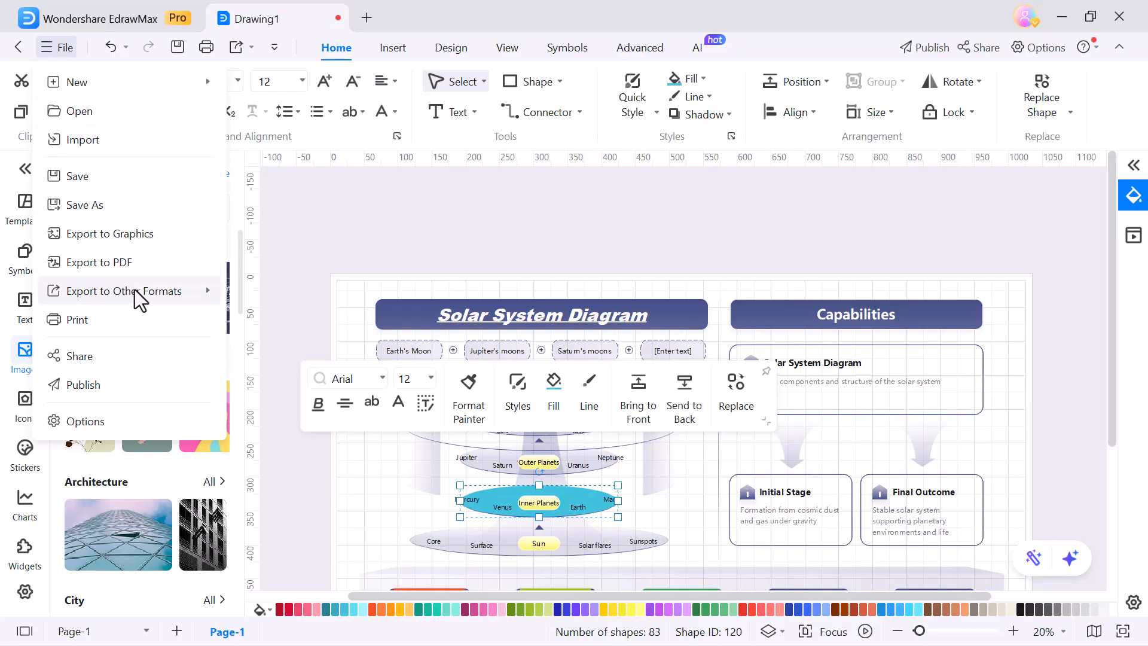
click(126, 291)
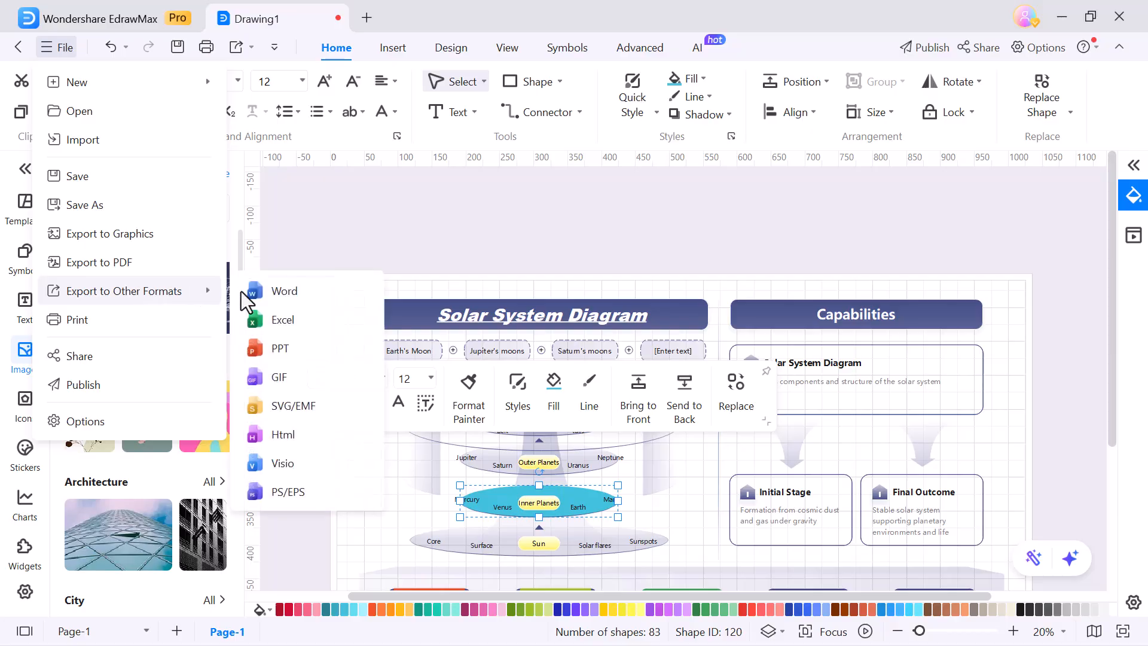
mouse_move(315, 329)
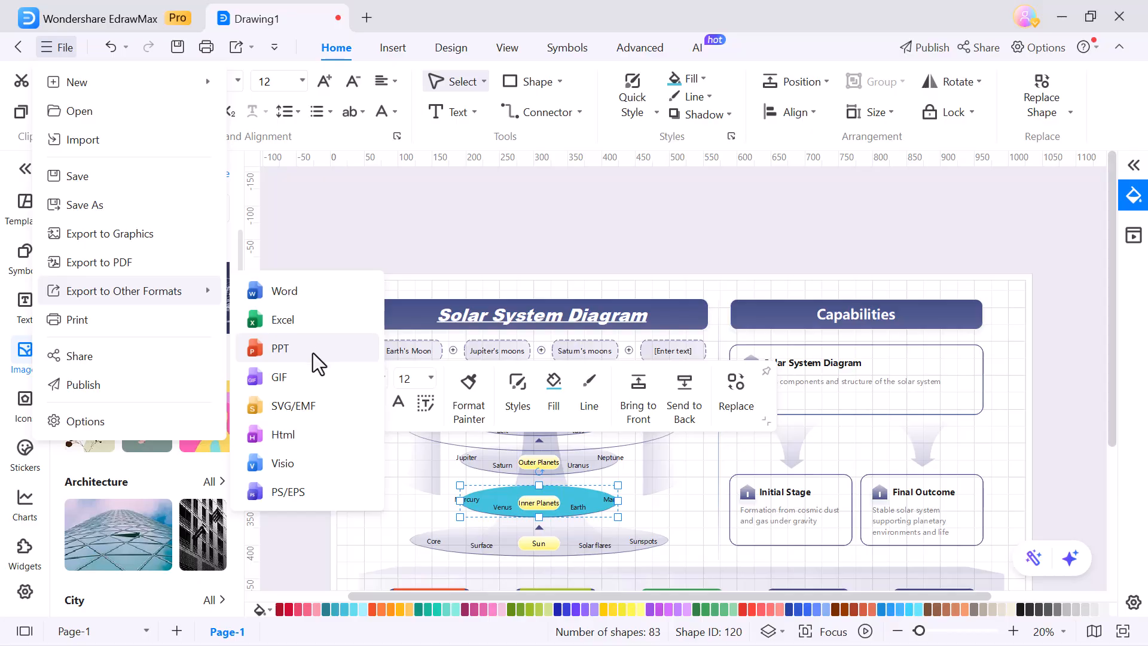
mouse_move(329, 435)
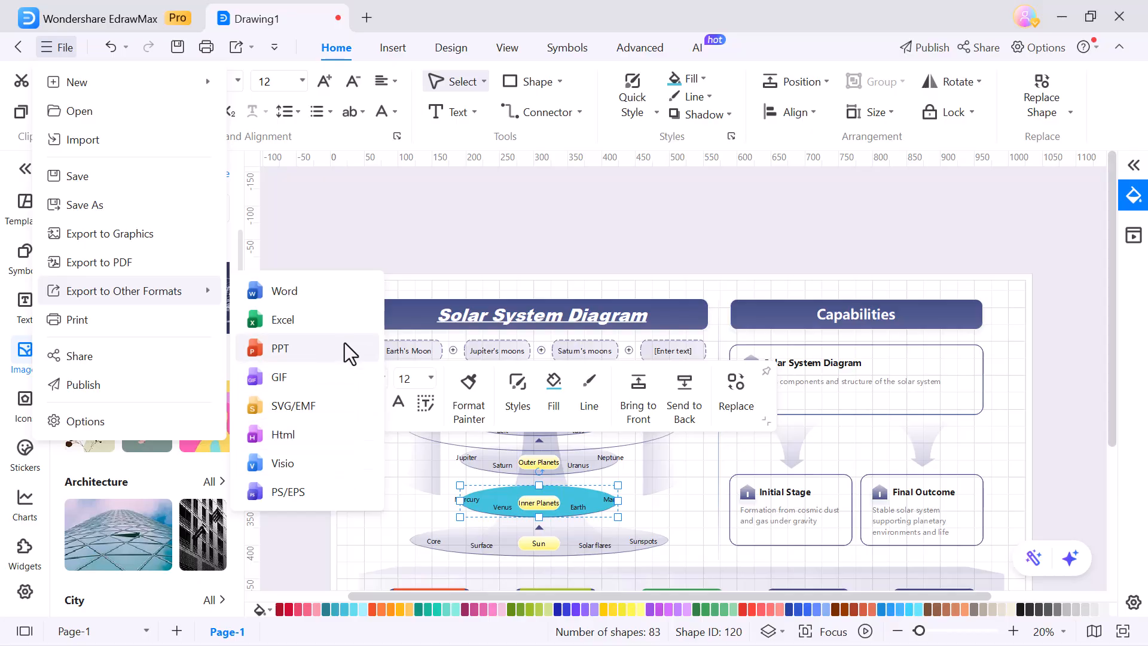
click(280, 348)
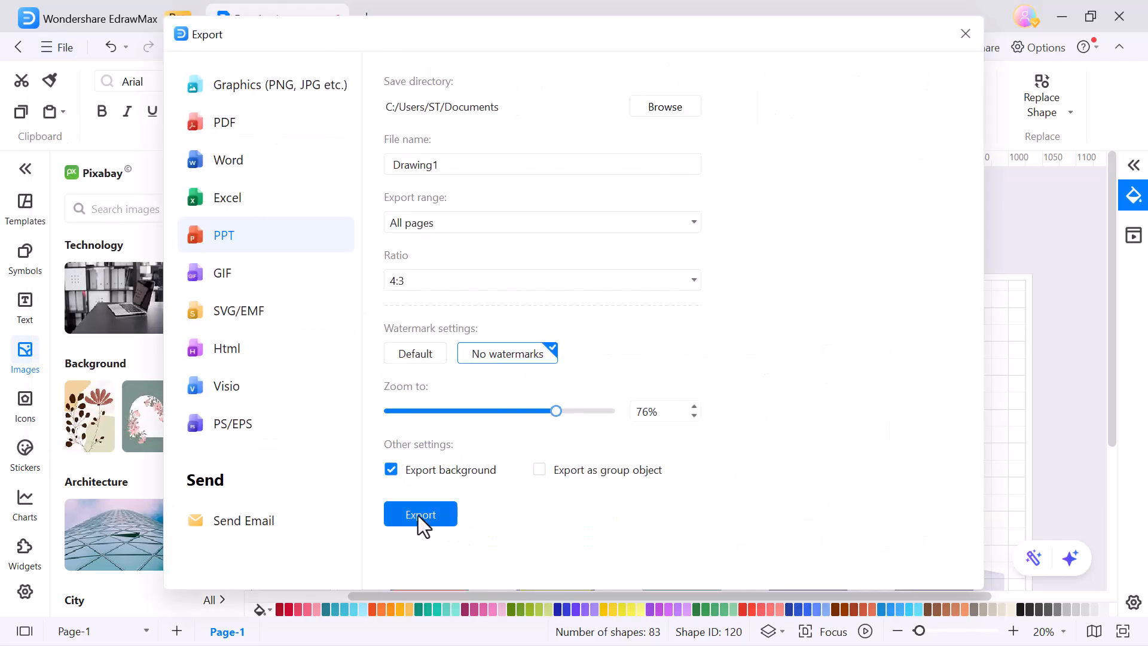
- Export Drawing1 as a PowerPoint slide and zoom the slide to inspect the diagram
click(420, 514)
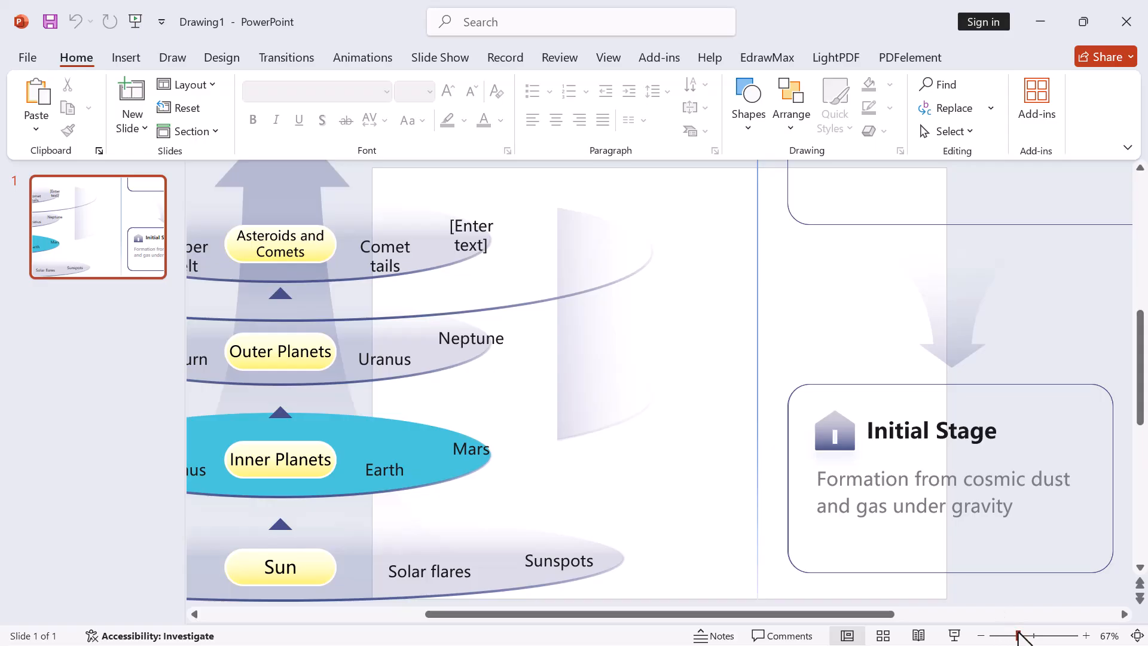
click(980, 634)
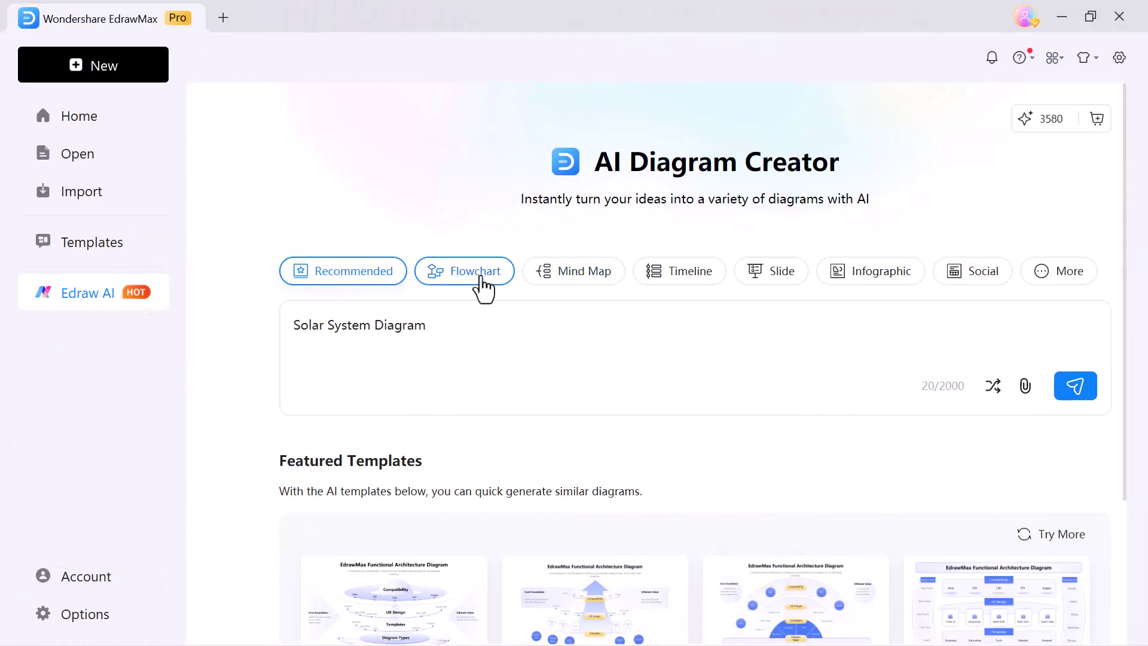
- Expand the Digital Marketing Strategy prompt and generate it as a horizontal flowchart
click(476, 271)
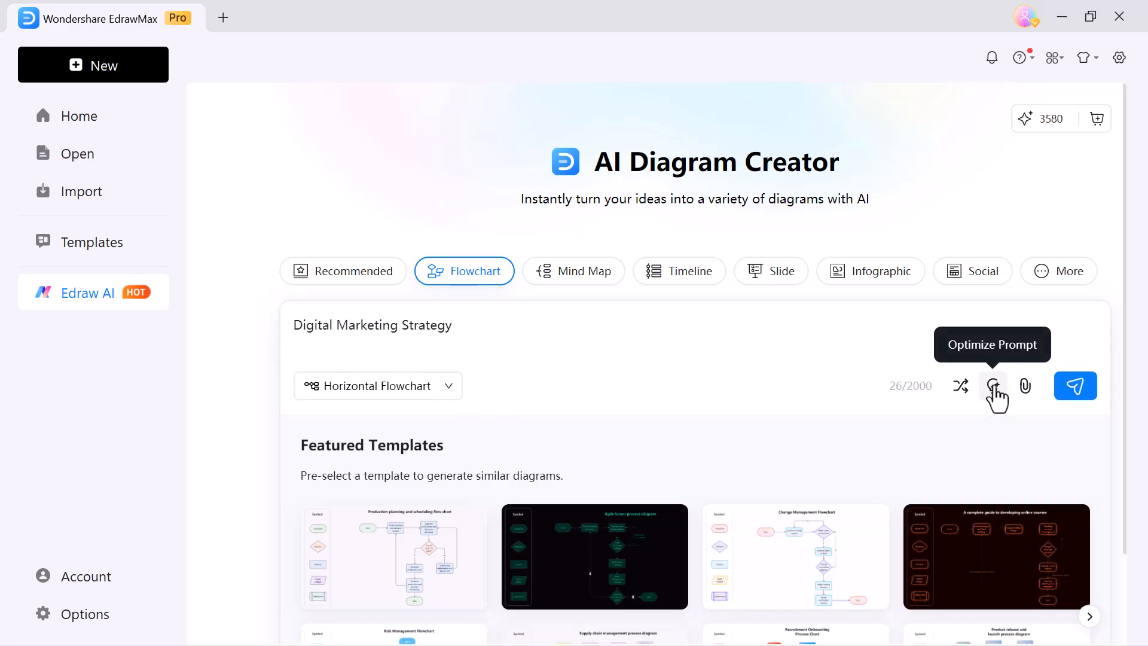
click(993, 385)
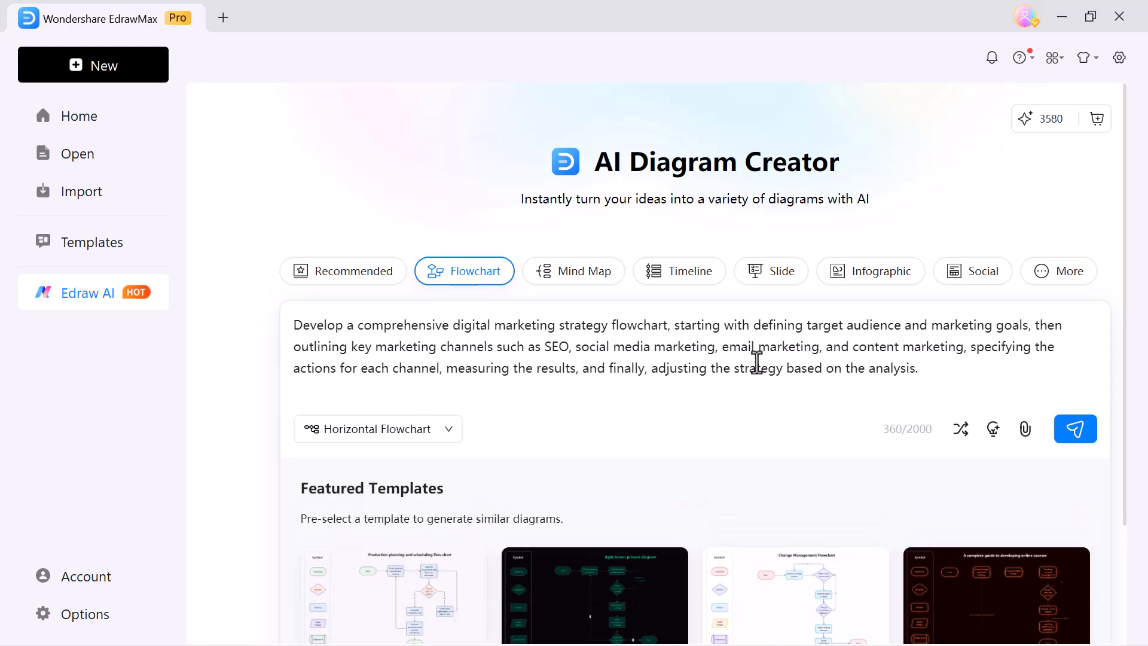
scroll(down, 3)
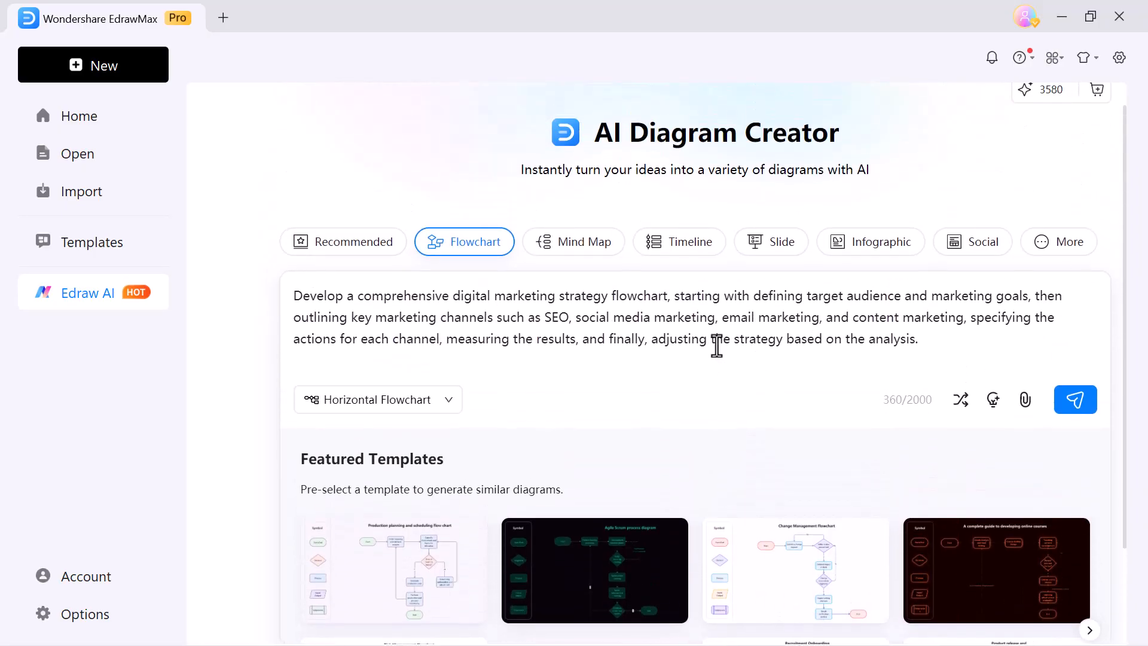
scroll(down, 3)
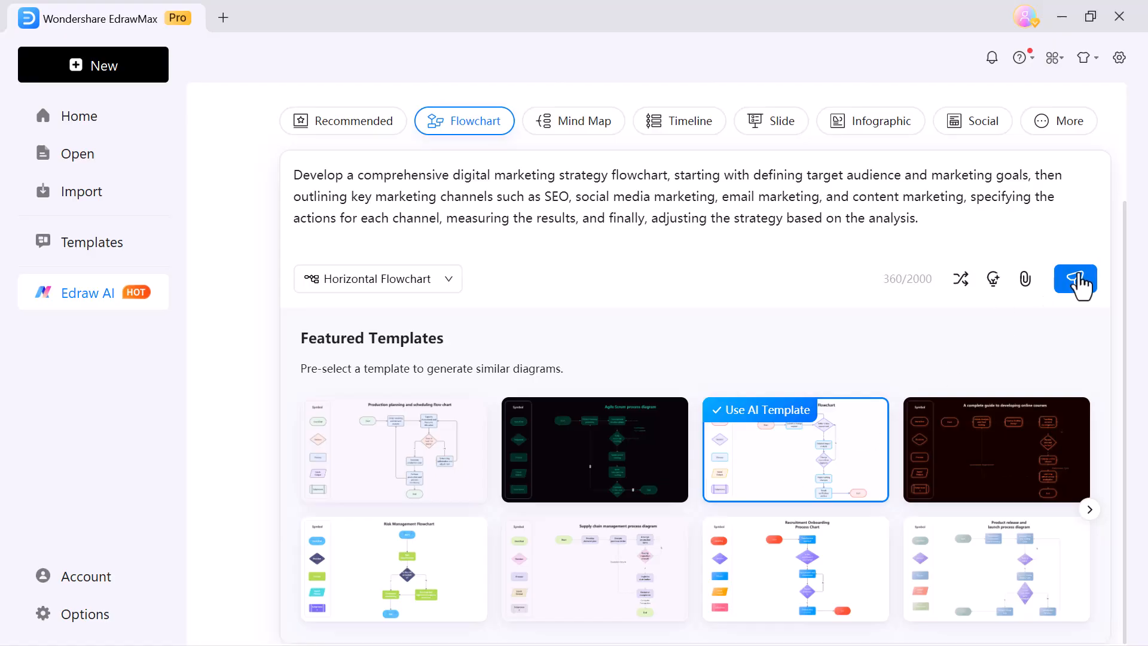
click(1075, 280)
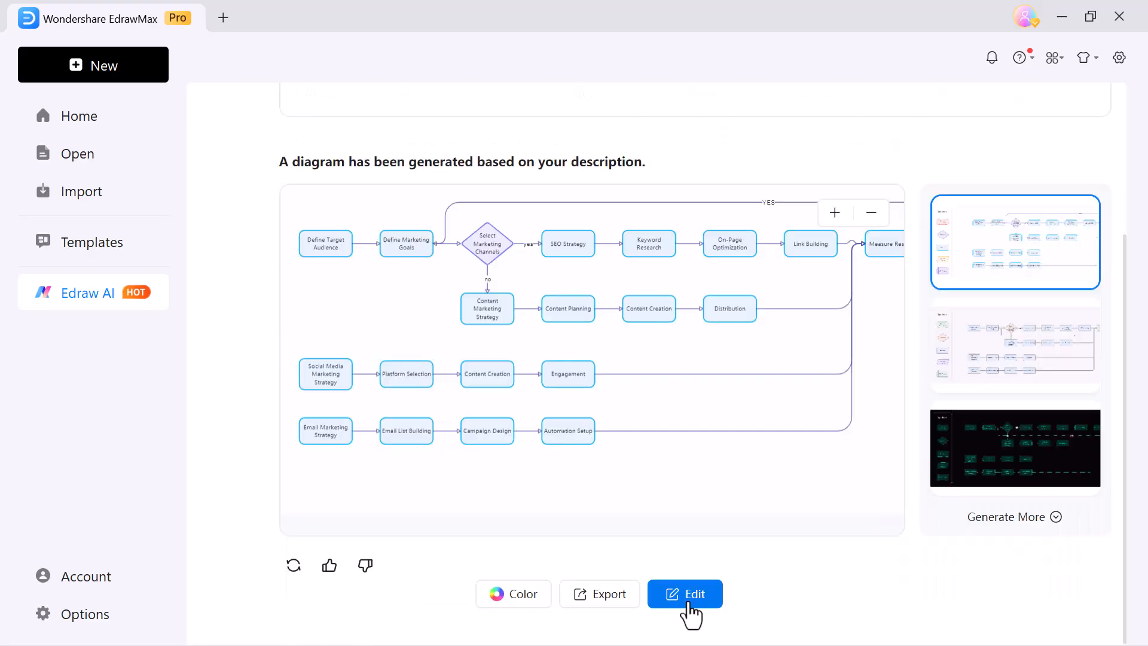
- Open the flowchart as Drawing2, select Define Target Audience, and browse the image library
click(685, 594)
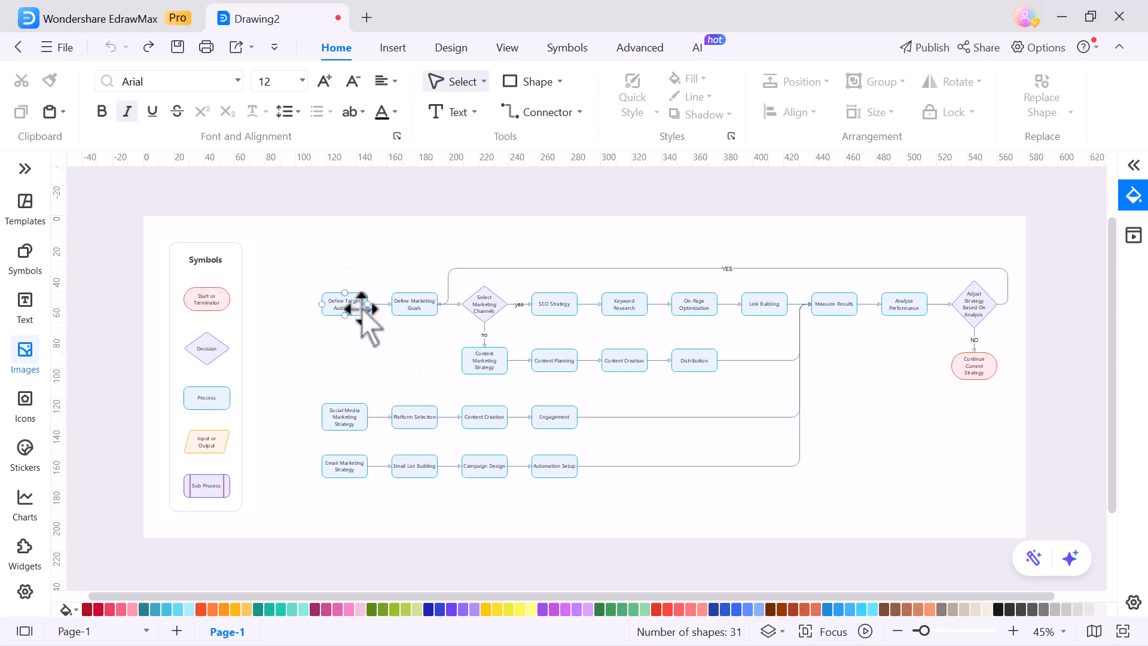
click(344, 304)
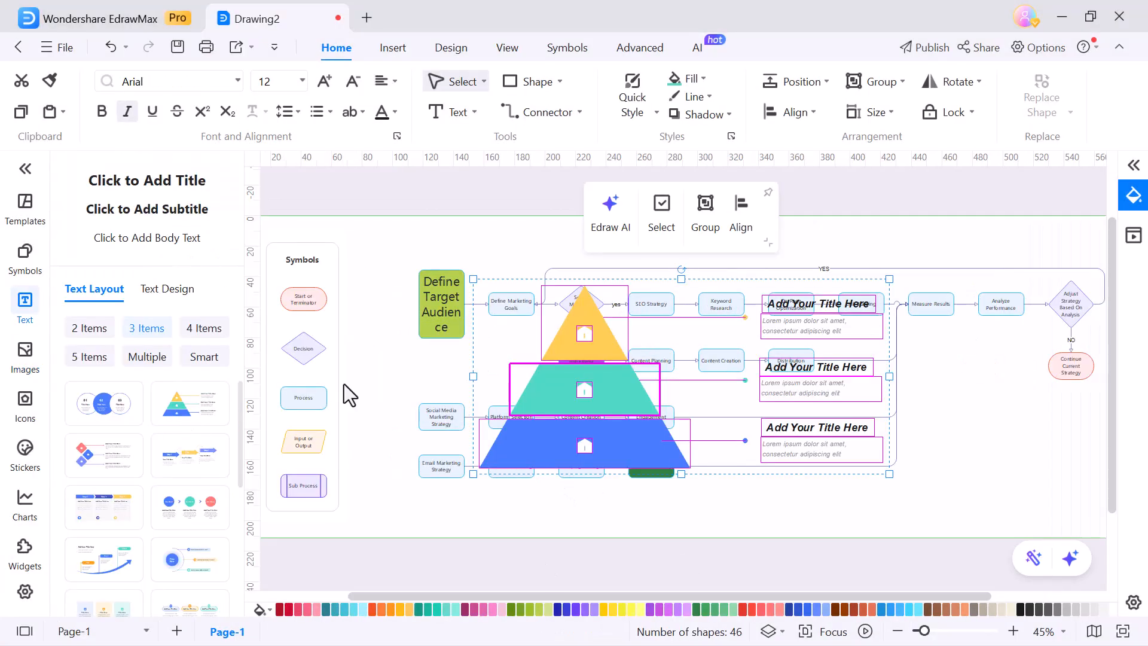
click(25, 357)
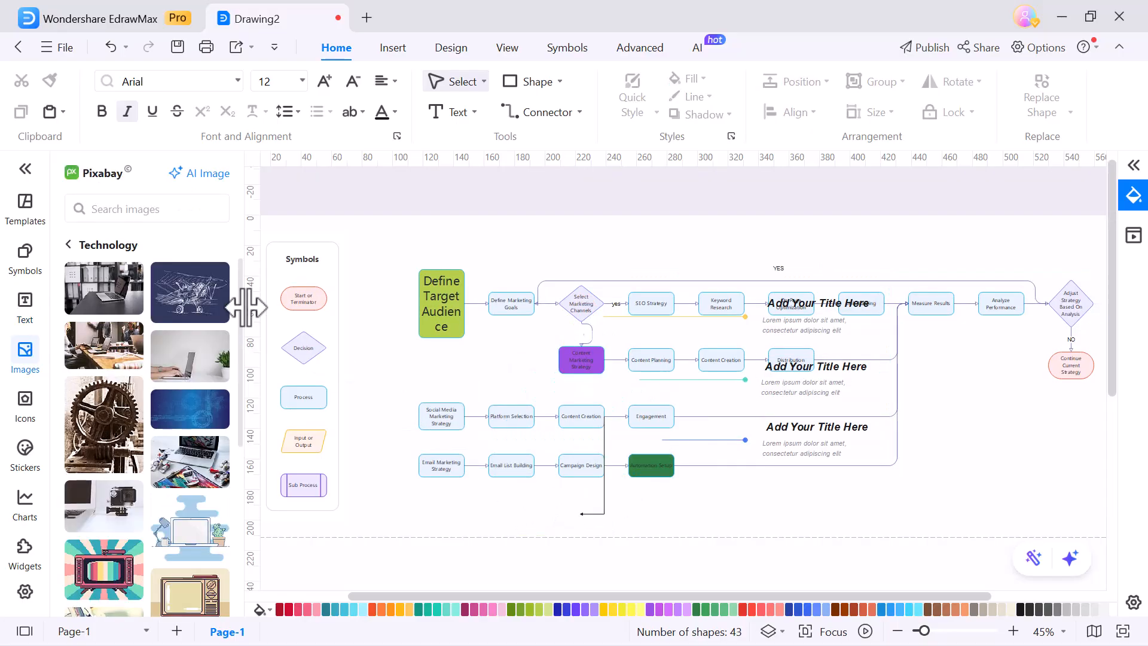
mouse_move(505, 45)
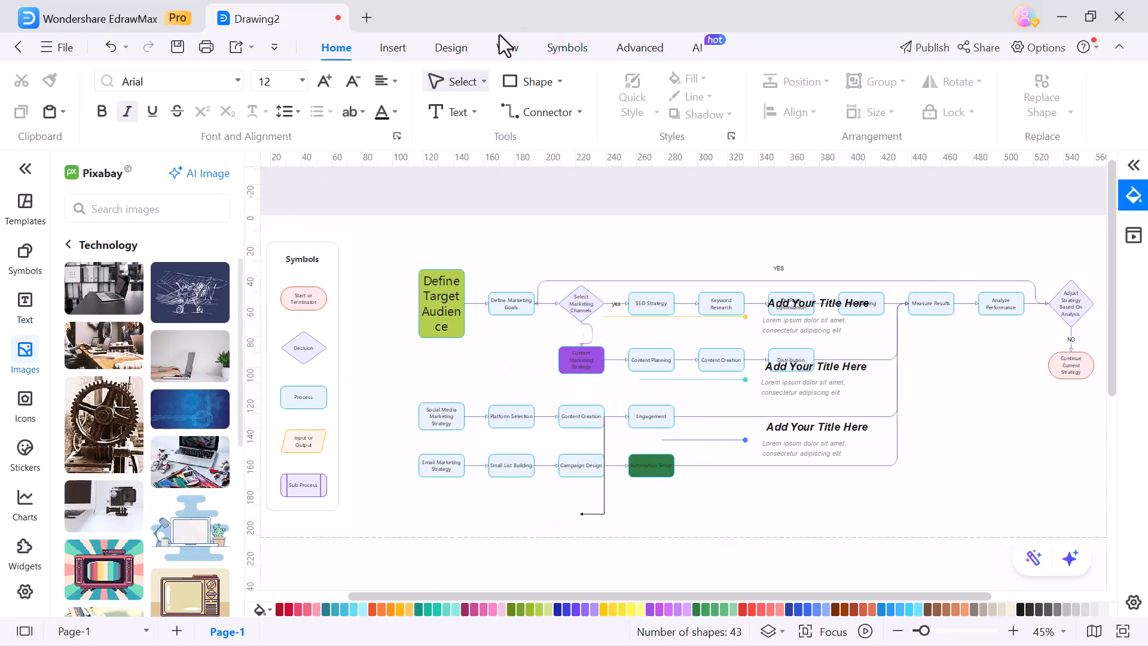
- Ask the AI assistant for 'A marketing campaign plan' and stop its reply
click(698, 48)
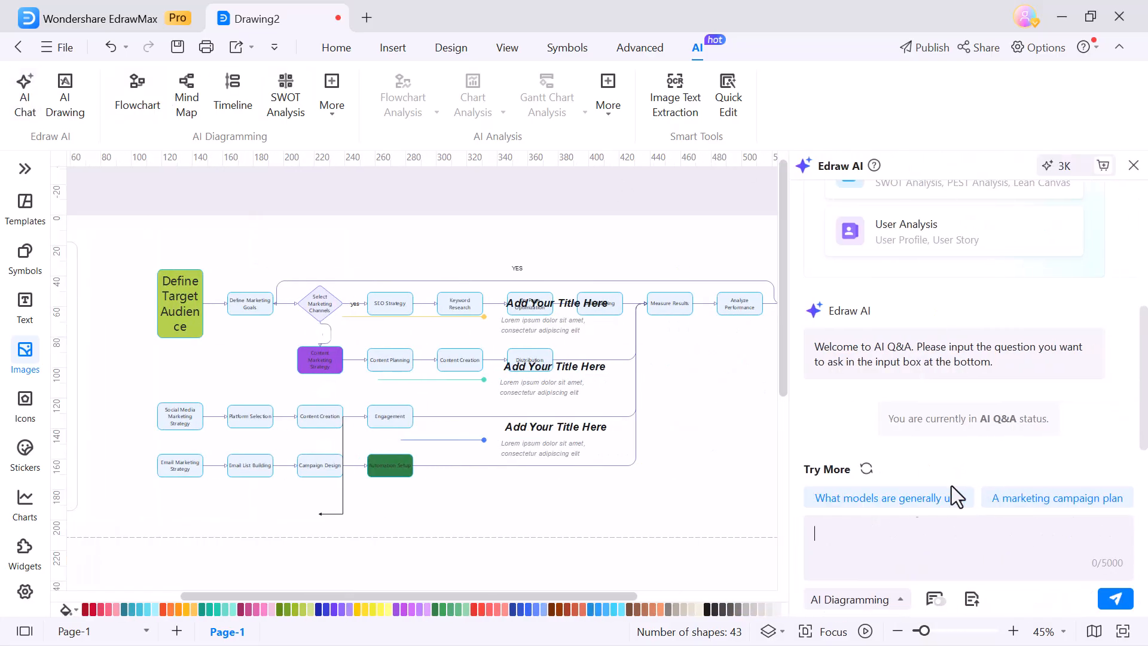
click(1057, 498)
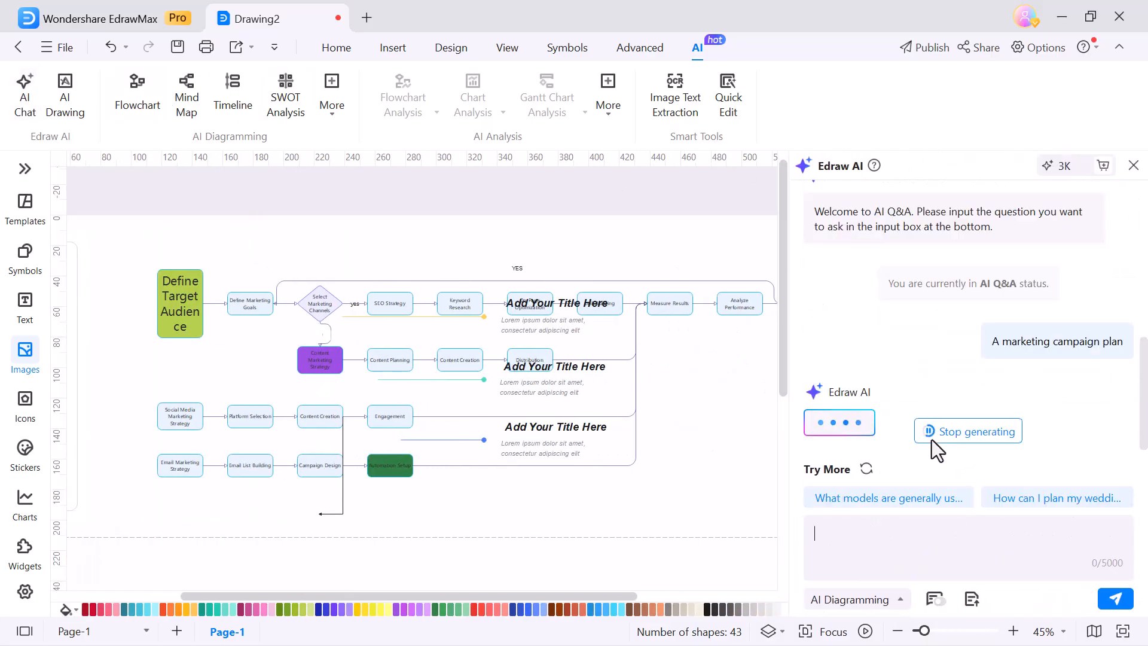
click(968, 431)
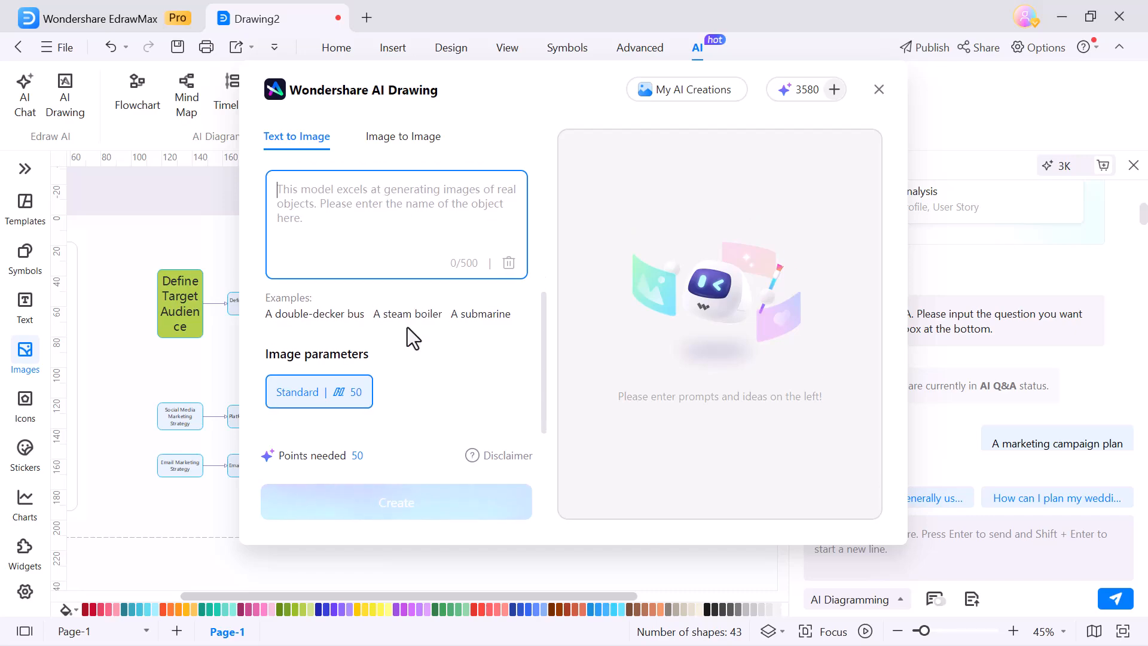
- Create futuristic isometric technology illustrations with AI Drawing's Text to Image mode
click(404, 136)
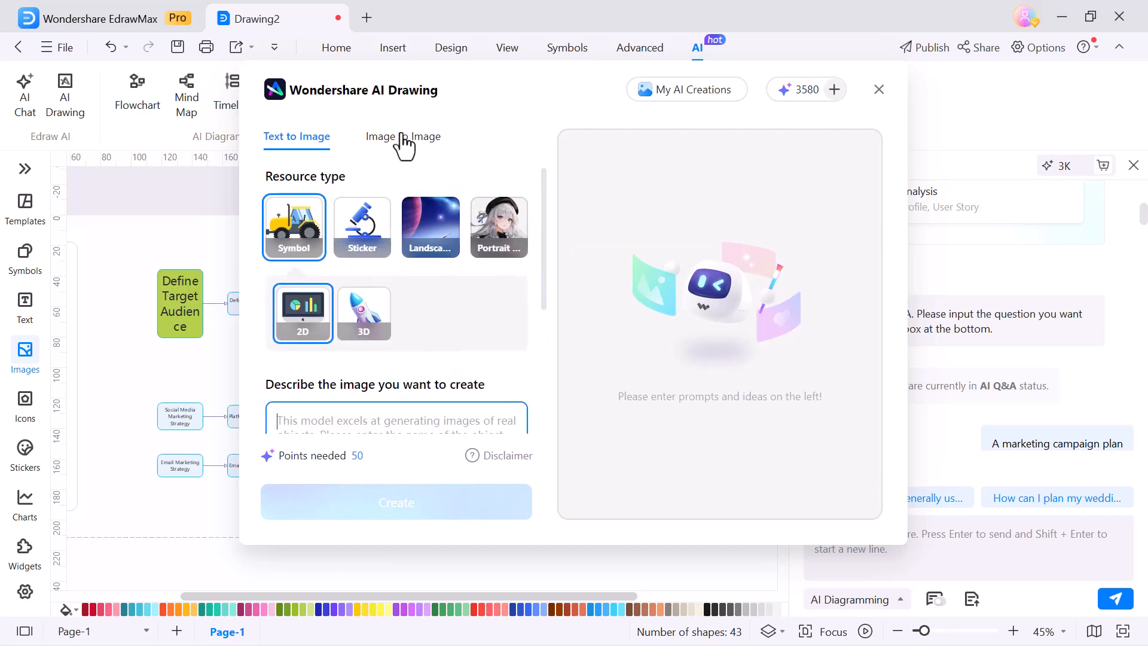
click(402, 136)
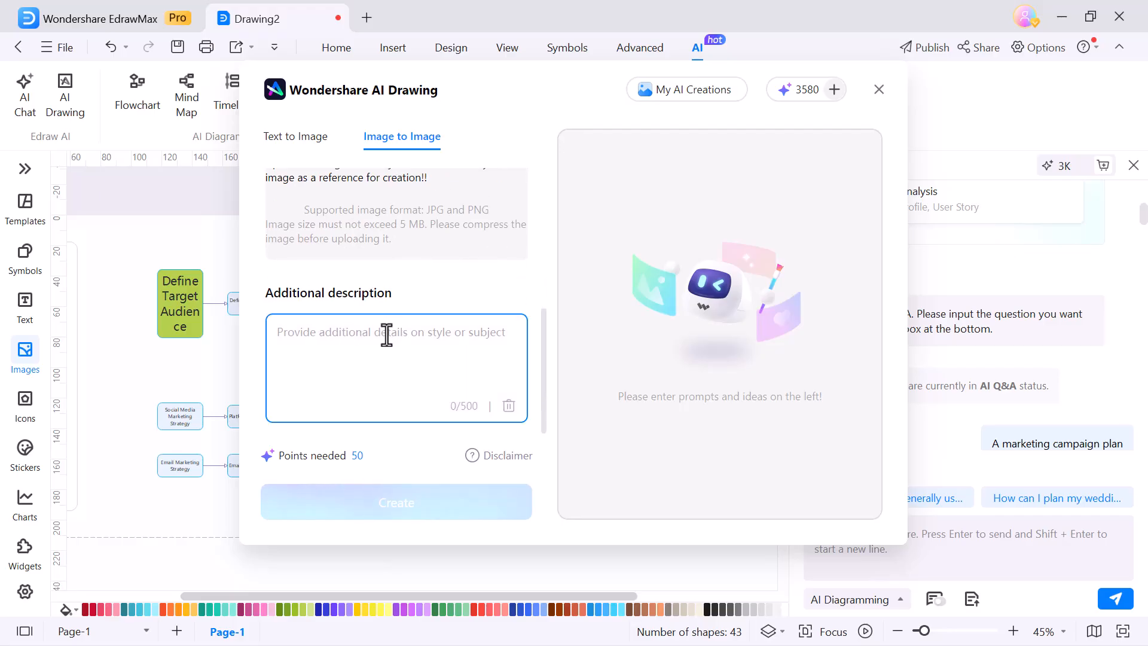
click(296, 136)
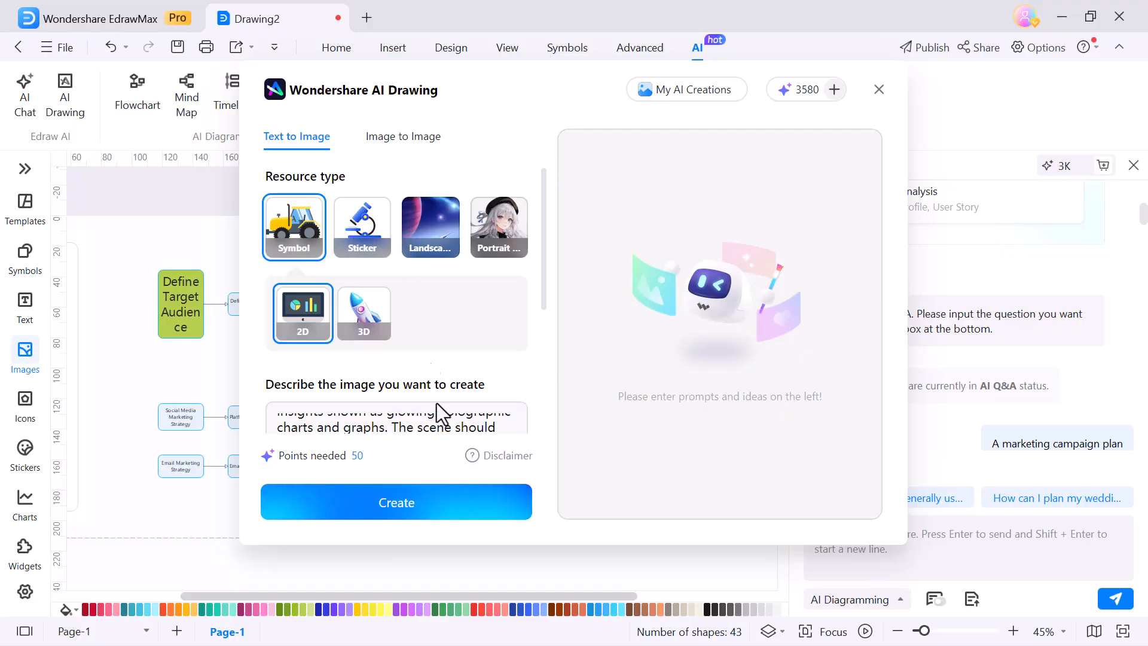
click(397, 502)
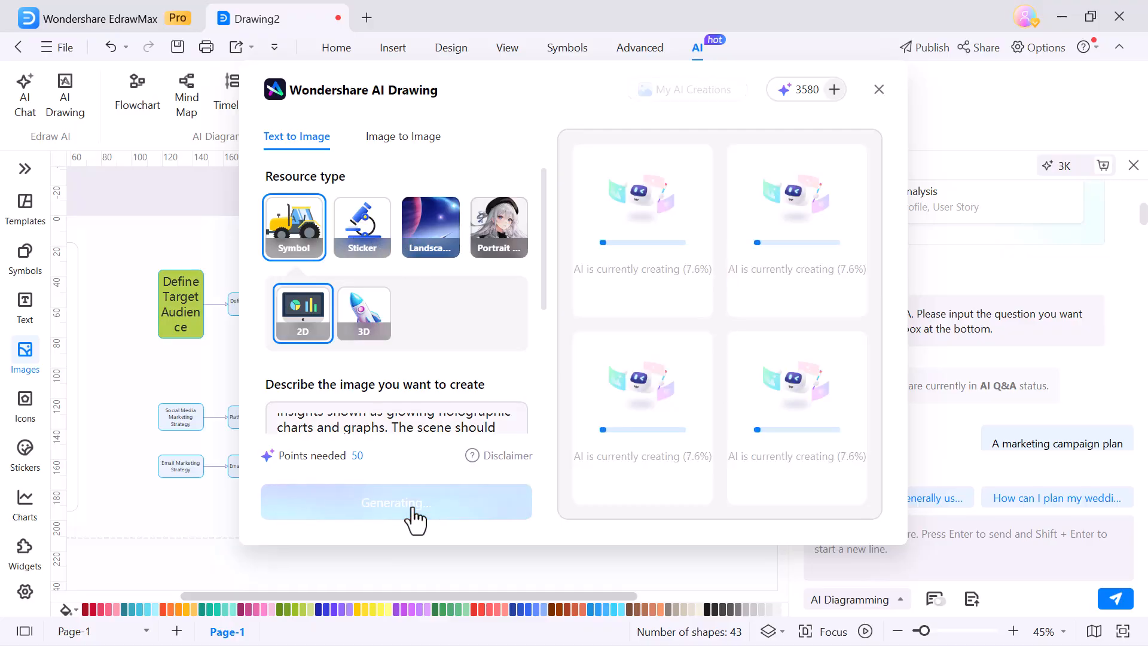
- Insert a chosen illustration from My AI Creations into the Drawing2 flowchart
click(691, 89)
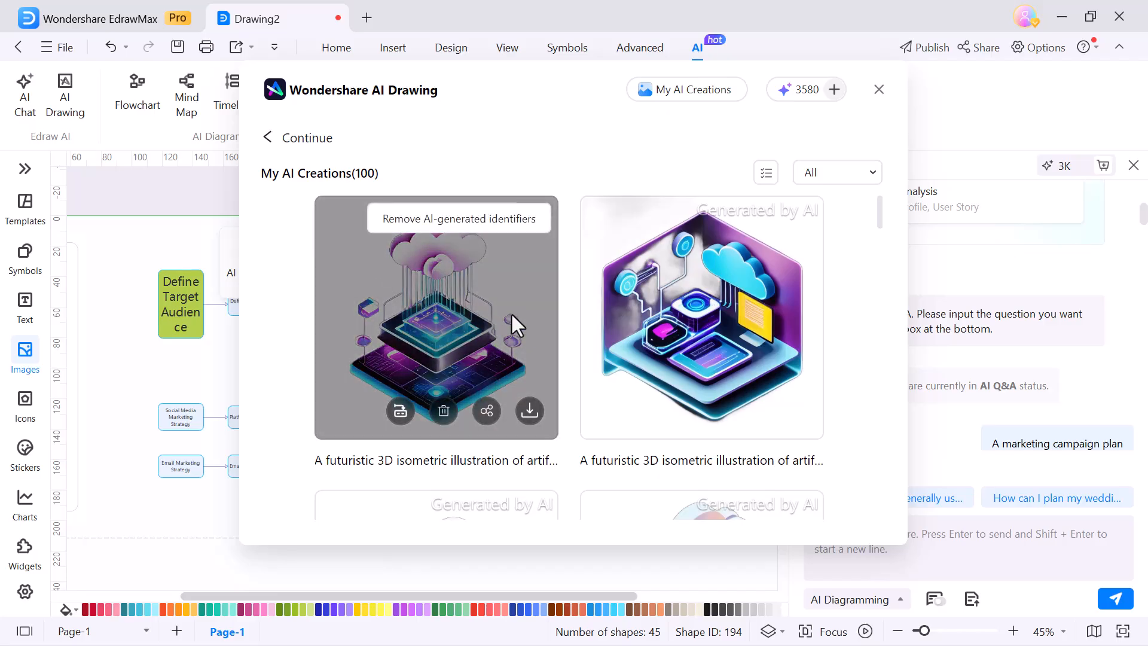
scroll(down, 3)
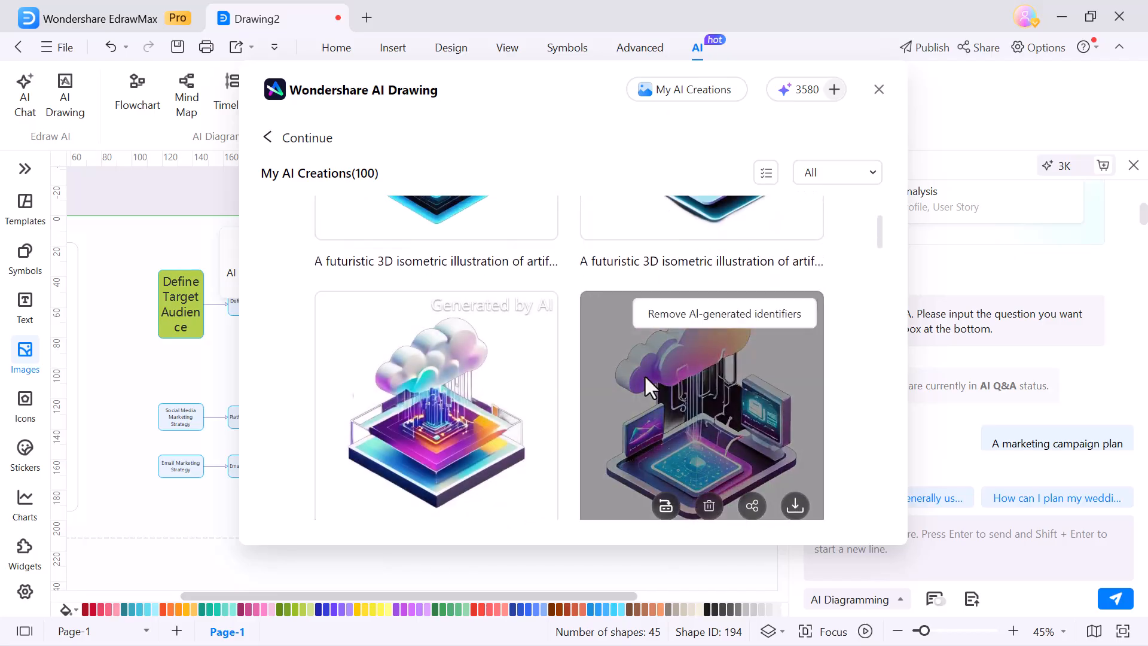
click(879, 89)
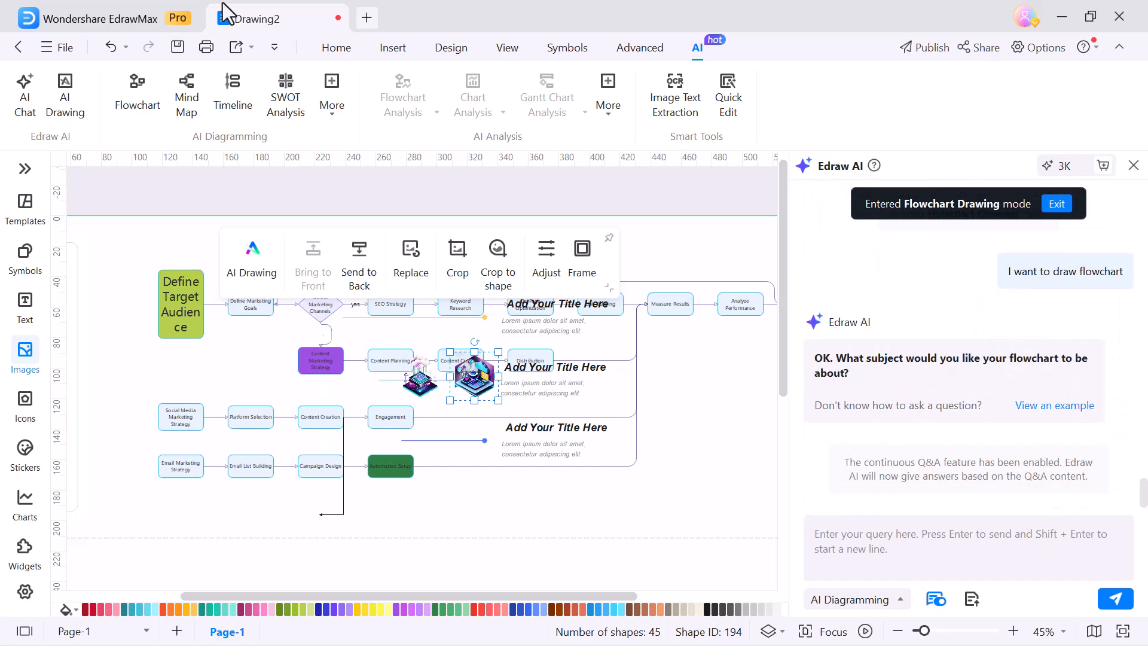
- Switch the assistant to mind map drawing and show the eco-friendly product brainstorm example
click(186, 89)
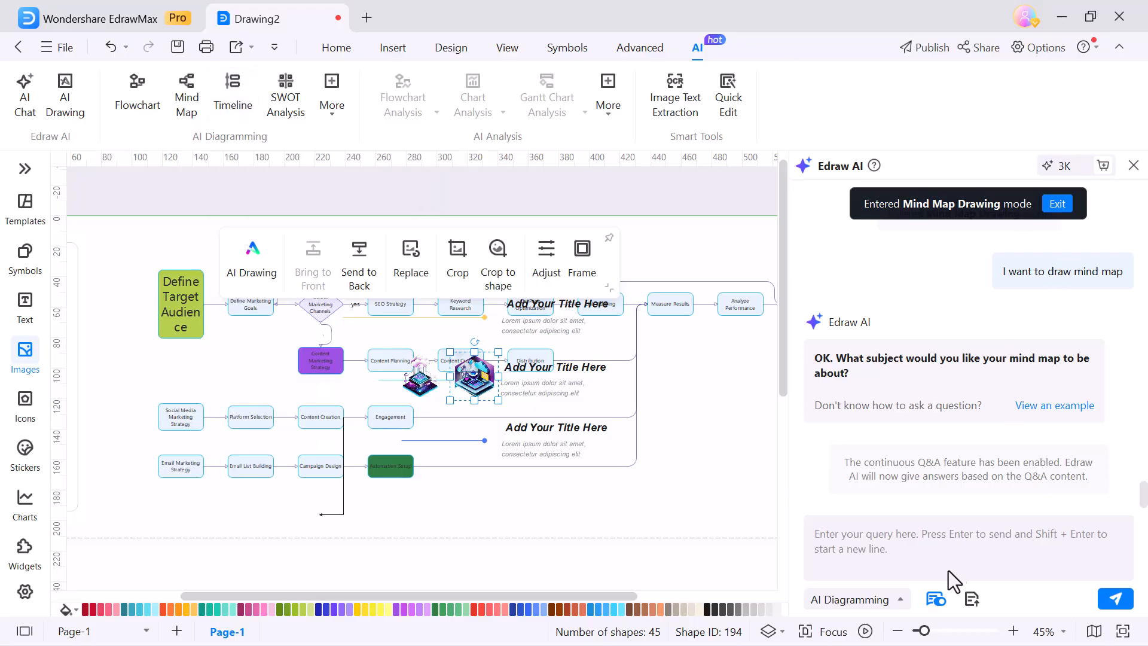
click(966, 546)
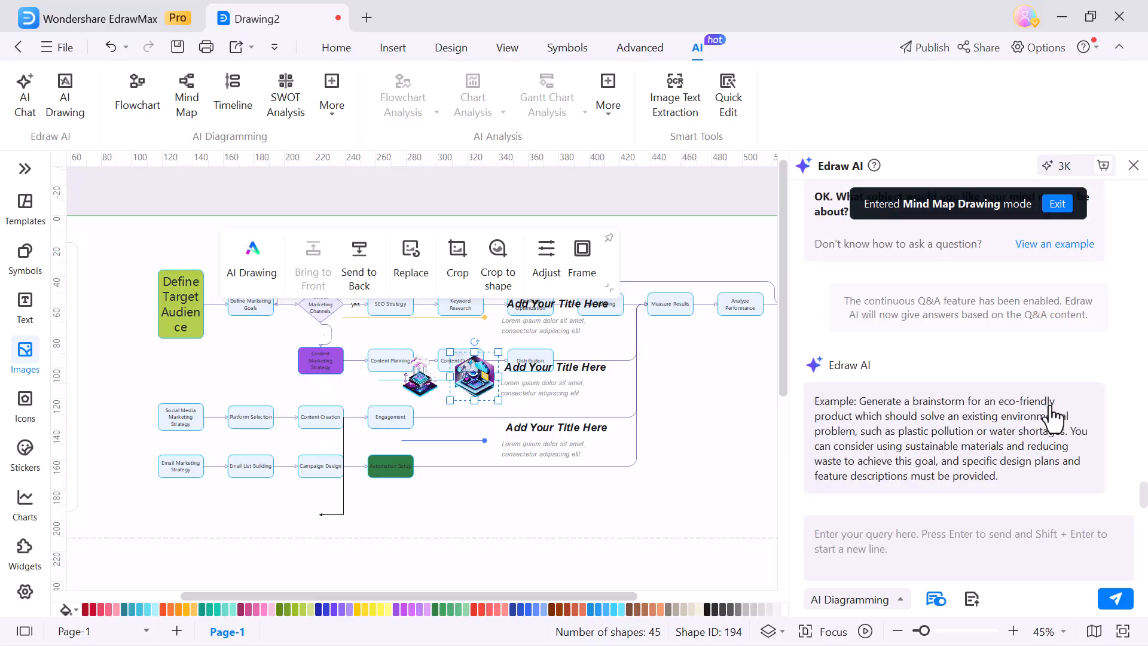
mouse_move(1003, 499)
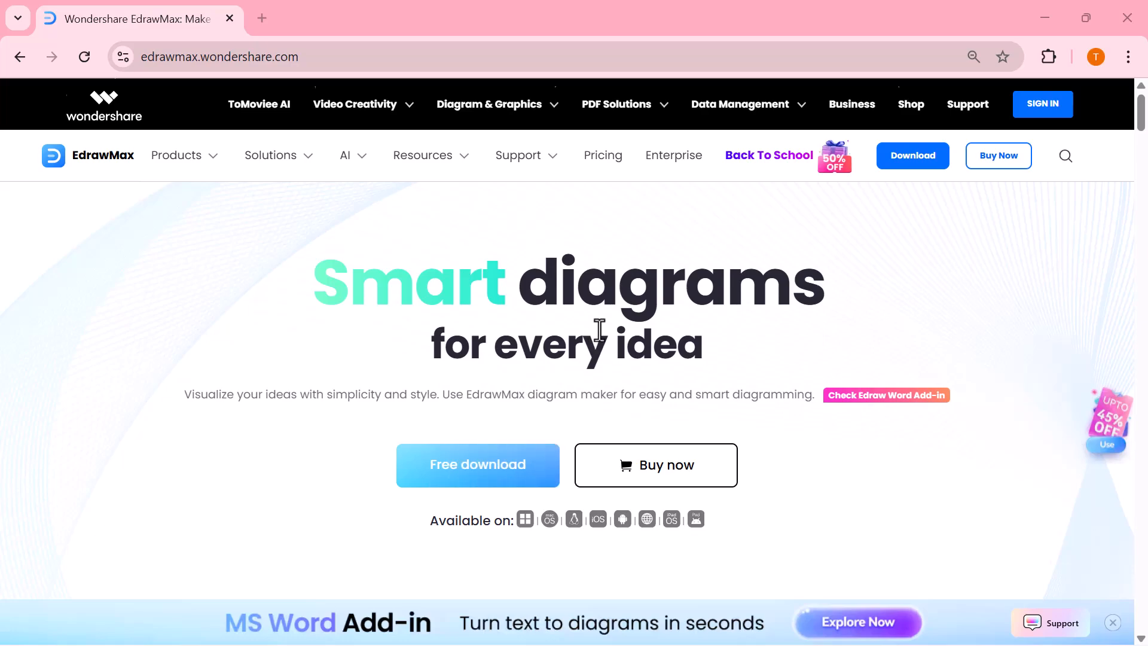
- Scroll the EdrawMax homepage through diagram categories and AI tools to the sharing sections
scroll(down, 3)
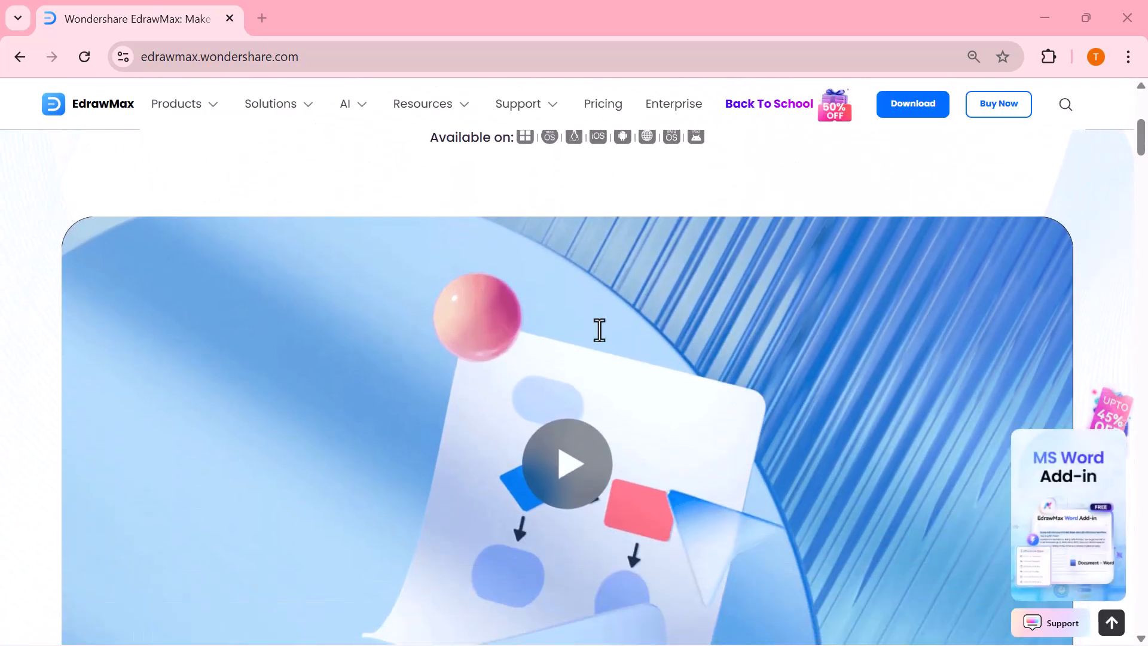
scroll(down, 3)
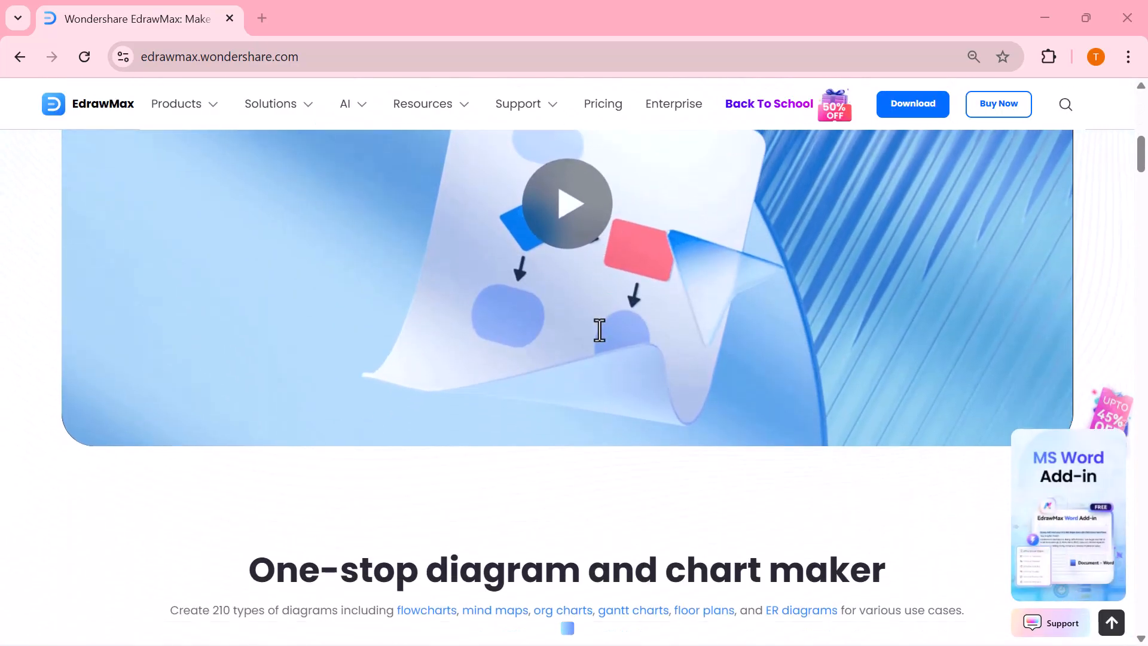
scroll(down, 3)
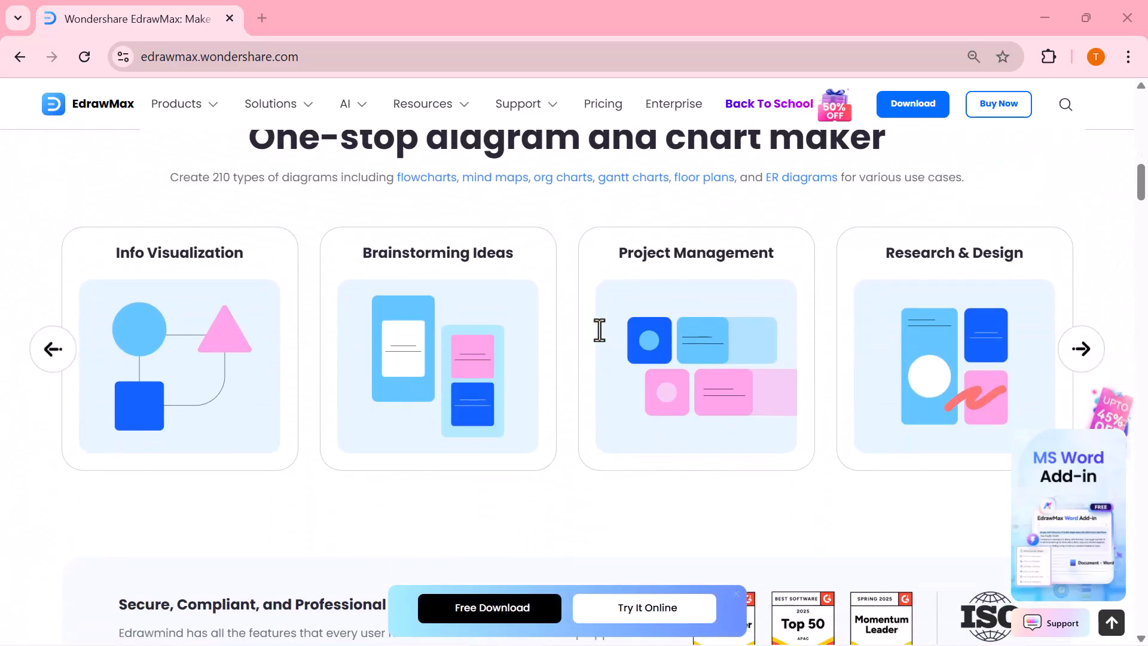
scroll(down, 3)
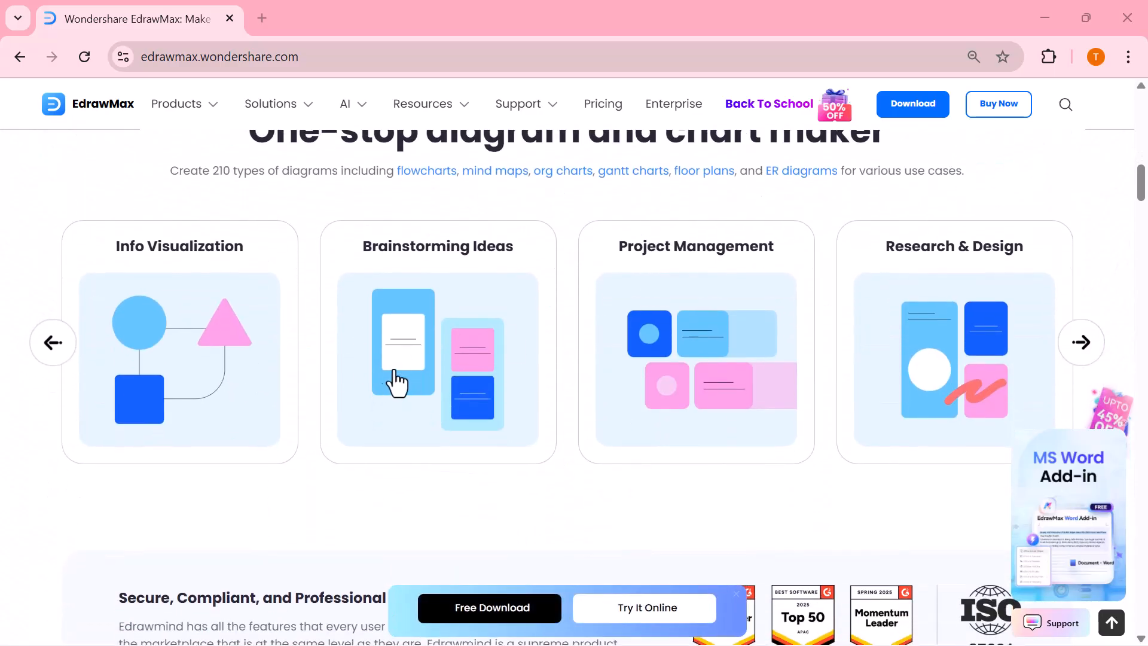
mouse_move(919, 351)
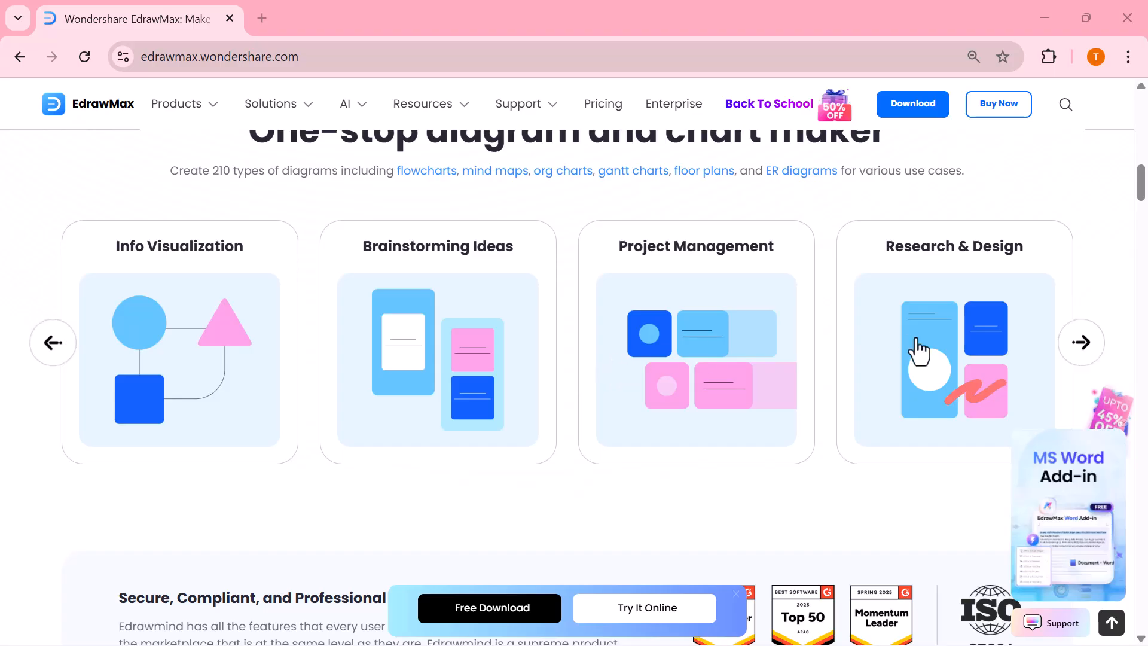
scroll(down, 3)
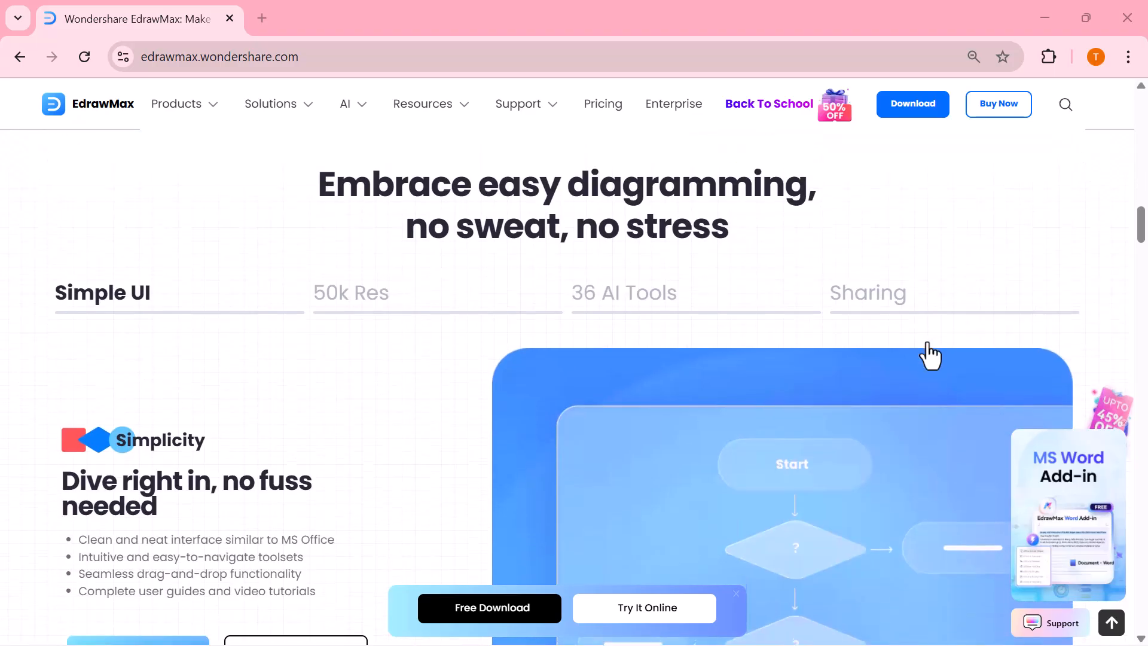
scroll(down, 3)
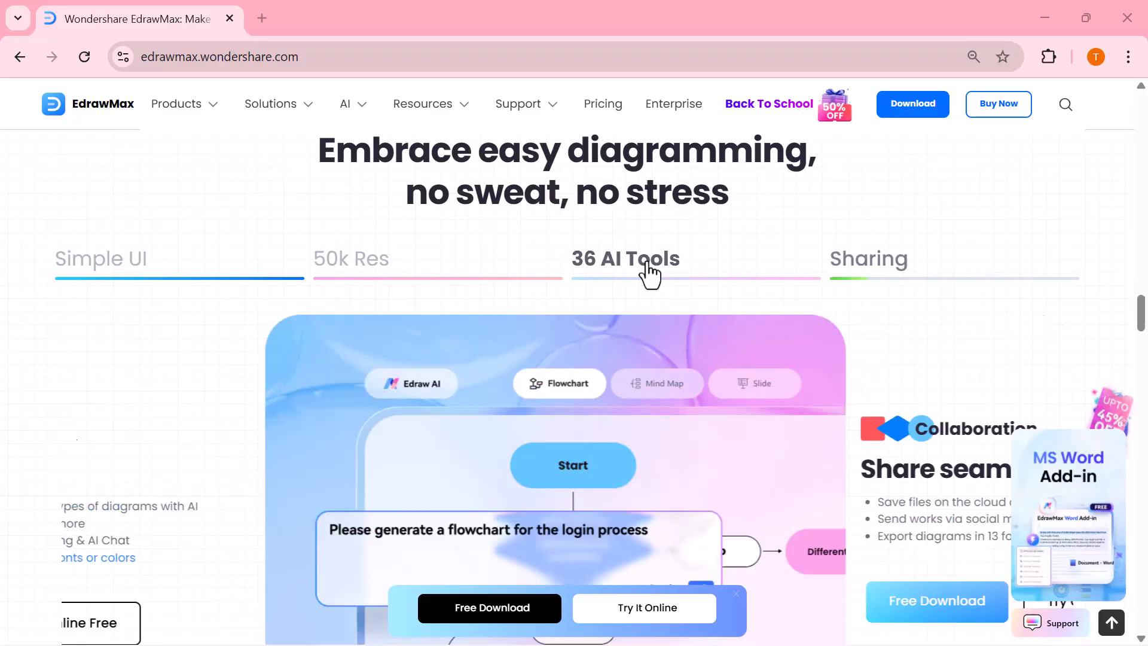
scroll(down, 3)
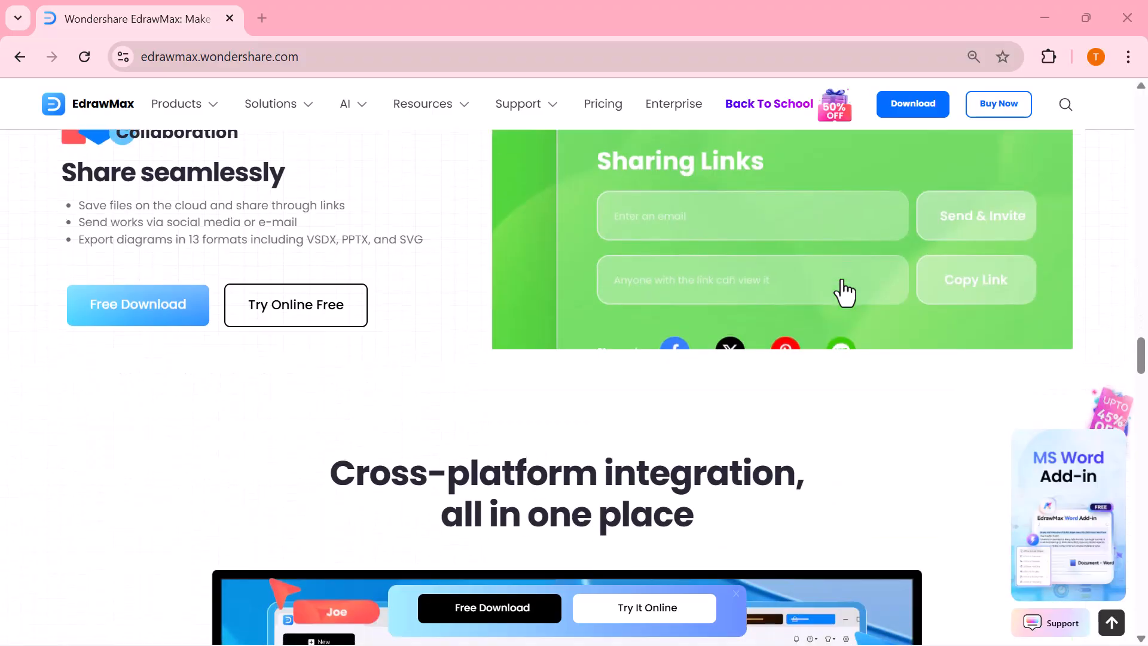
scroll(down, 3)
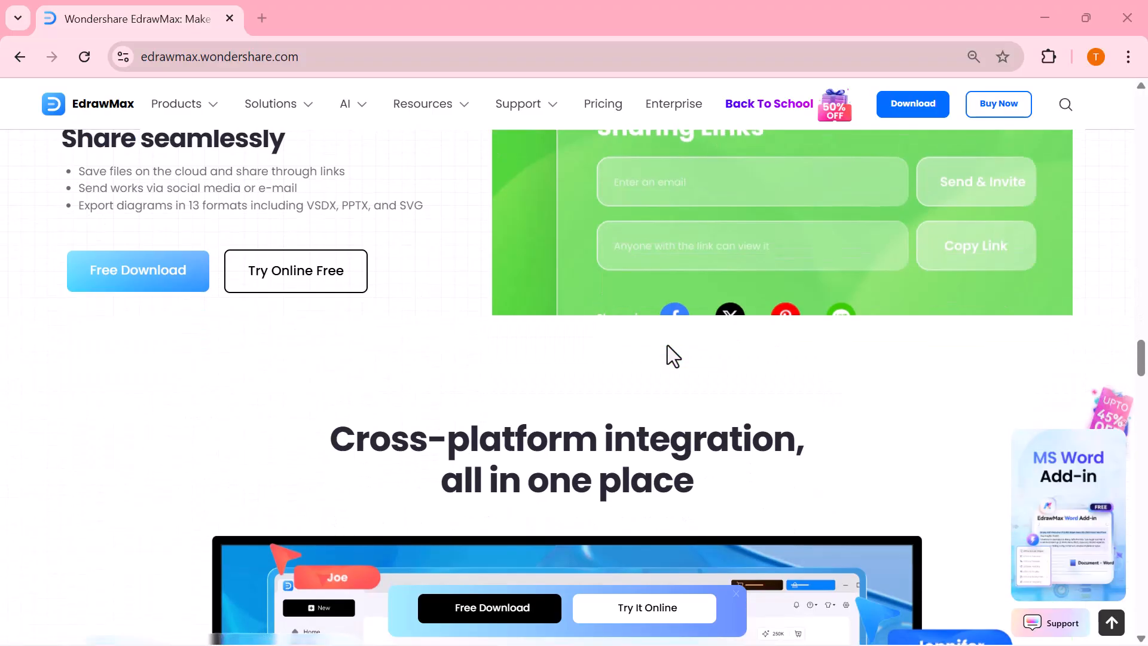